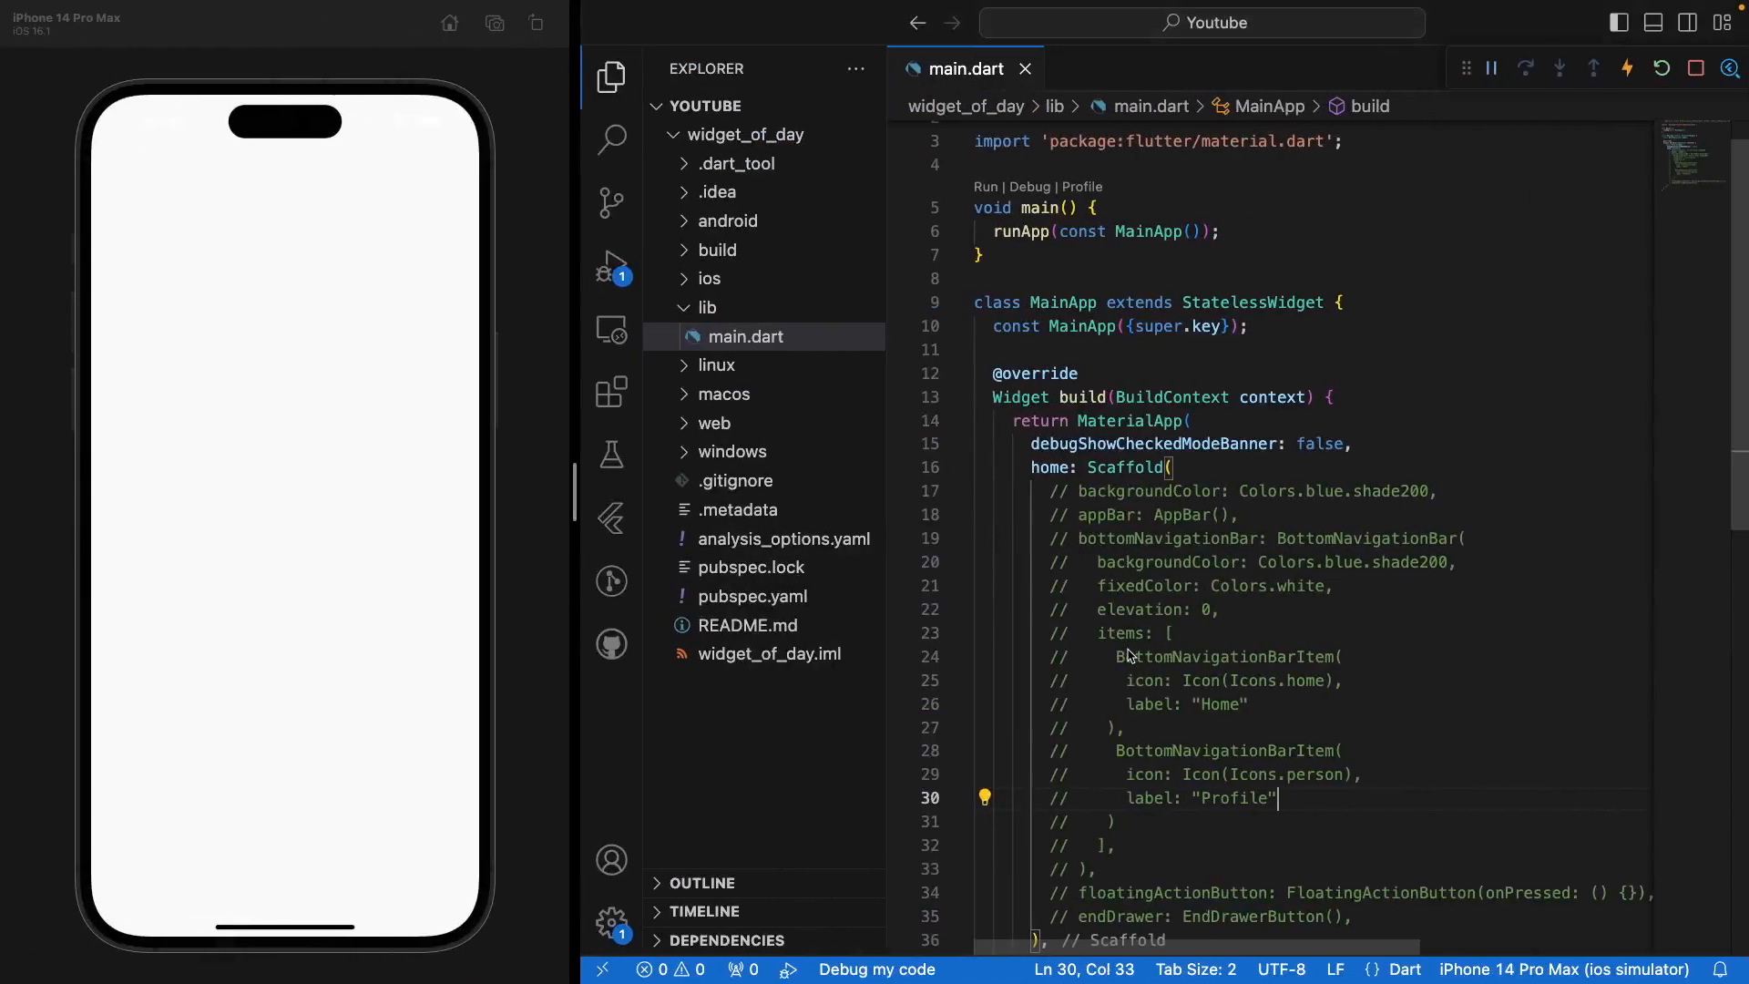
- Uncomment the Scaffold's blue backgroundColor line and move to the commented appBar line
scroll(down, 3)
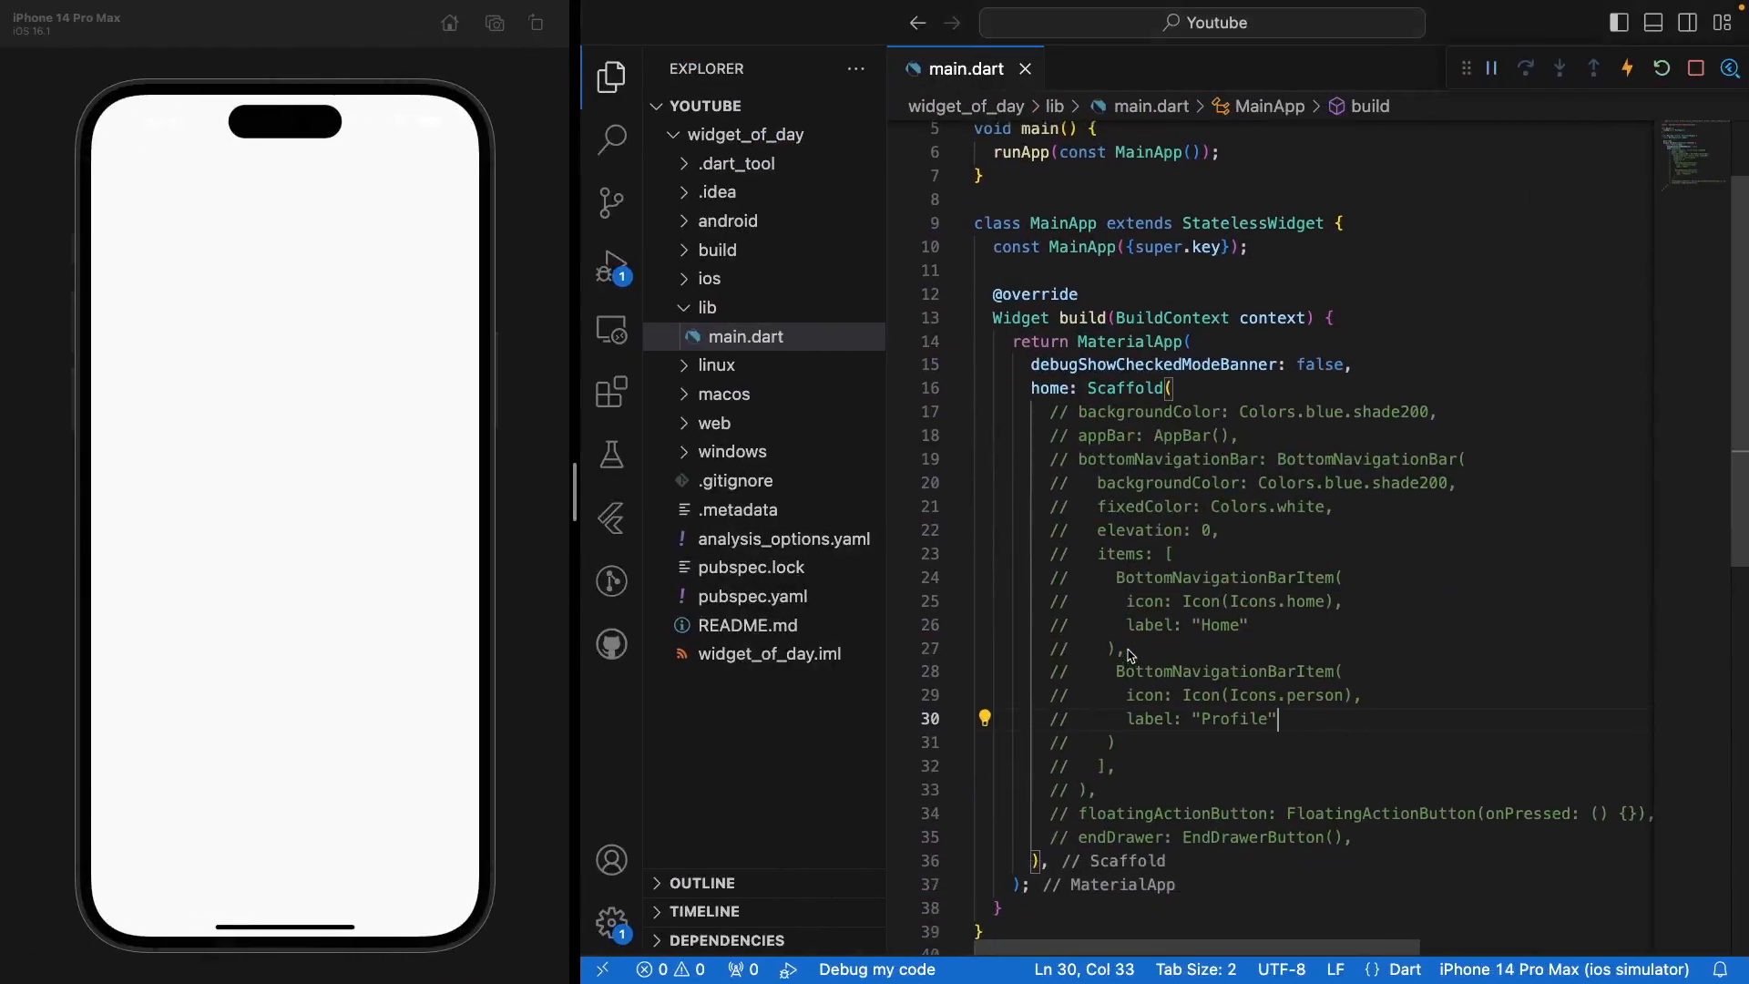
scroll(up, 3)
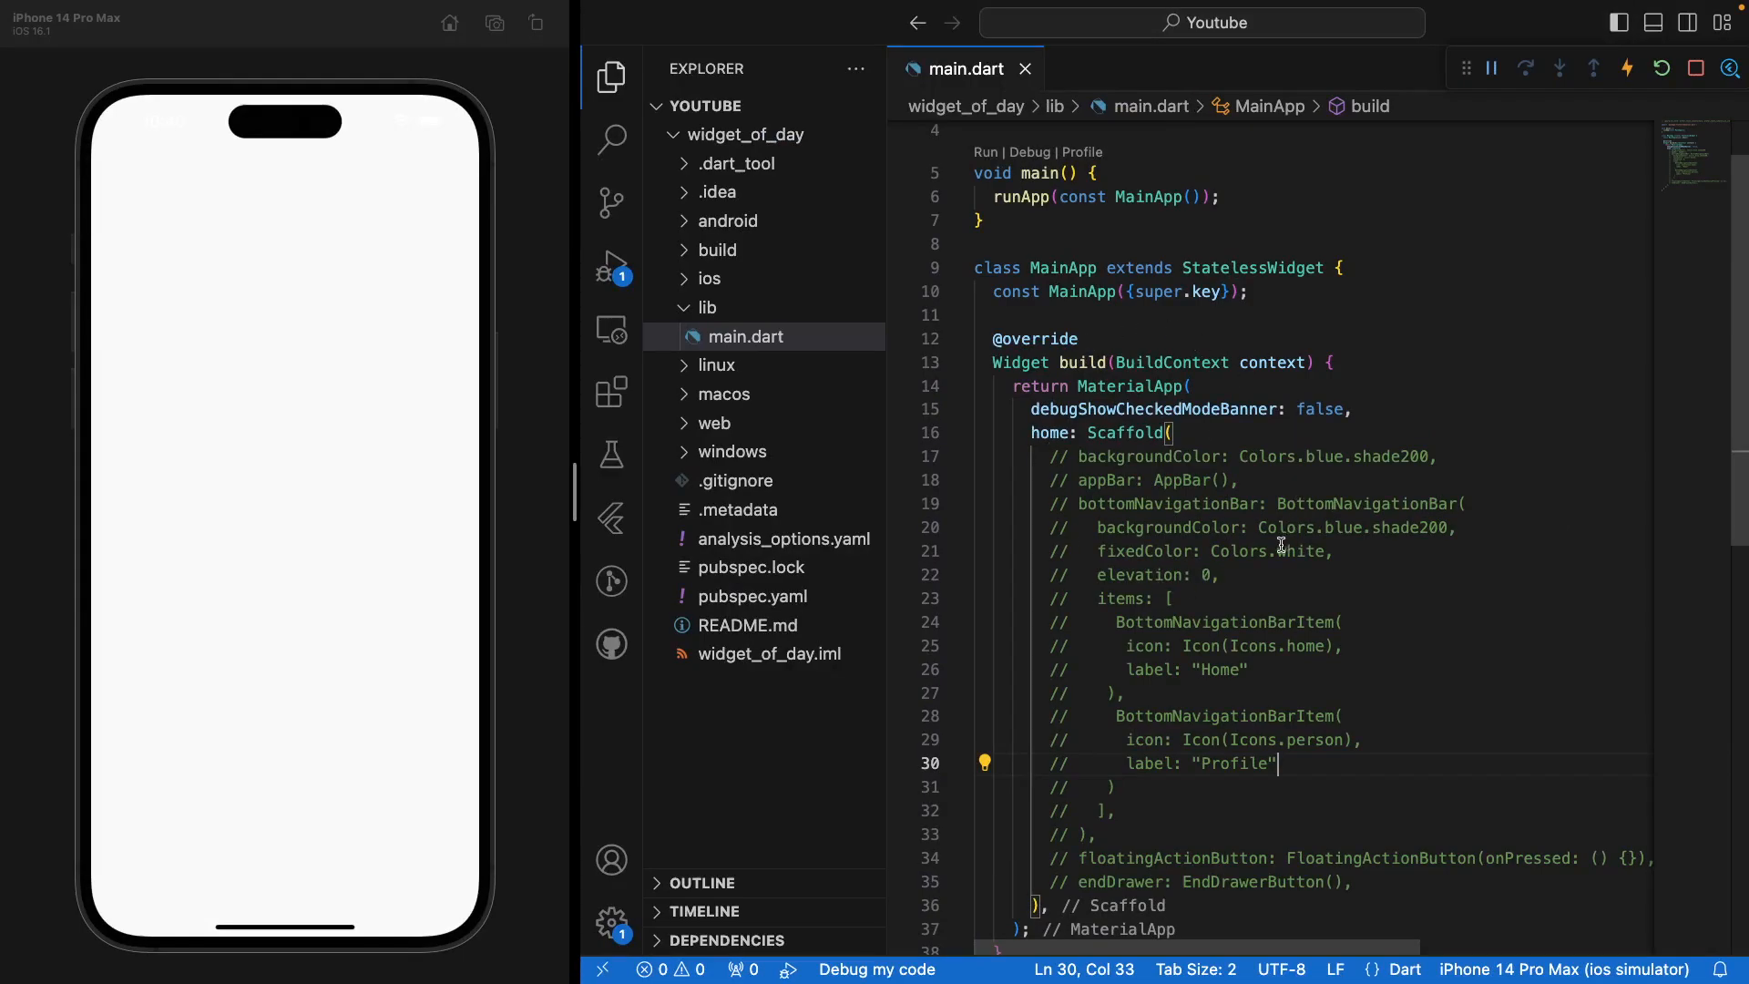
mouse_move(1135, 387)
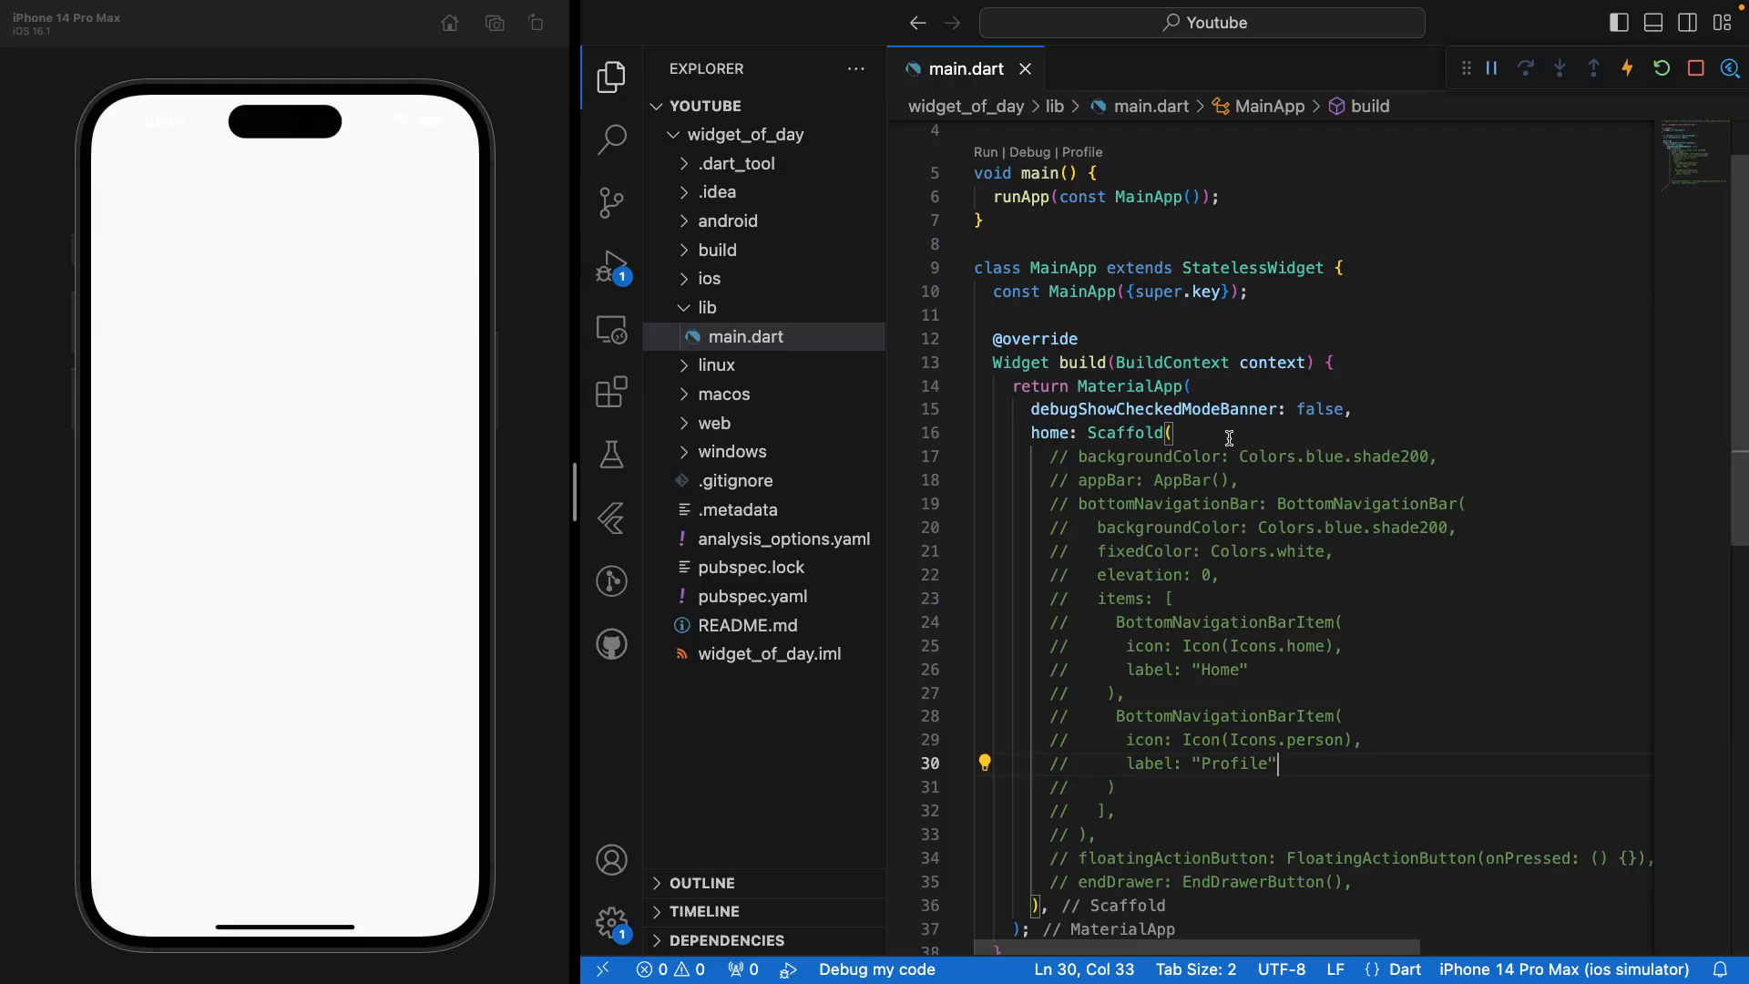
click(1193, 456)
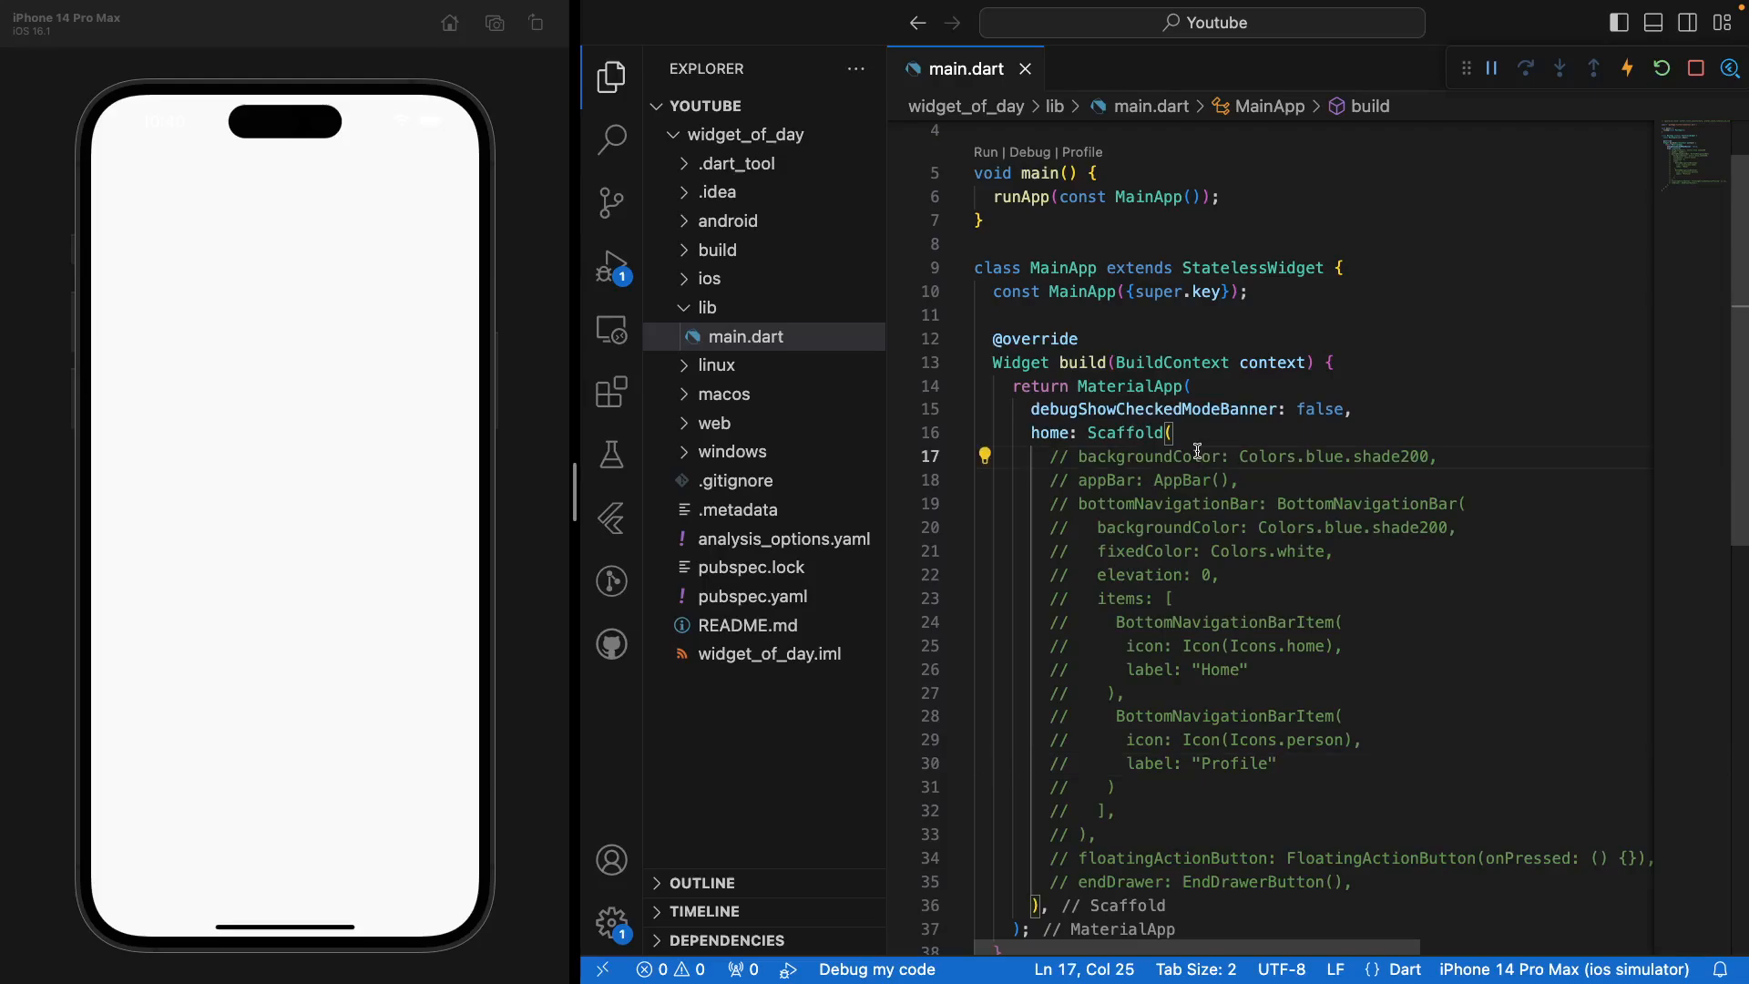
key(ctrl+/)
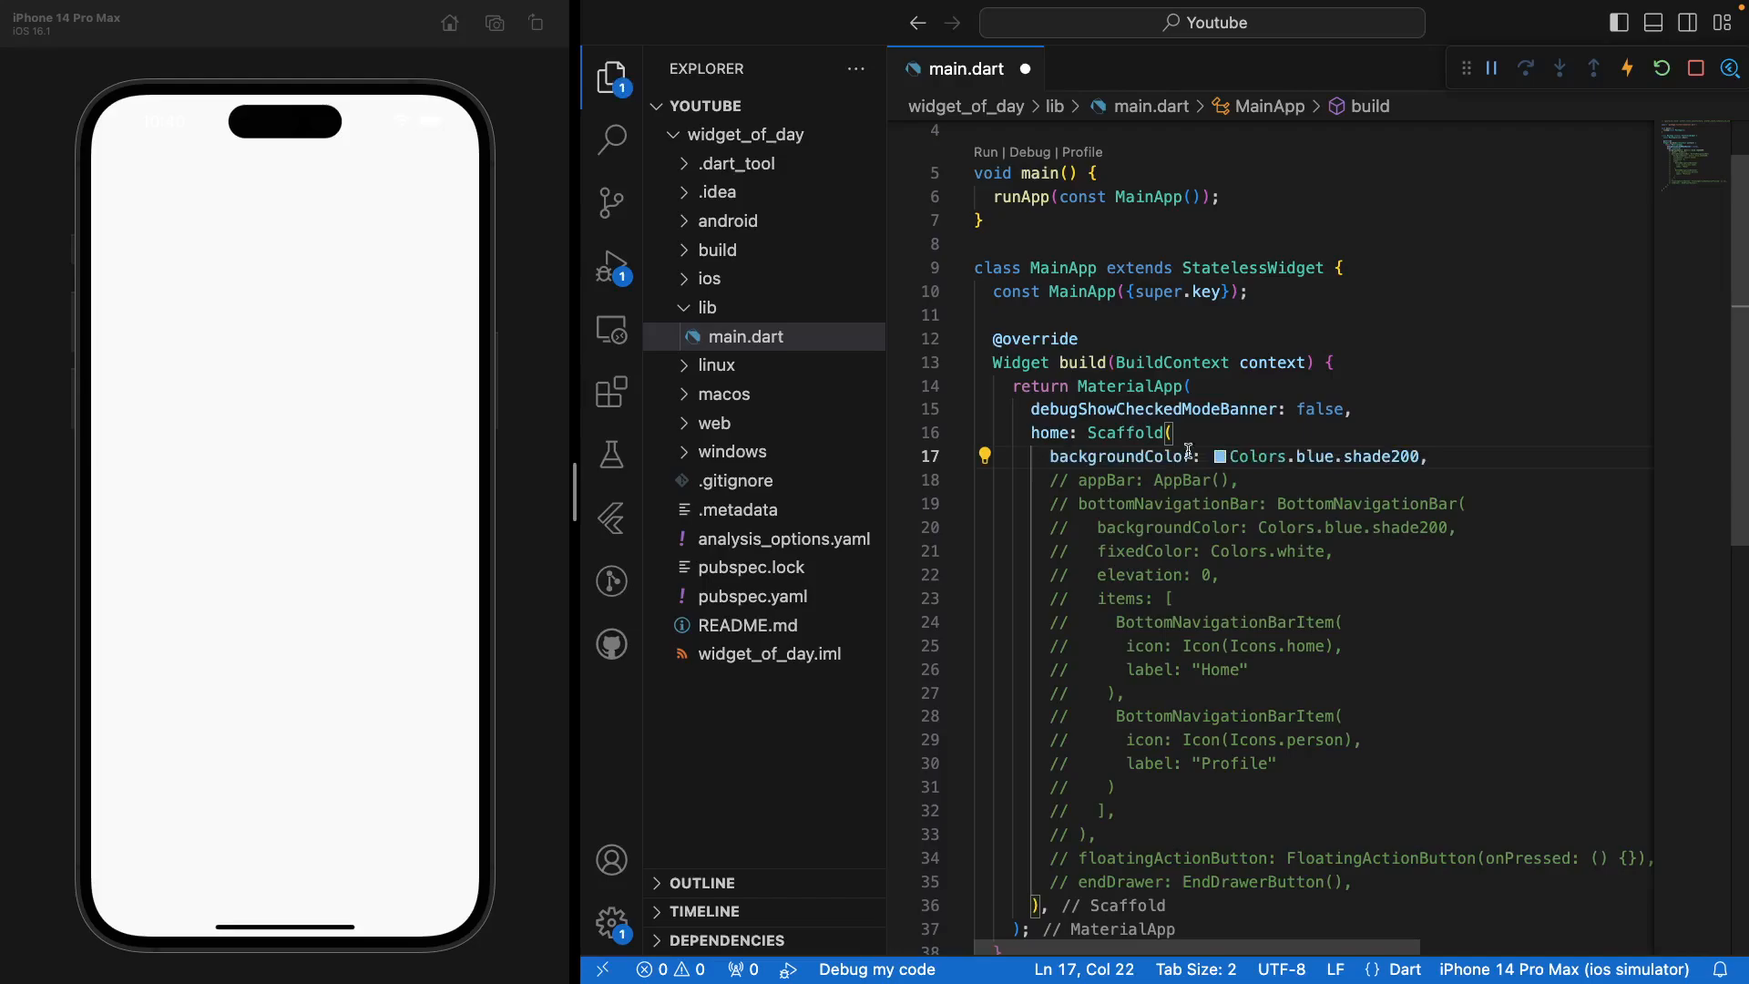
mouse_move(404, 680)
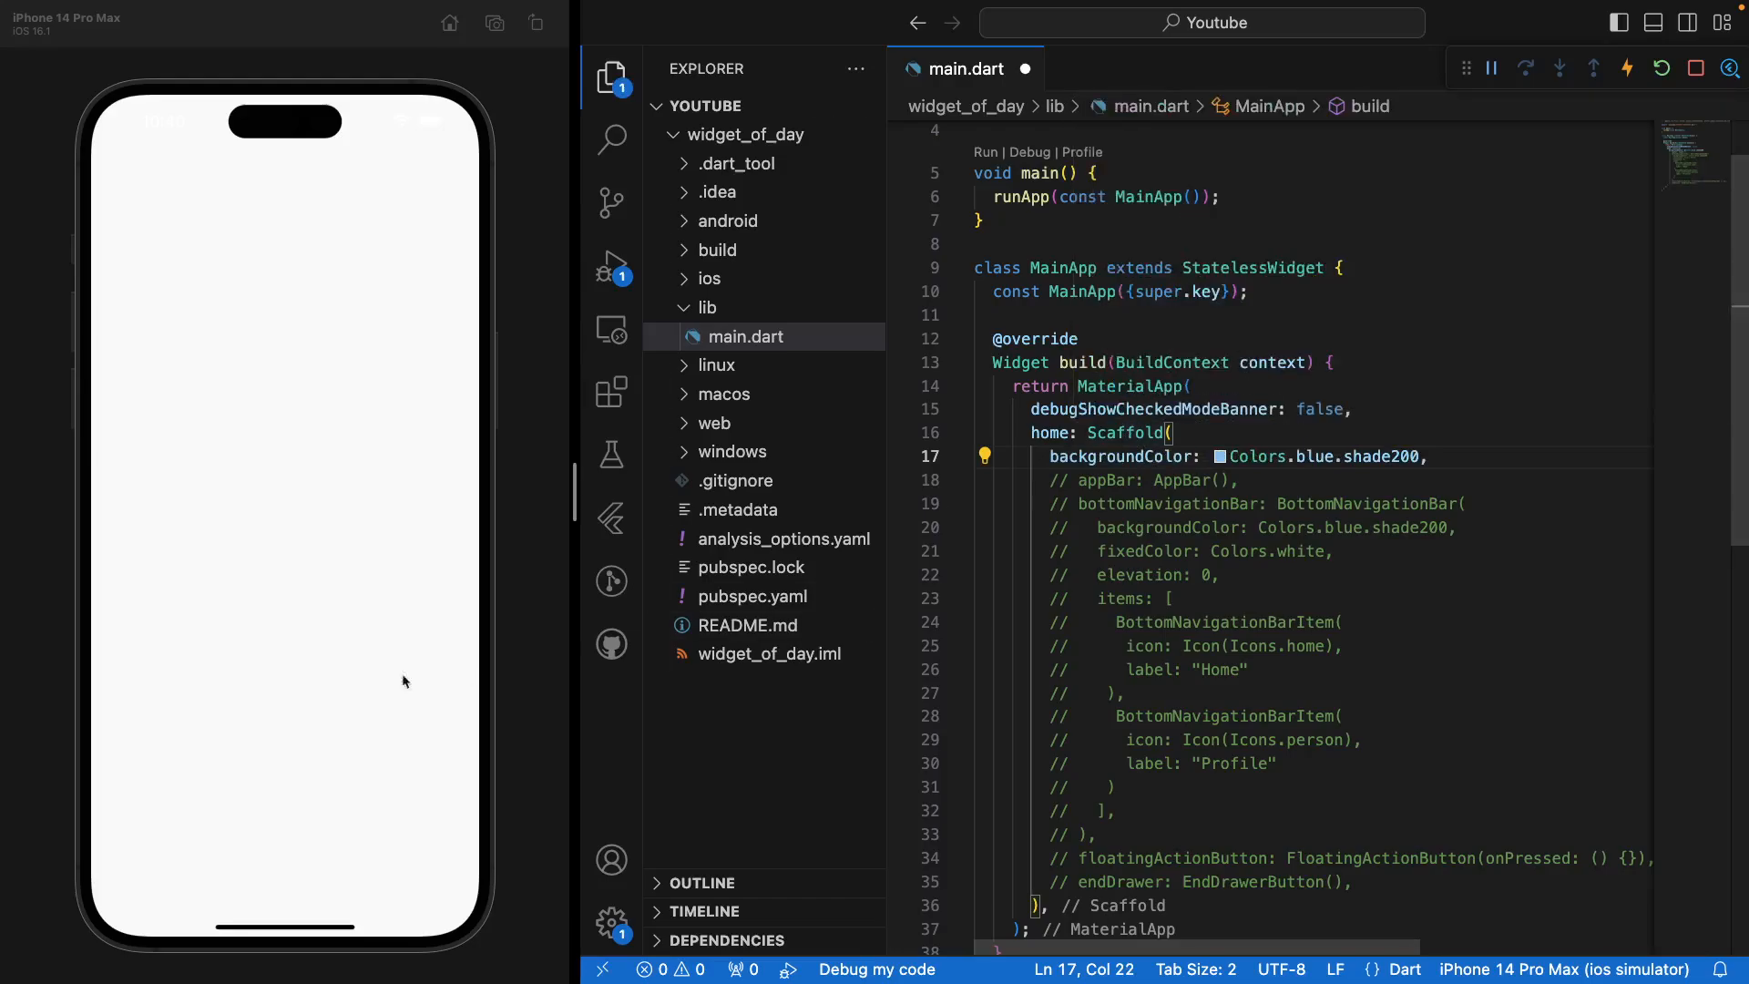
mouse_move(1319, 550)
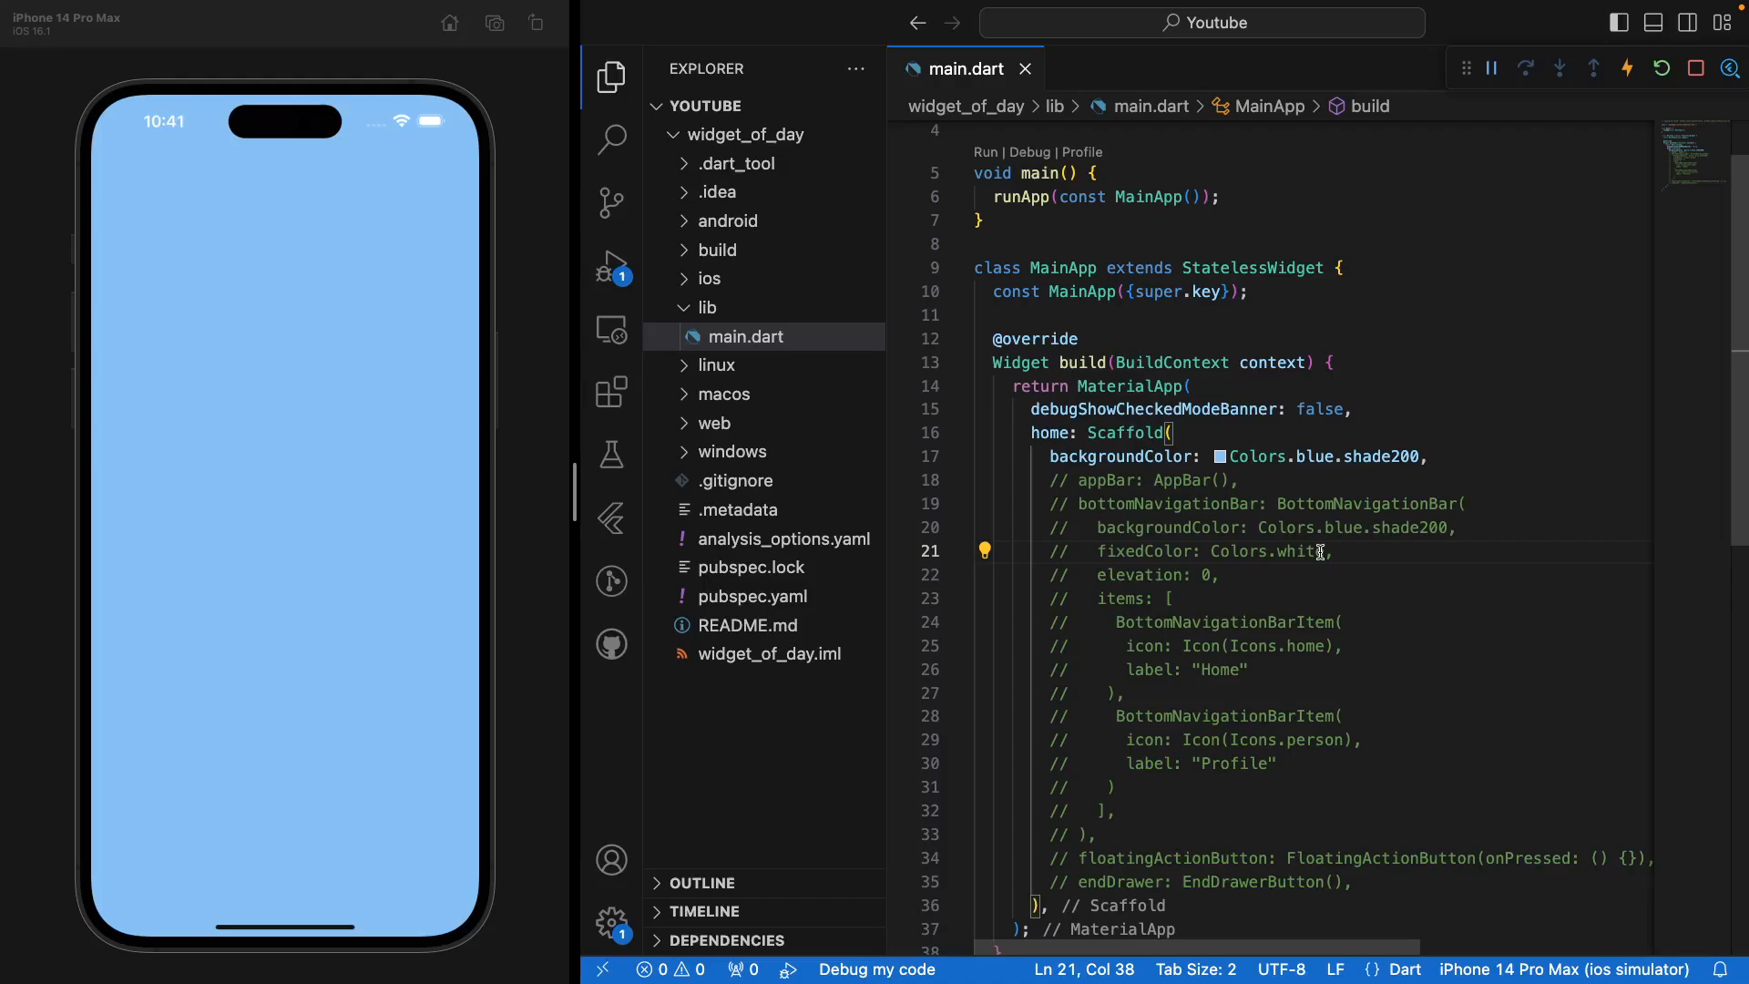
click(1140, 479)
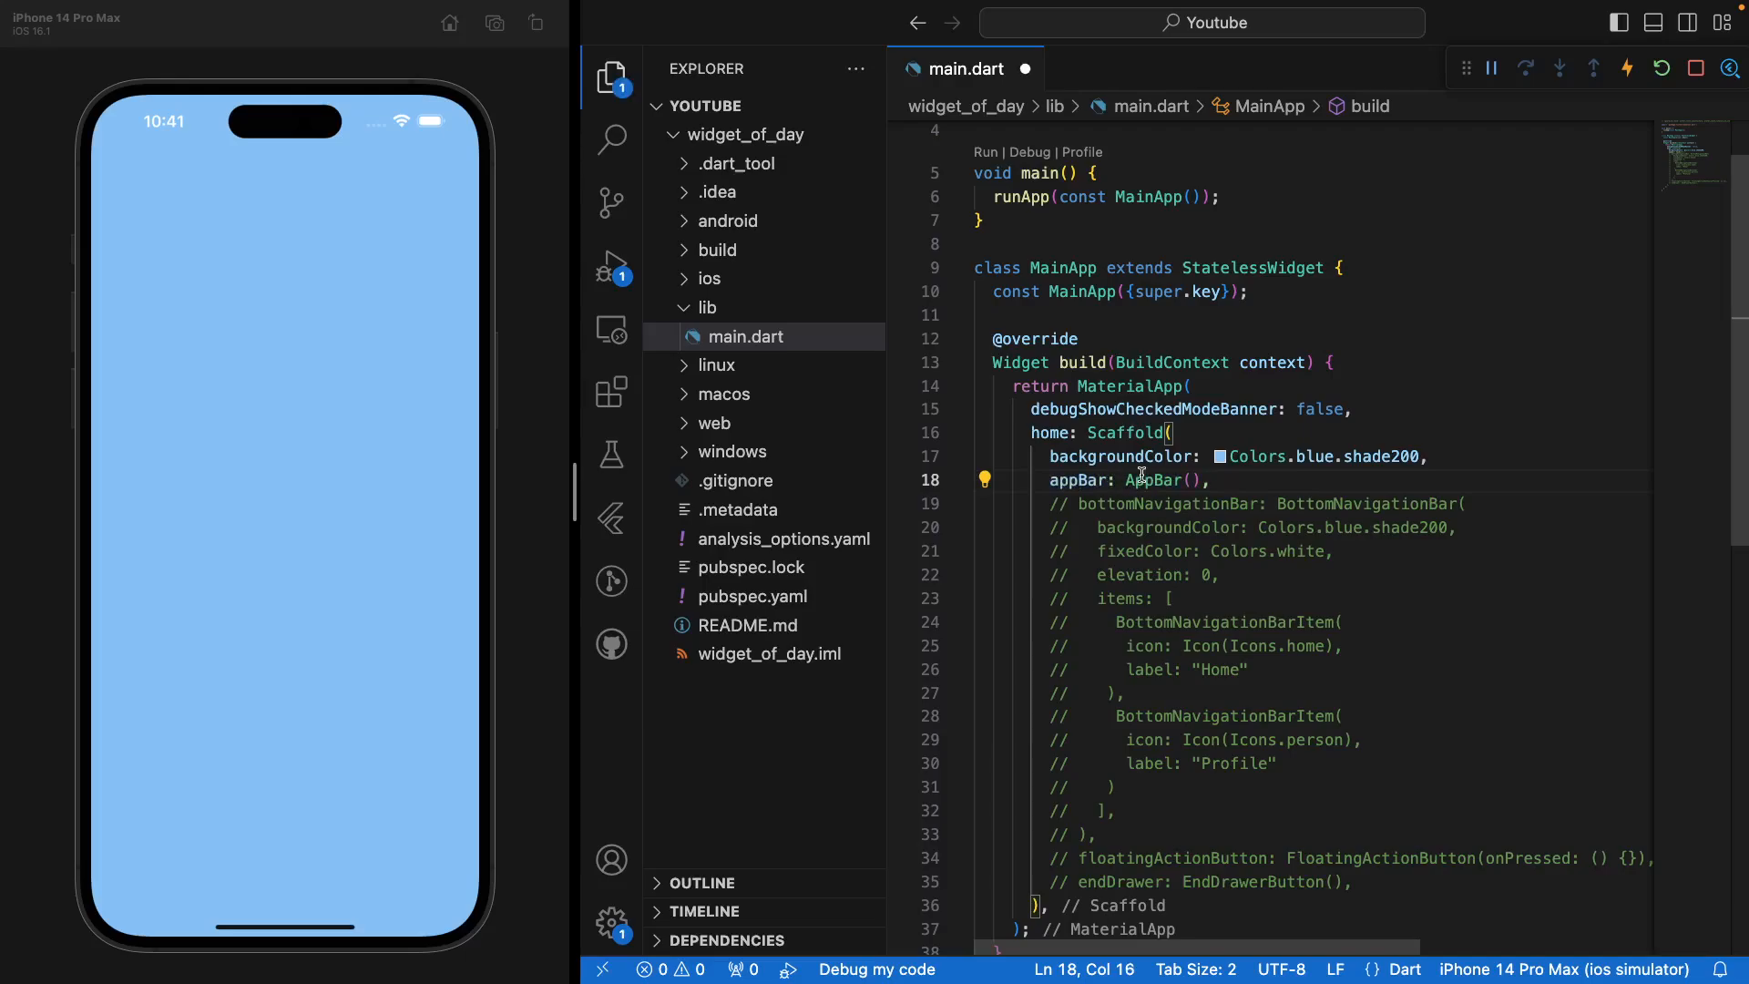
- Save main.dart so hot reload shows the blue app bar in the simulator
key(ctrl+s)
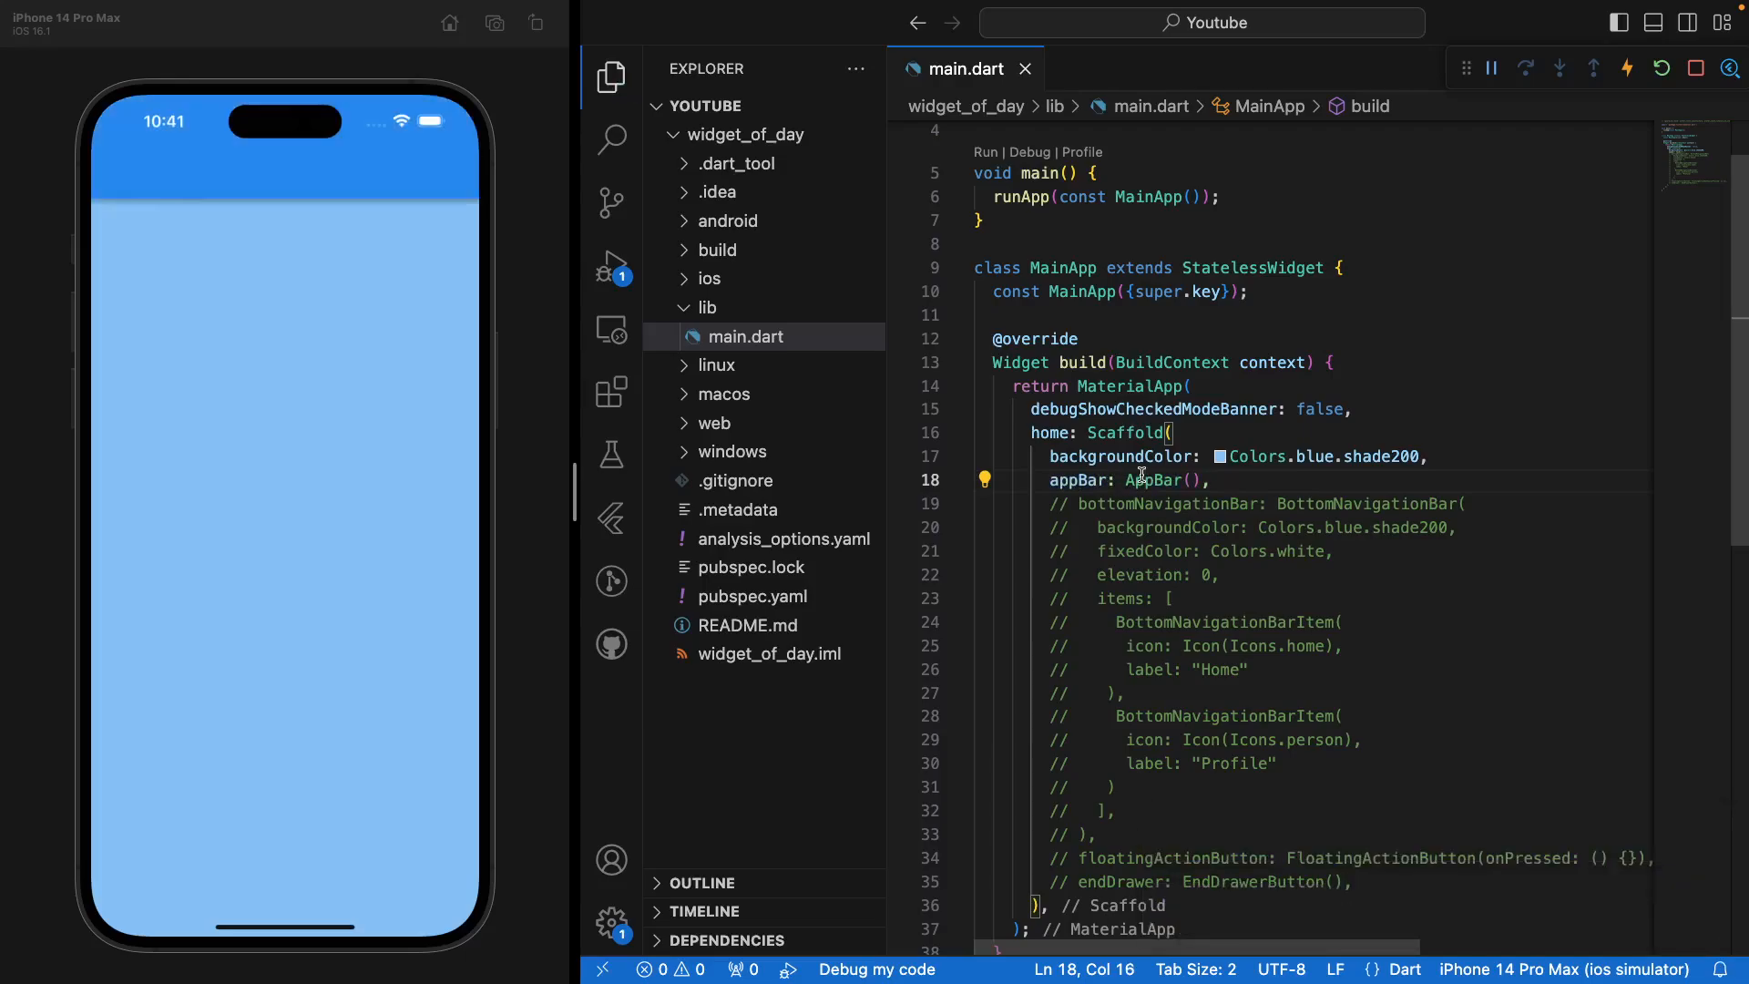
mouse_move(1146, 479)
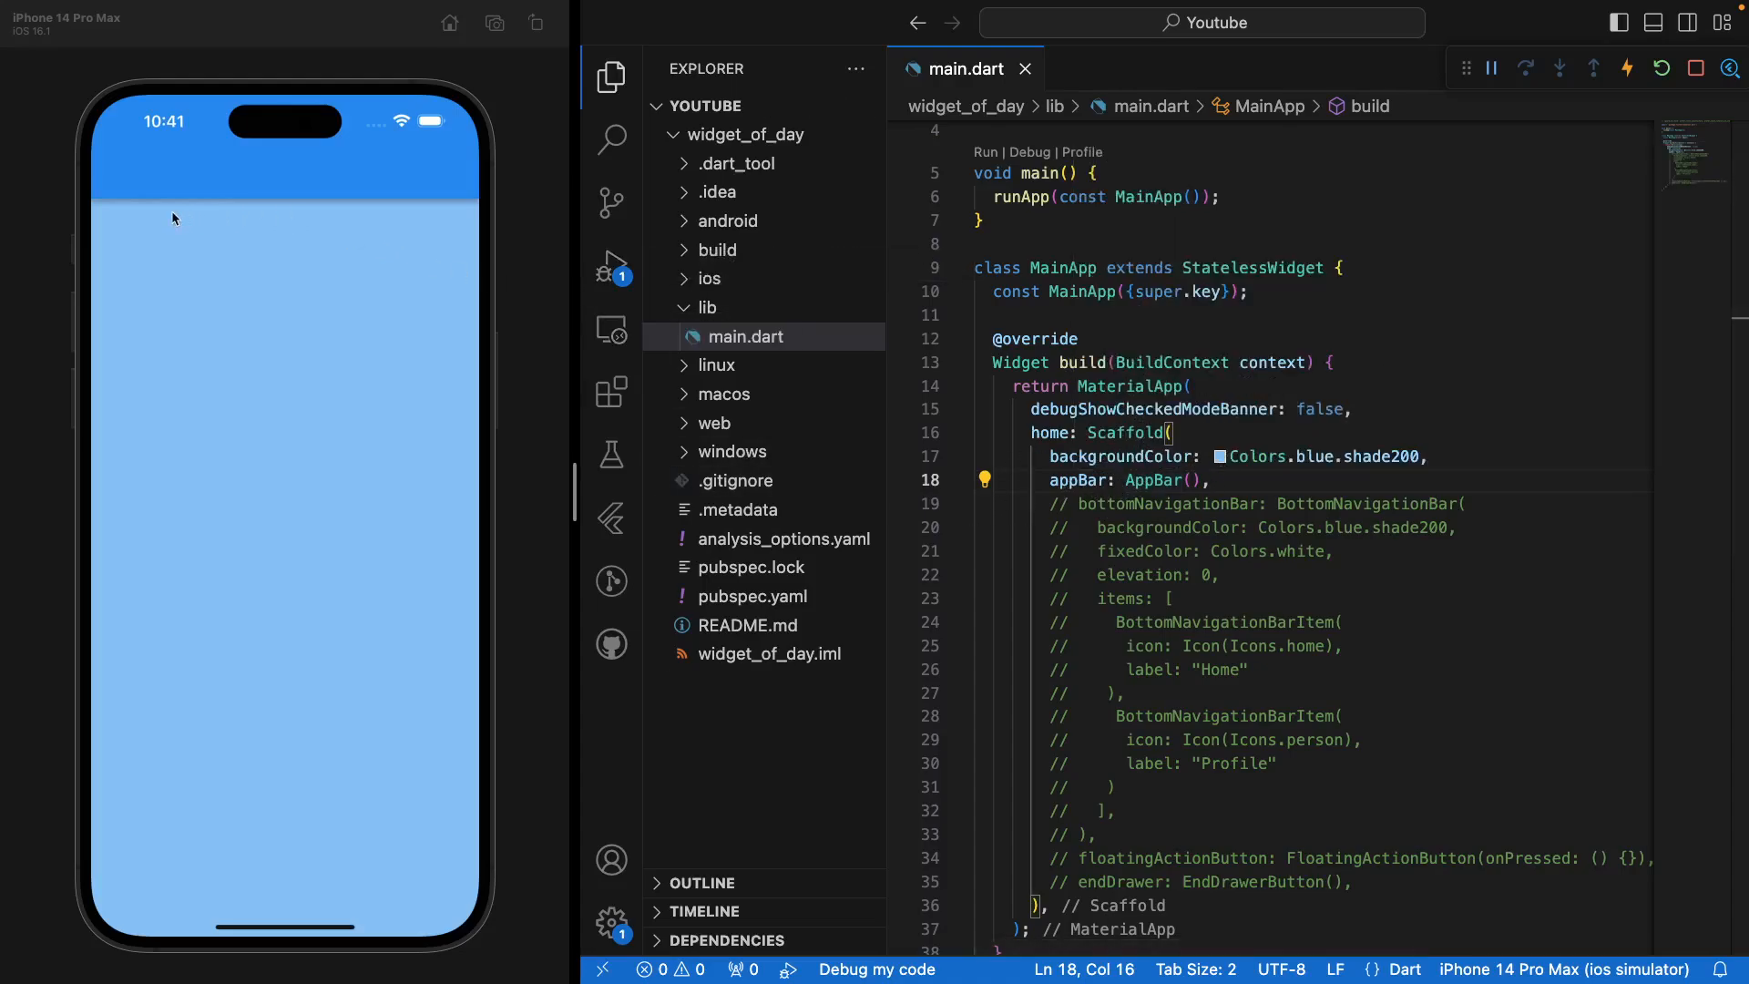
mouse_move(445, 215)
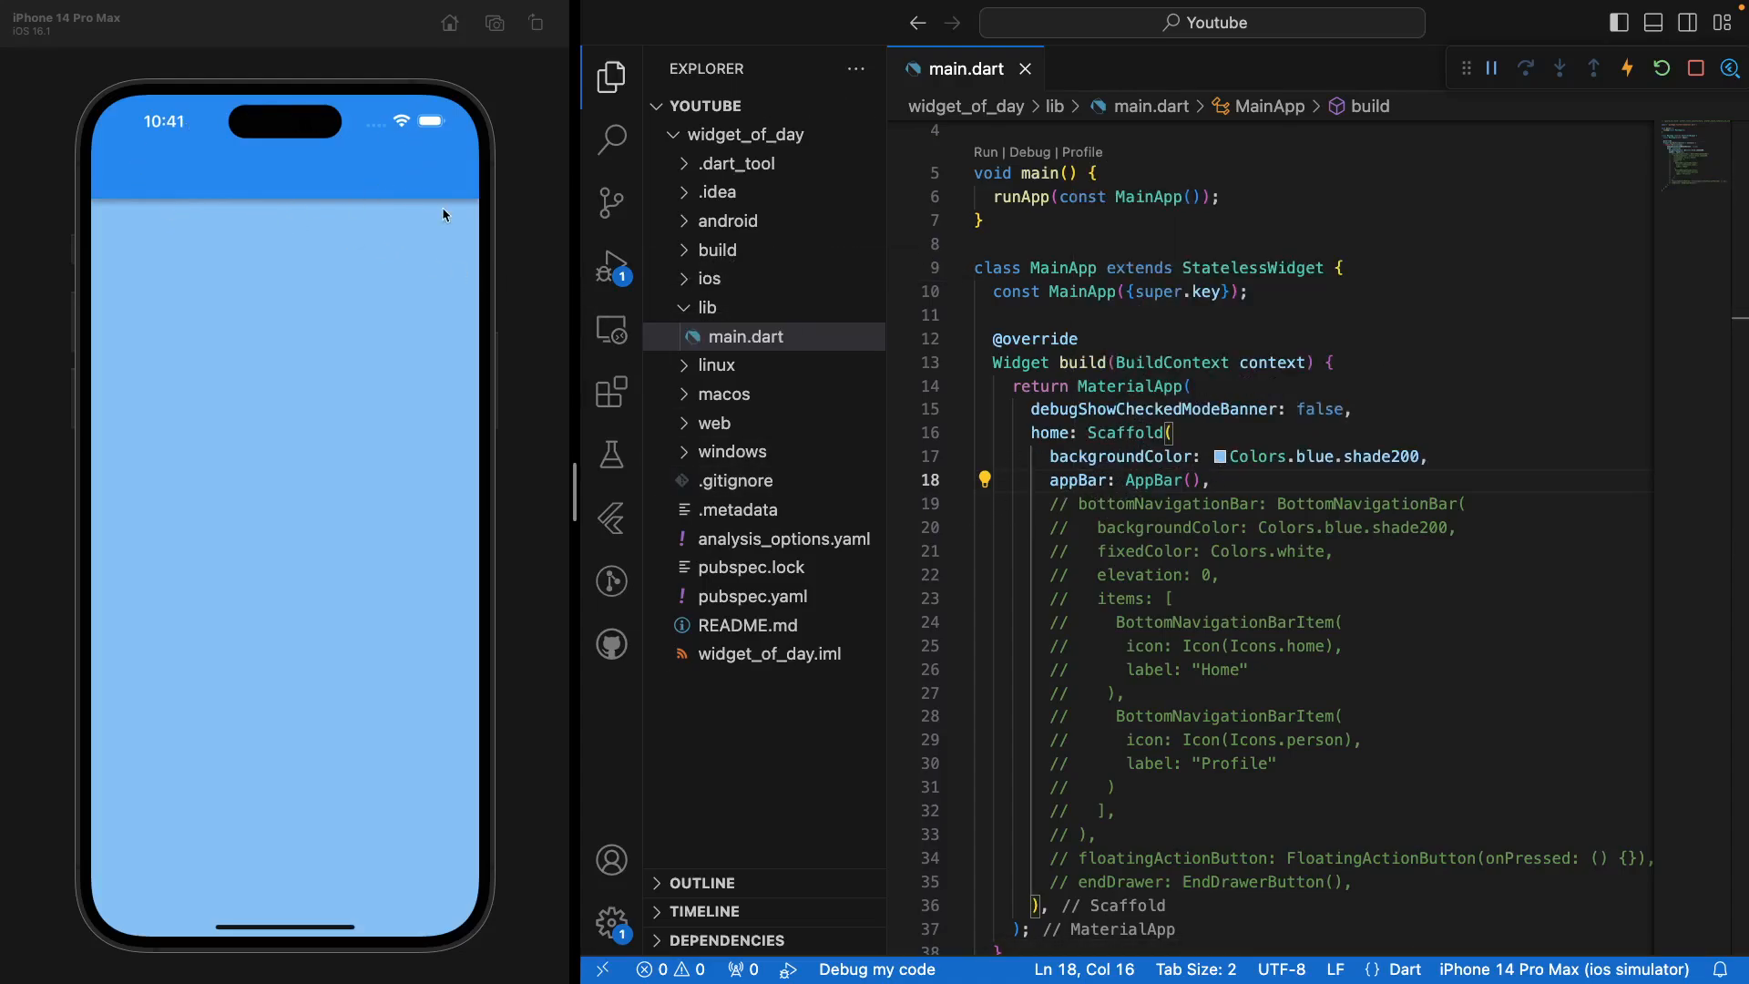
mouse_move(1465, 635)
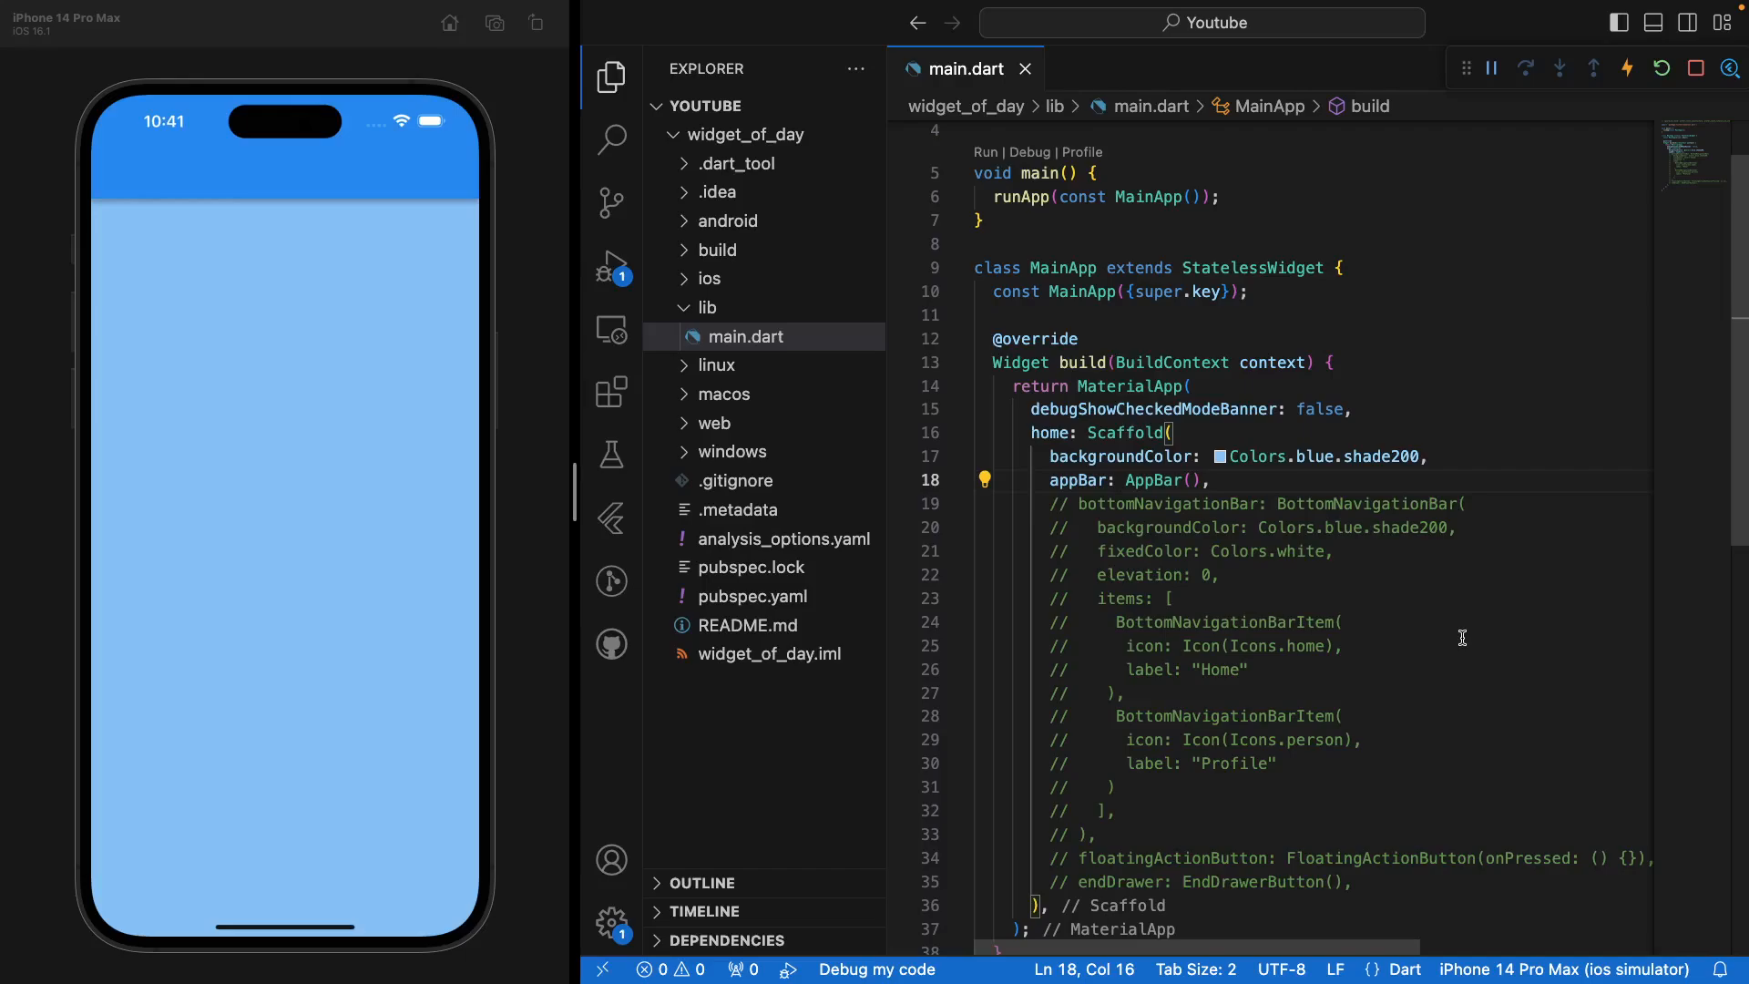
mouse_move(1323, 521)
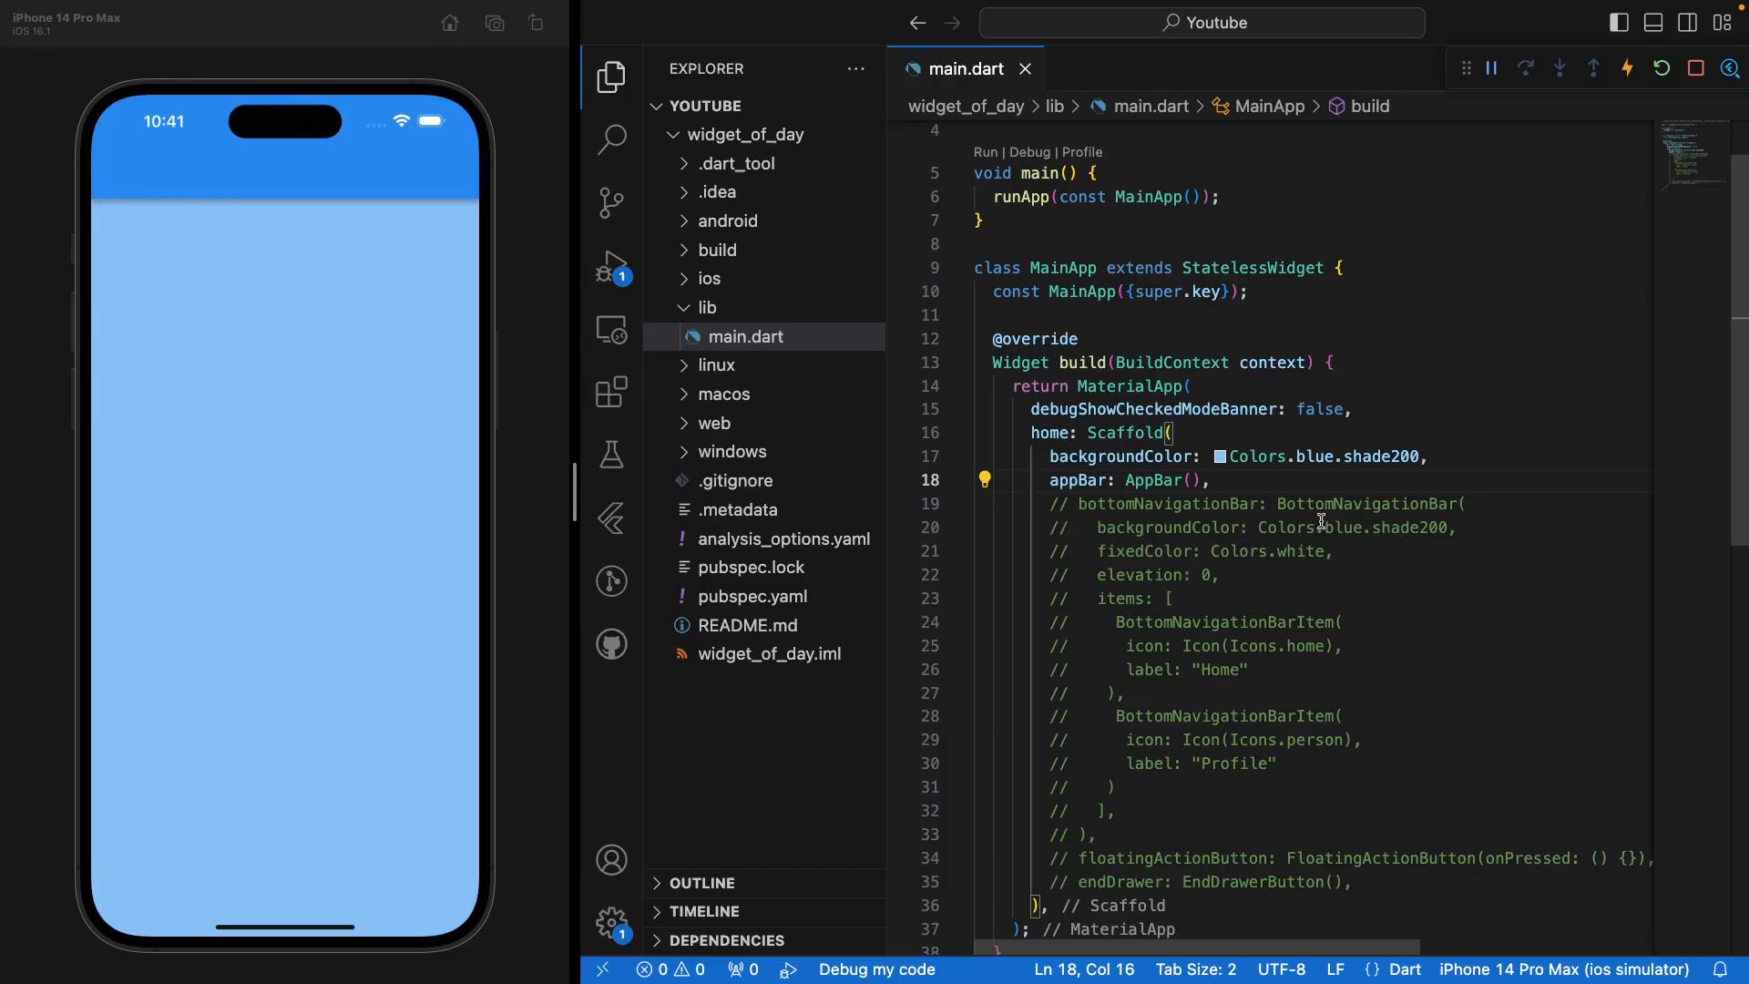
mouse_move(1337, 663)
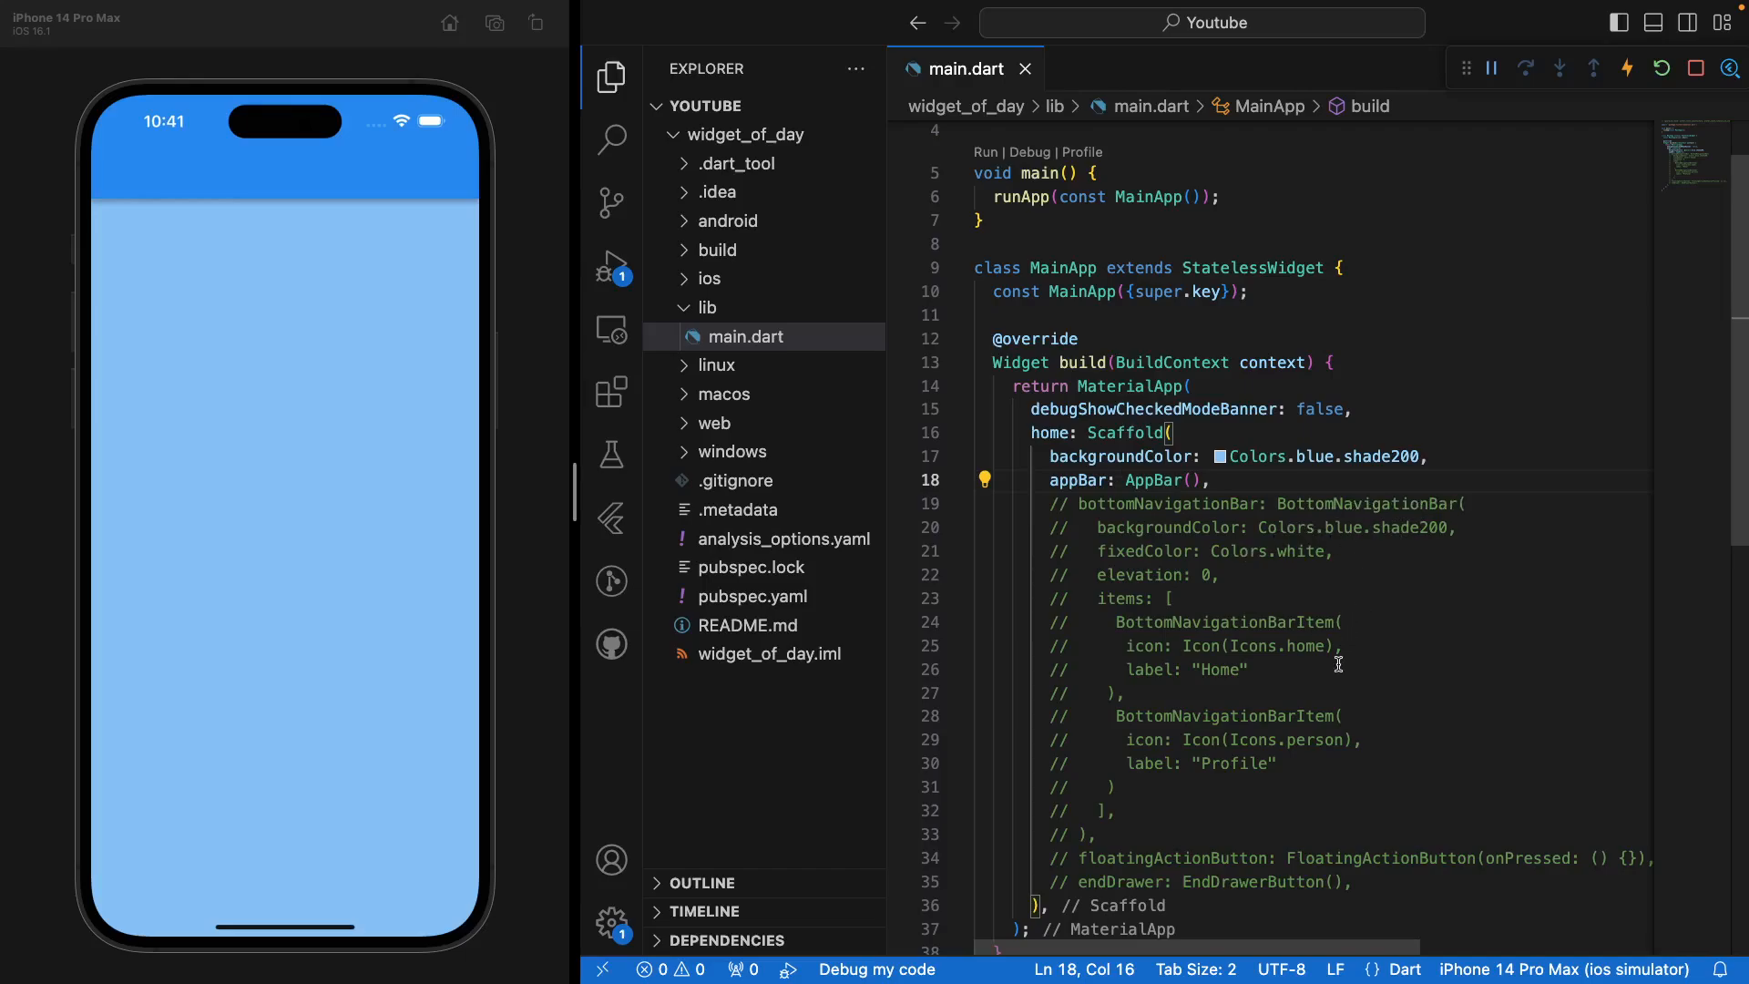
mouse_move(1111, 831)
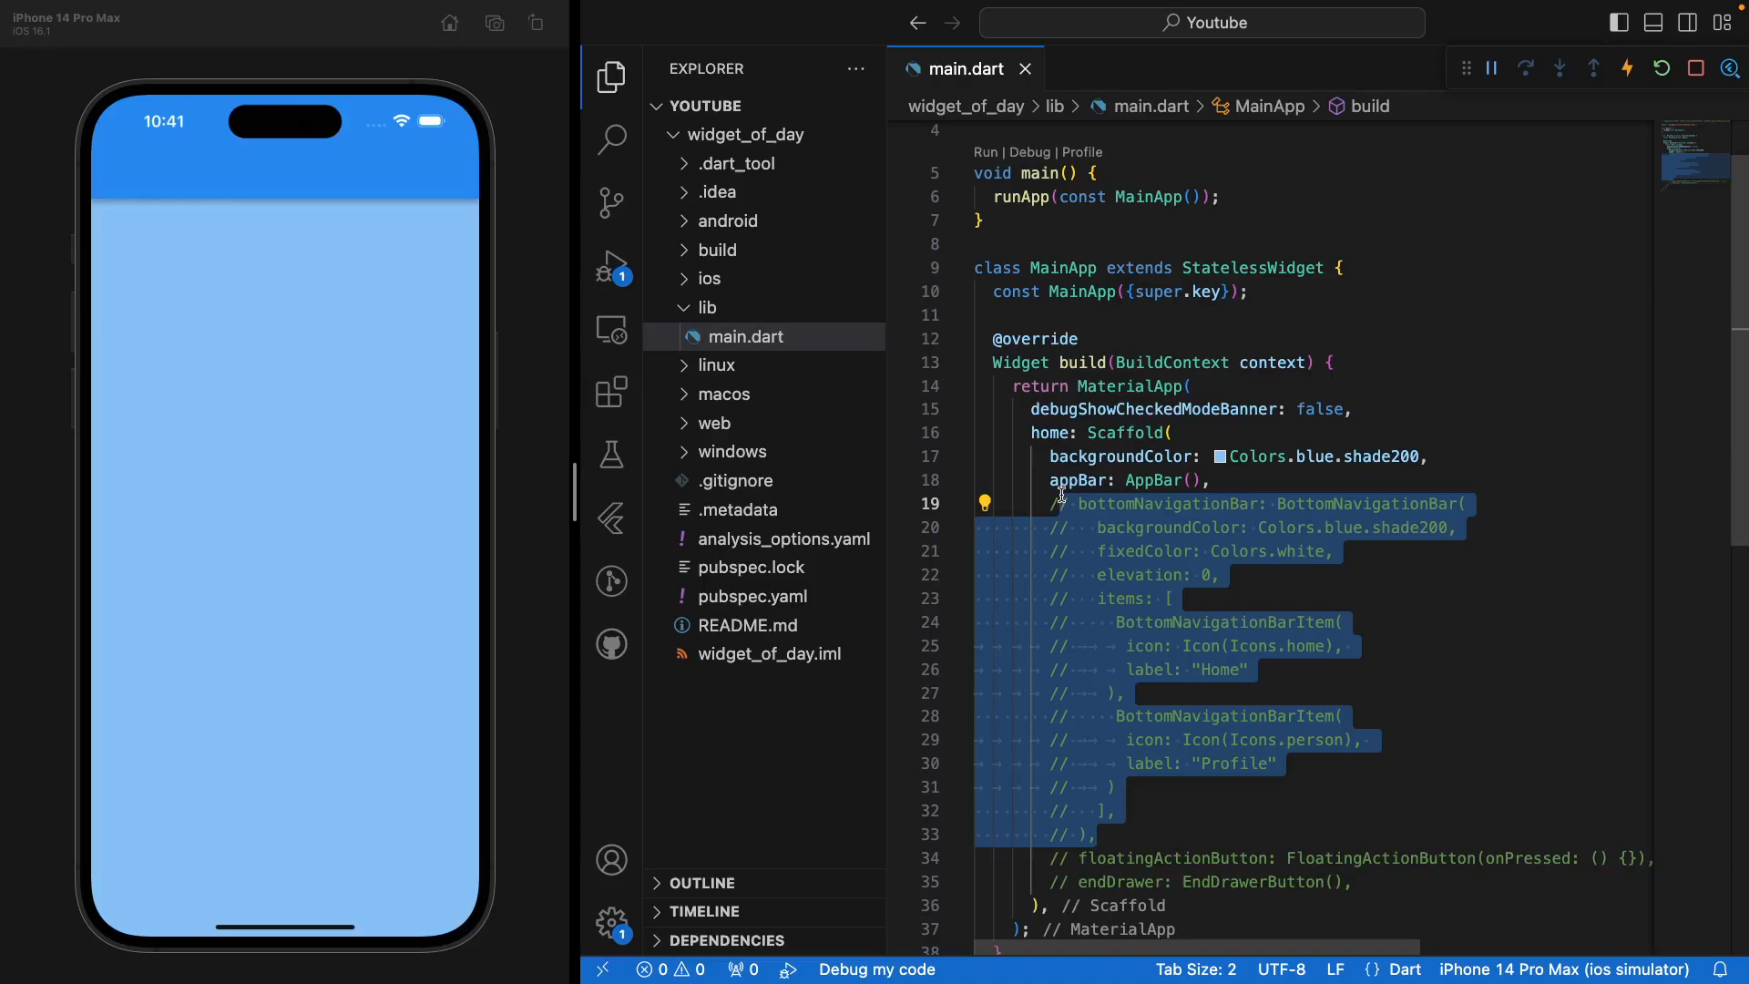
- Uncomment the BottomNavigationBar block with Home and Profile items, white fixedColor and elevation 0
key(ctrl+/)
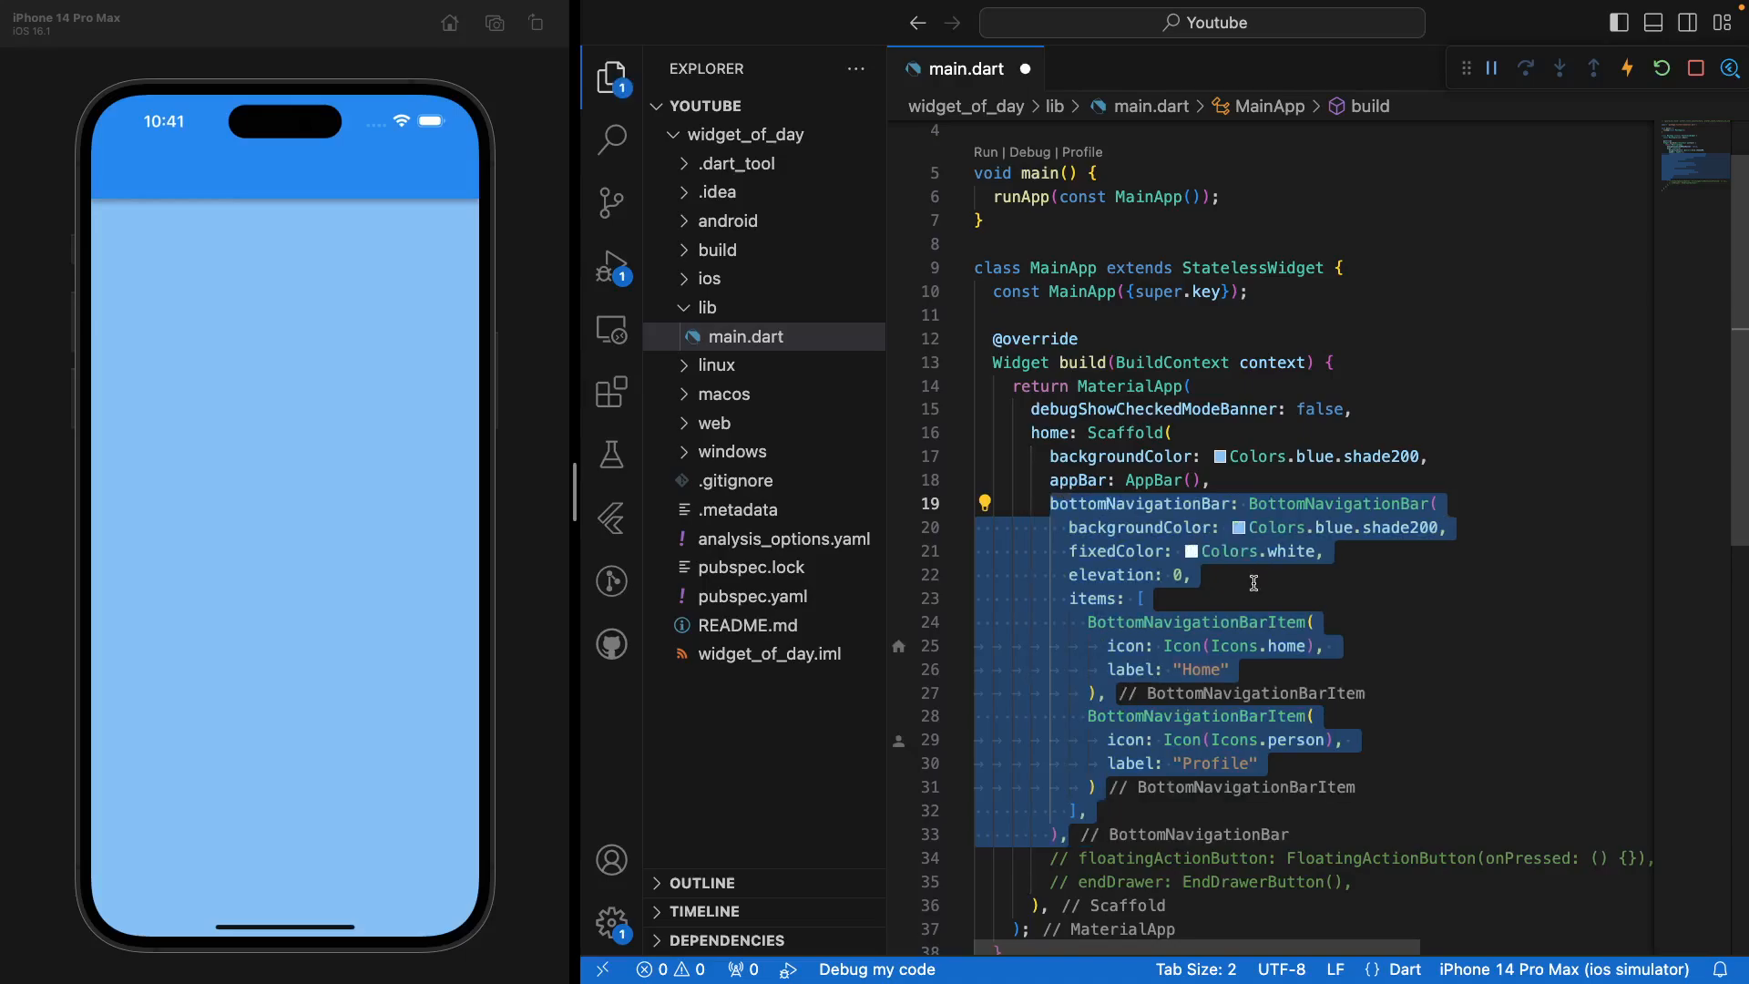
click(1254, 574)
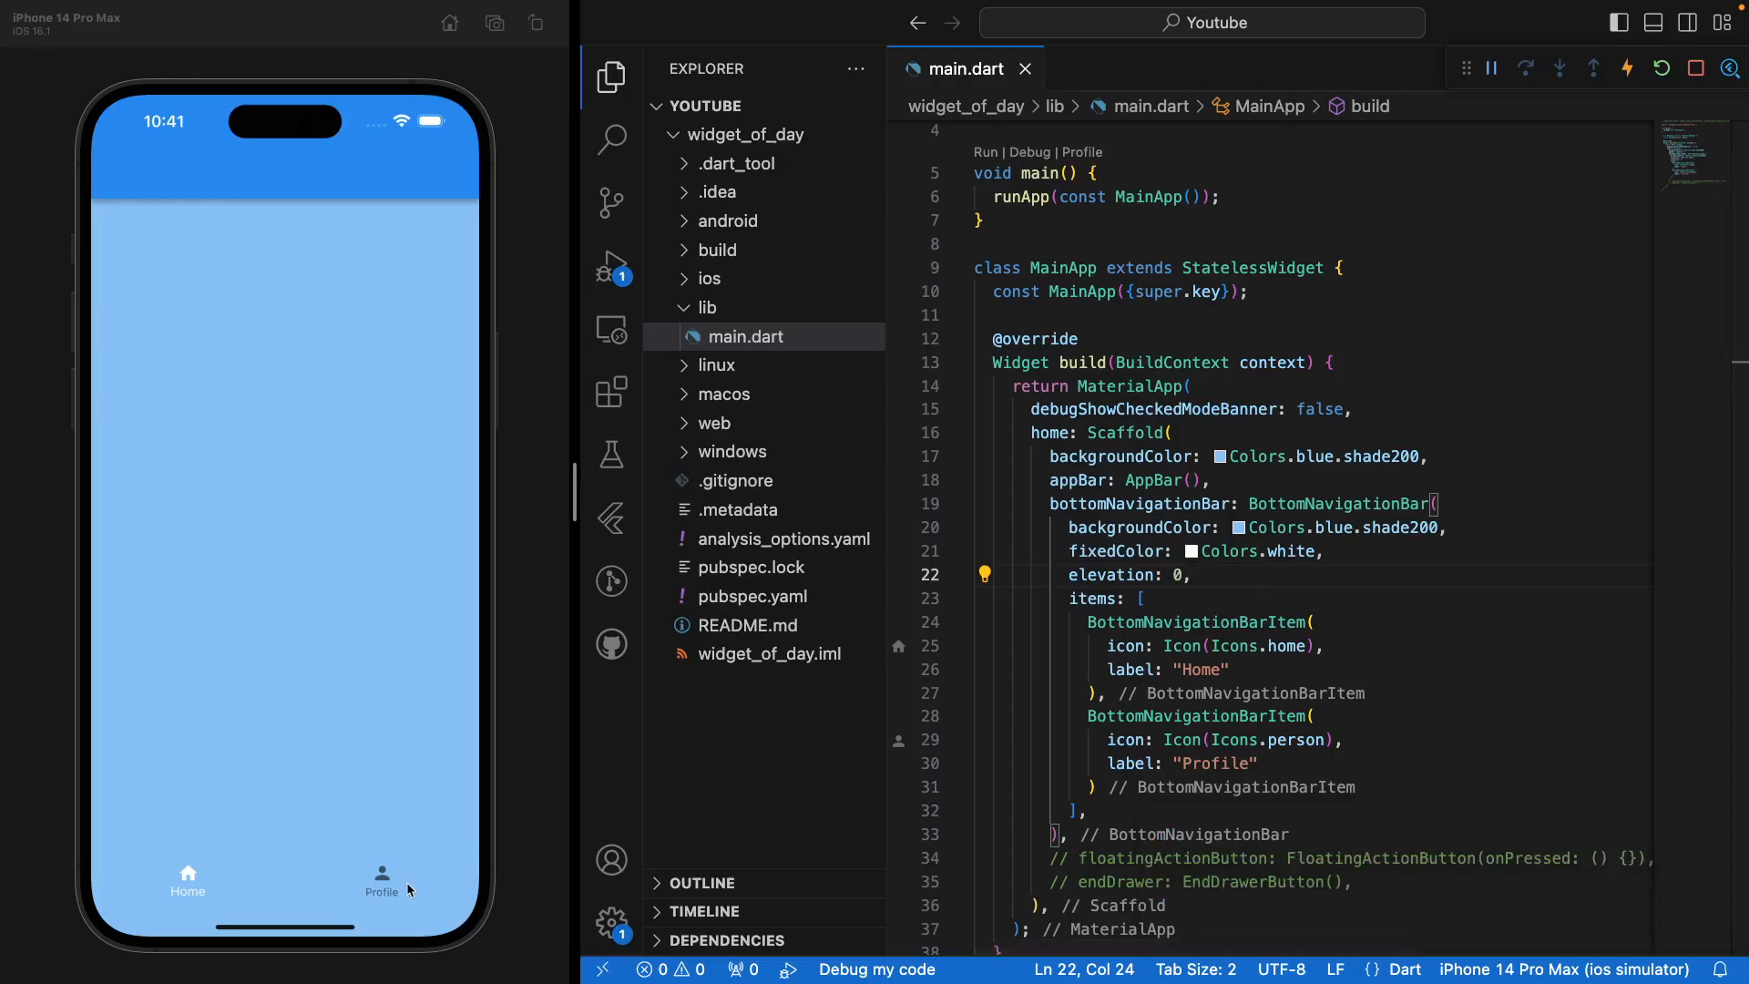
mouse_move(355, 881)
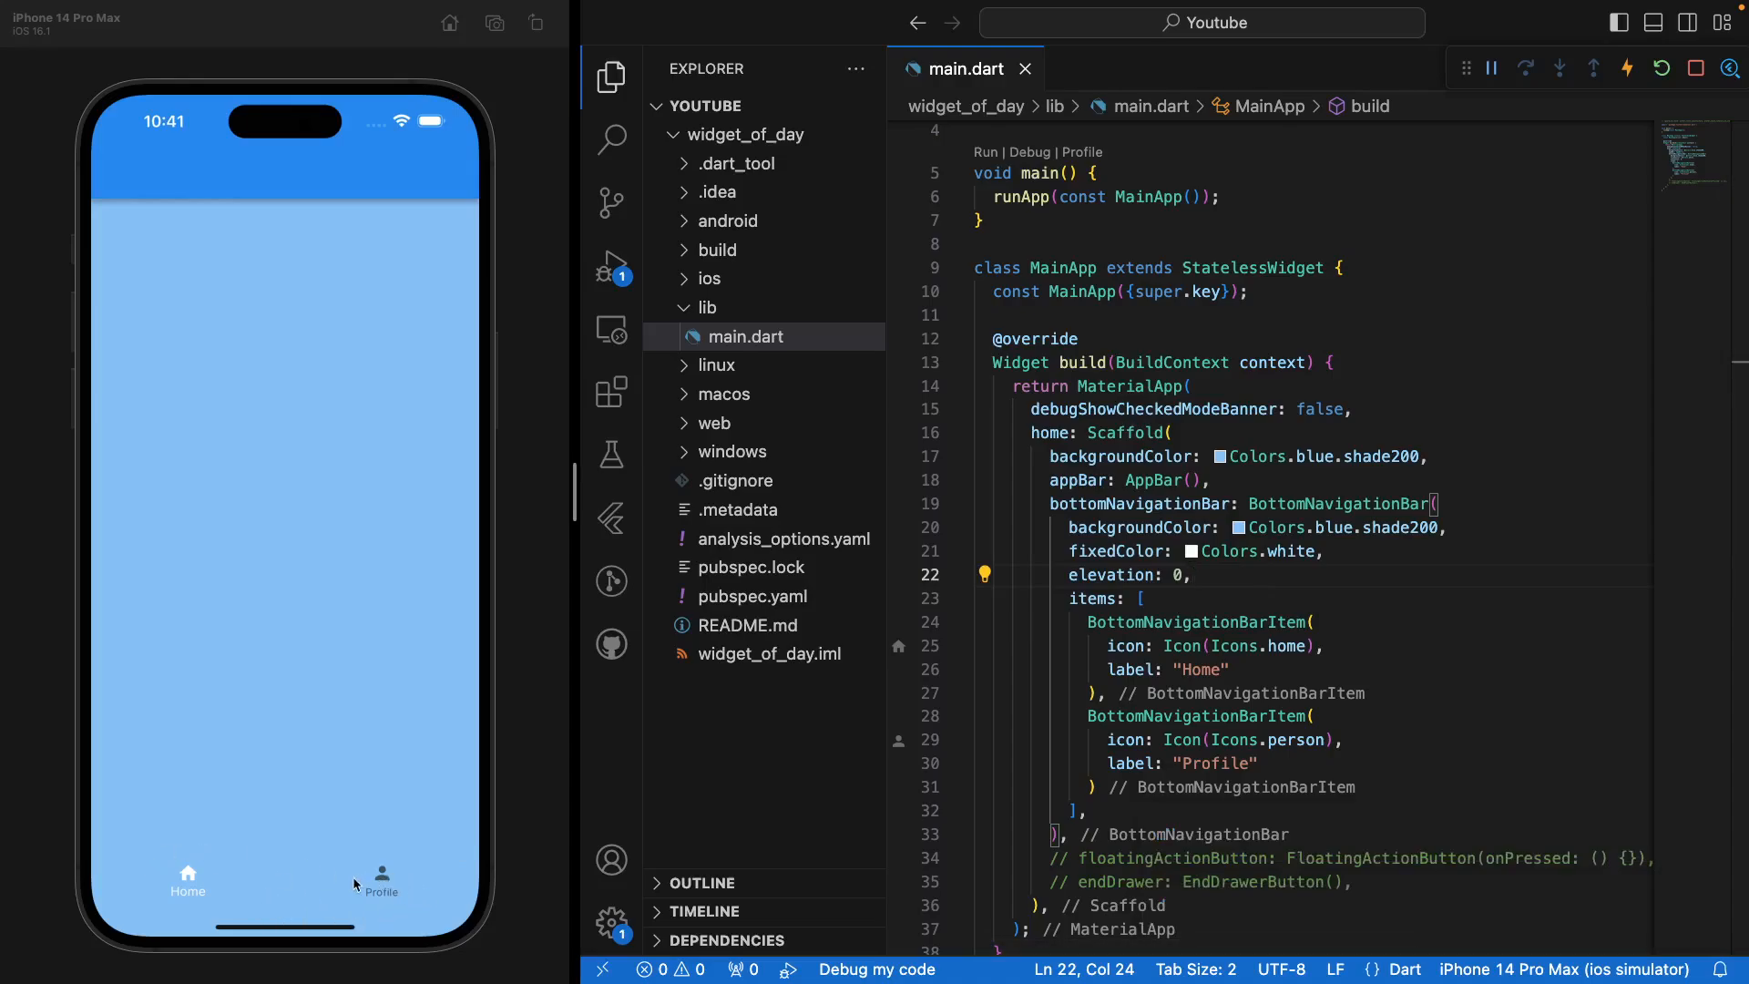
mouse_move(1443, 629)
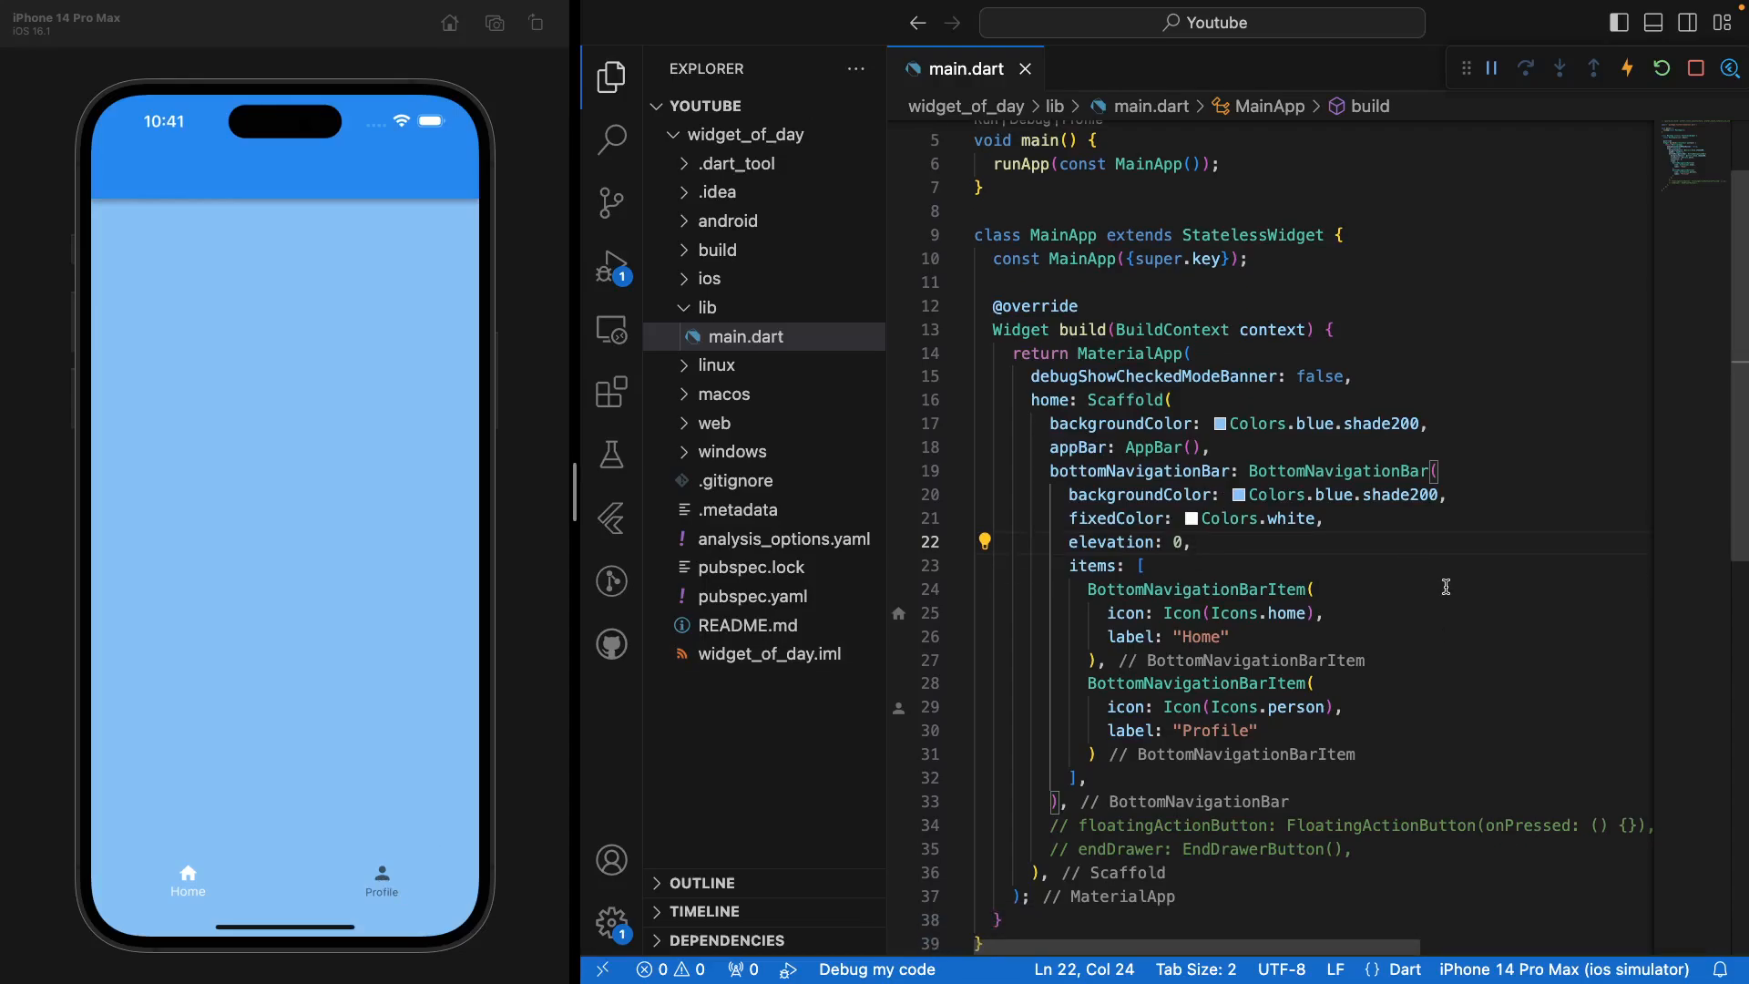
mouse_move(1405, 572)
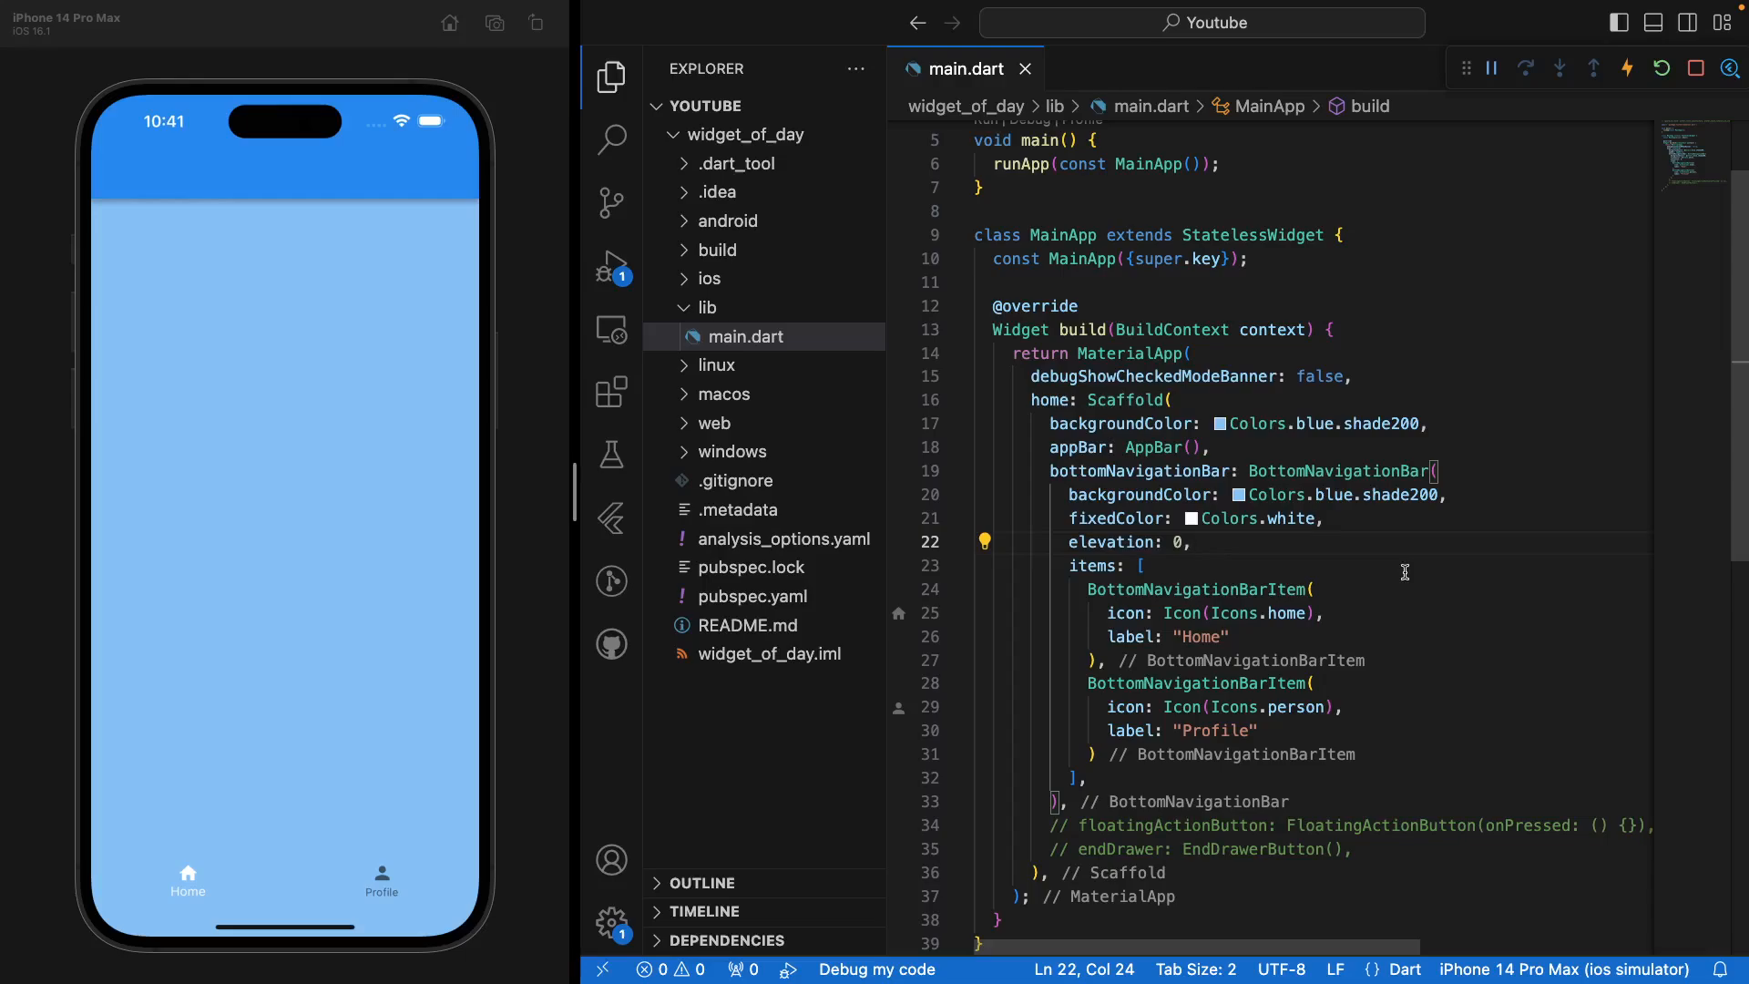
mouse_move(1184, 492)
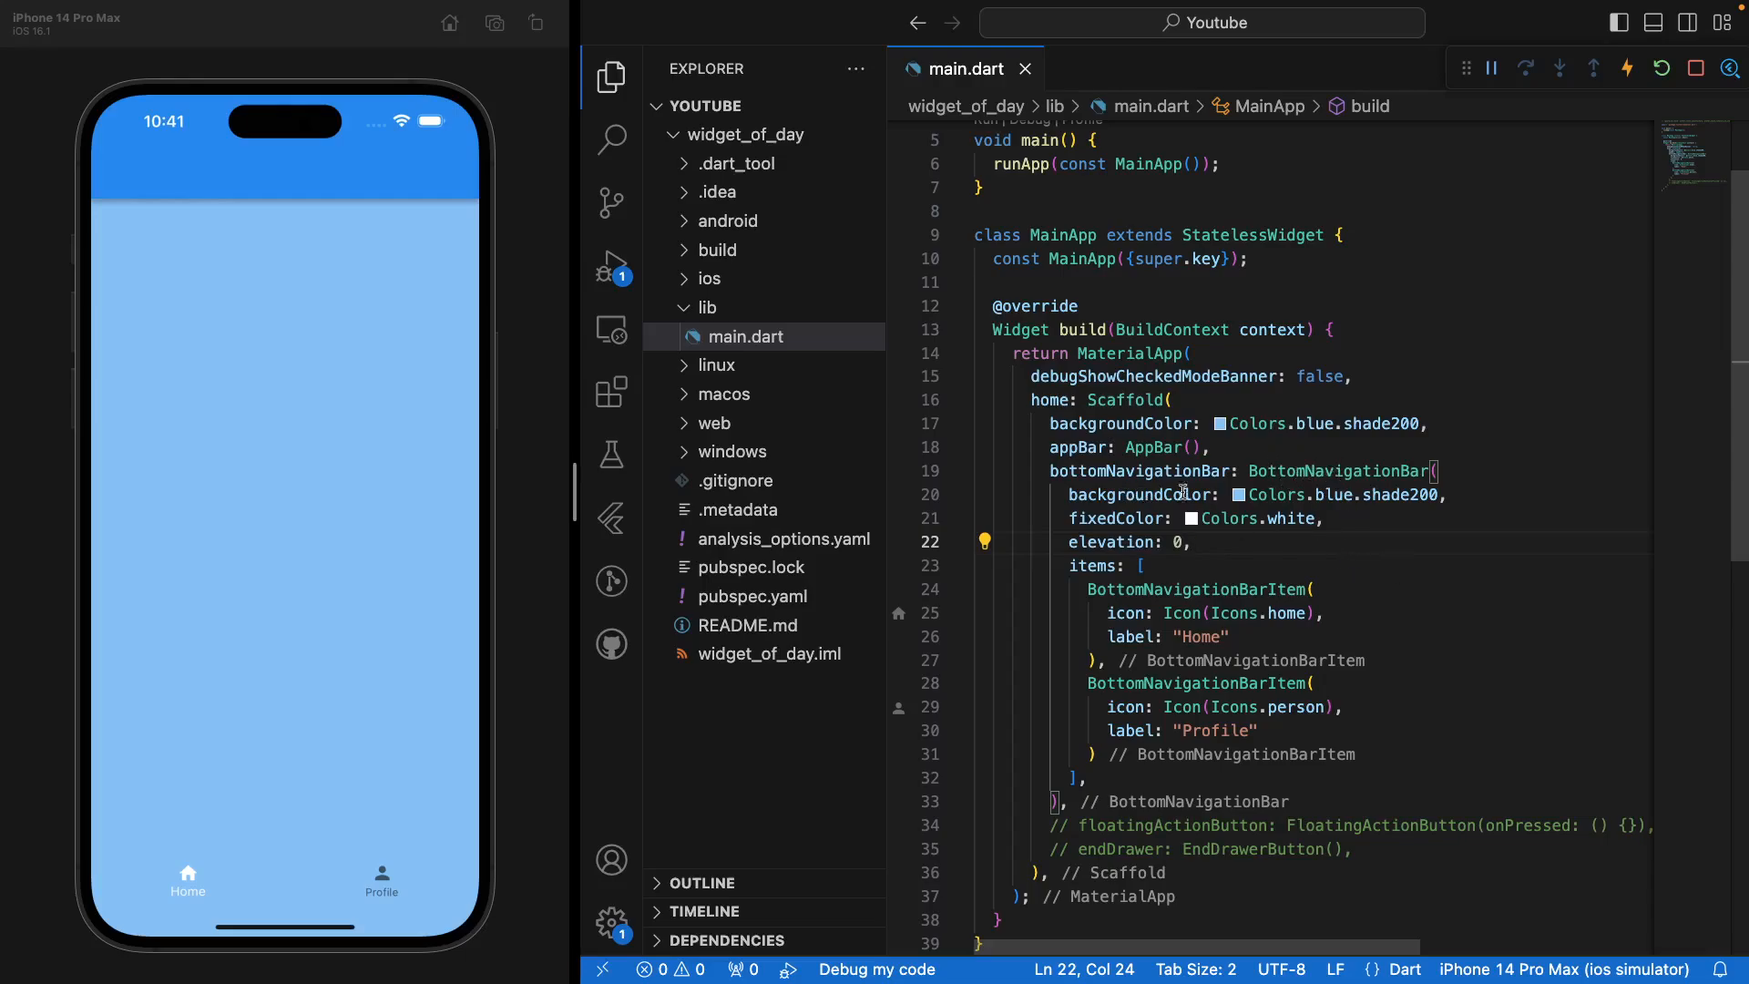
mouse_move(1124, 517)
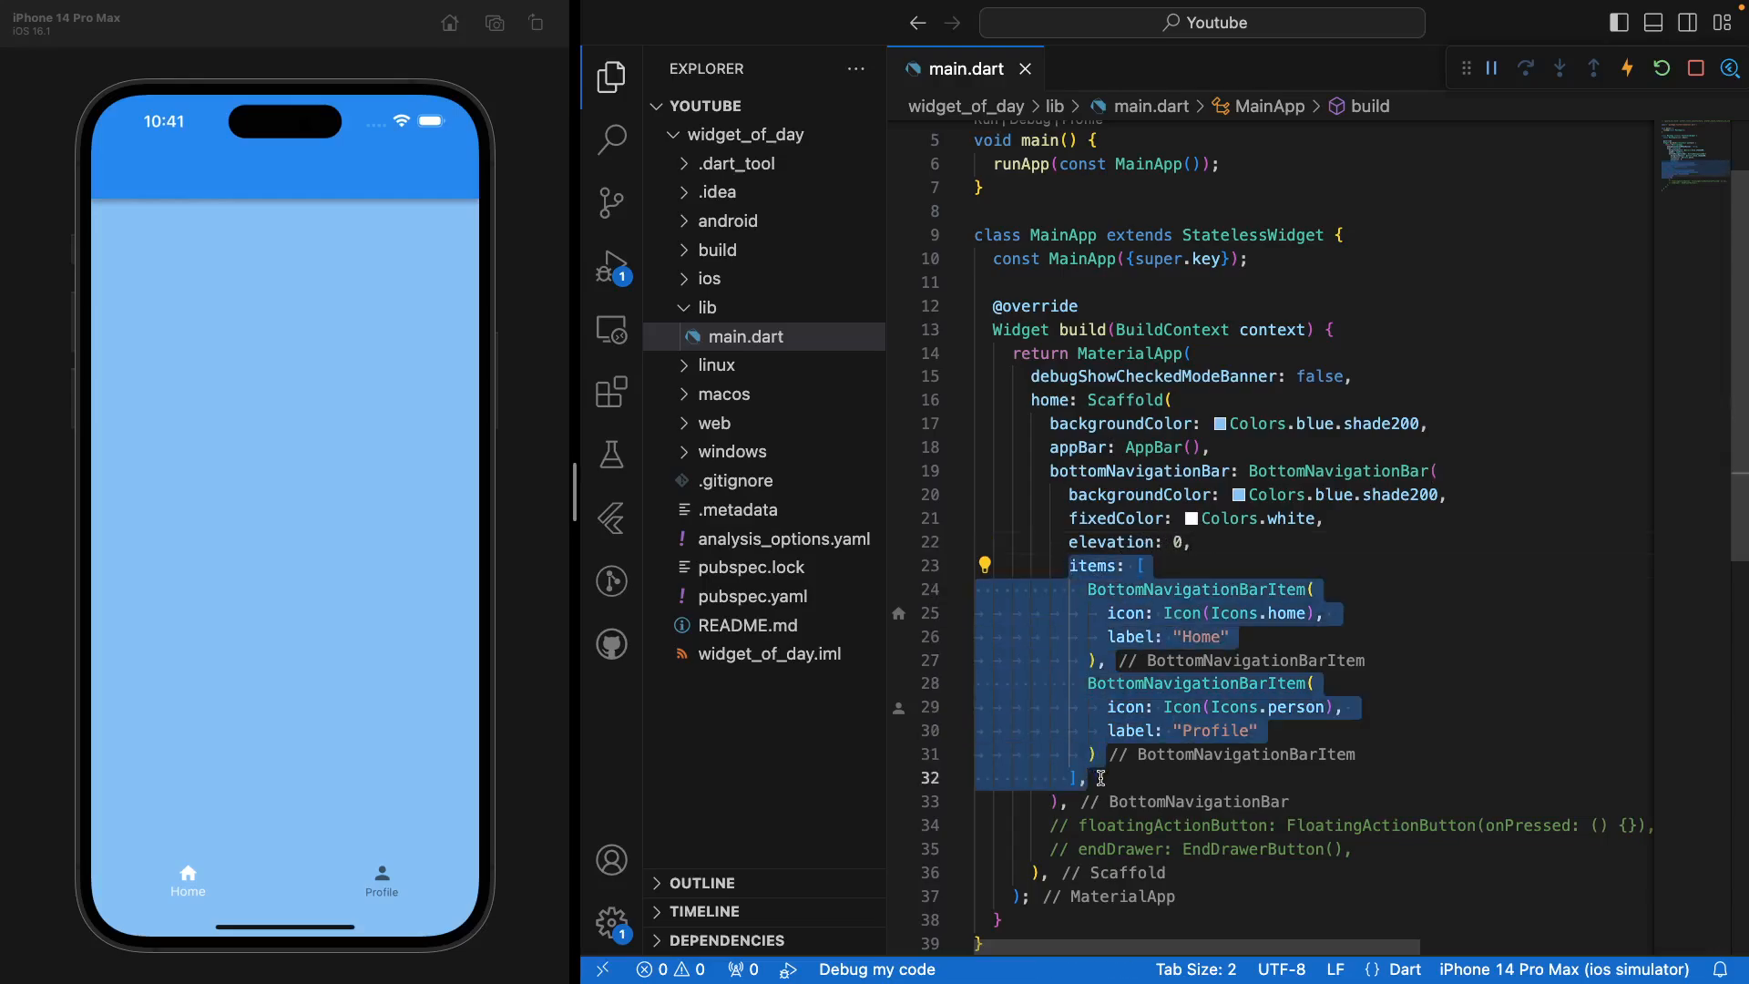
mouse_move(223, 887)
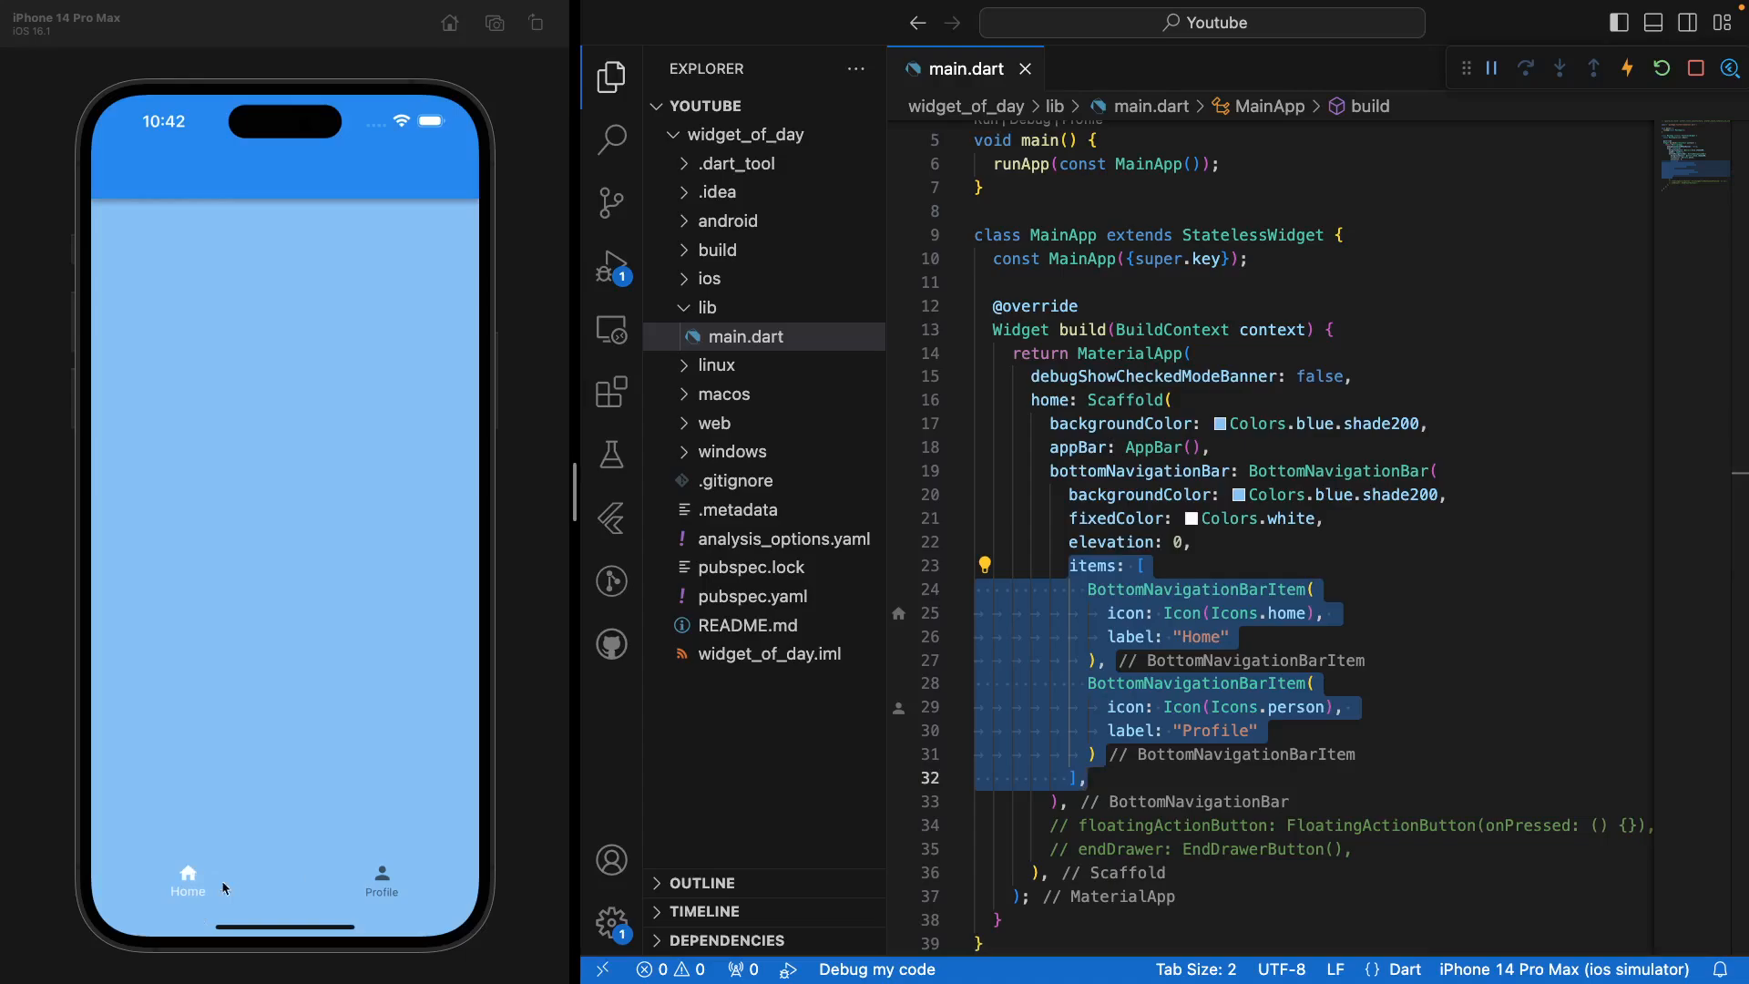
mouse_move(403, 880)
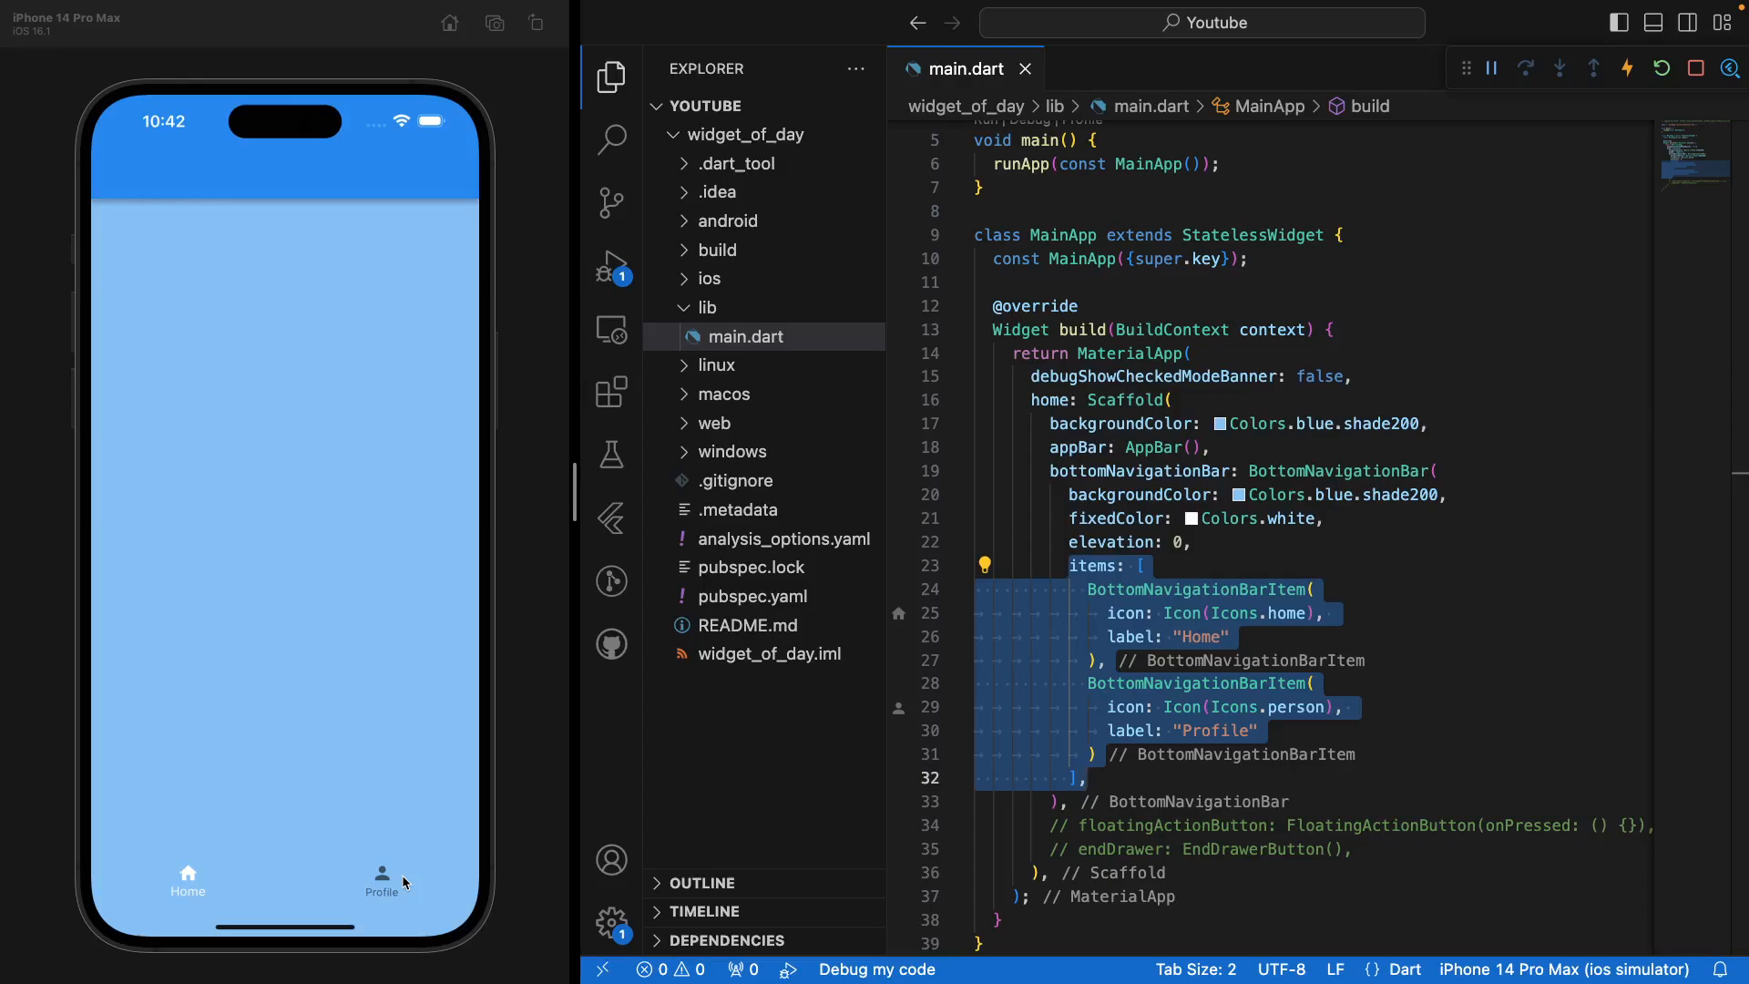
click(1124, 778)
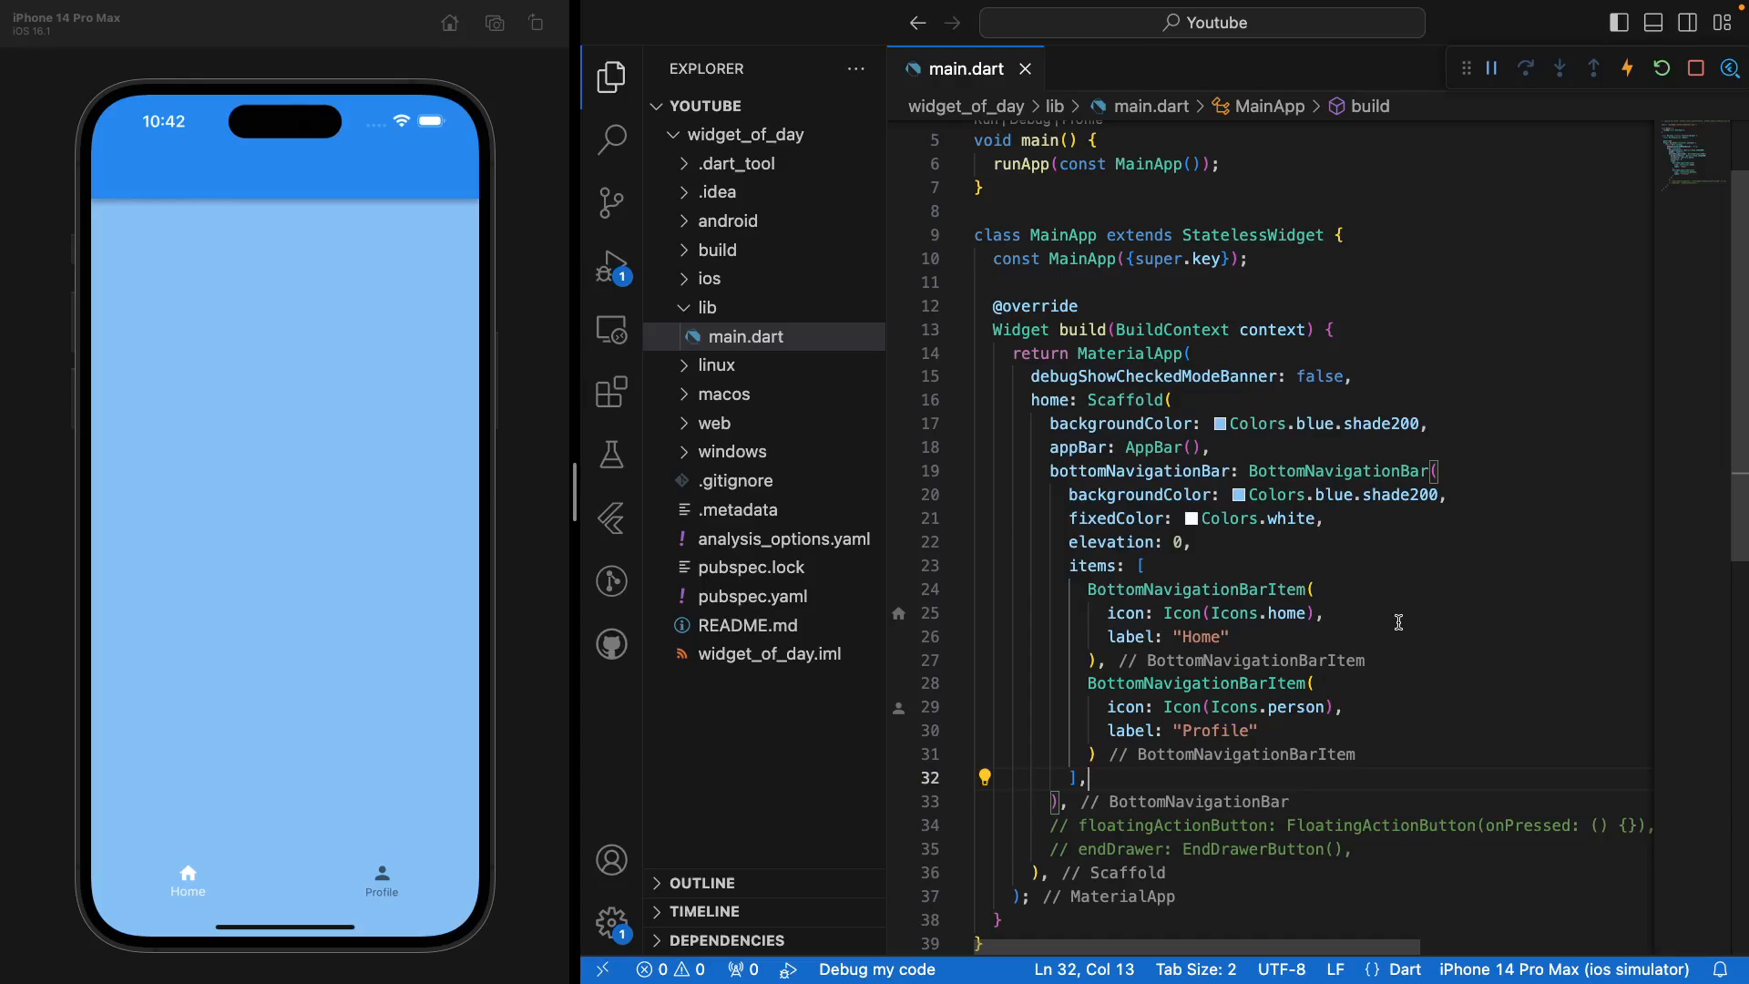
scroll(up, 3)
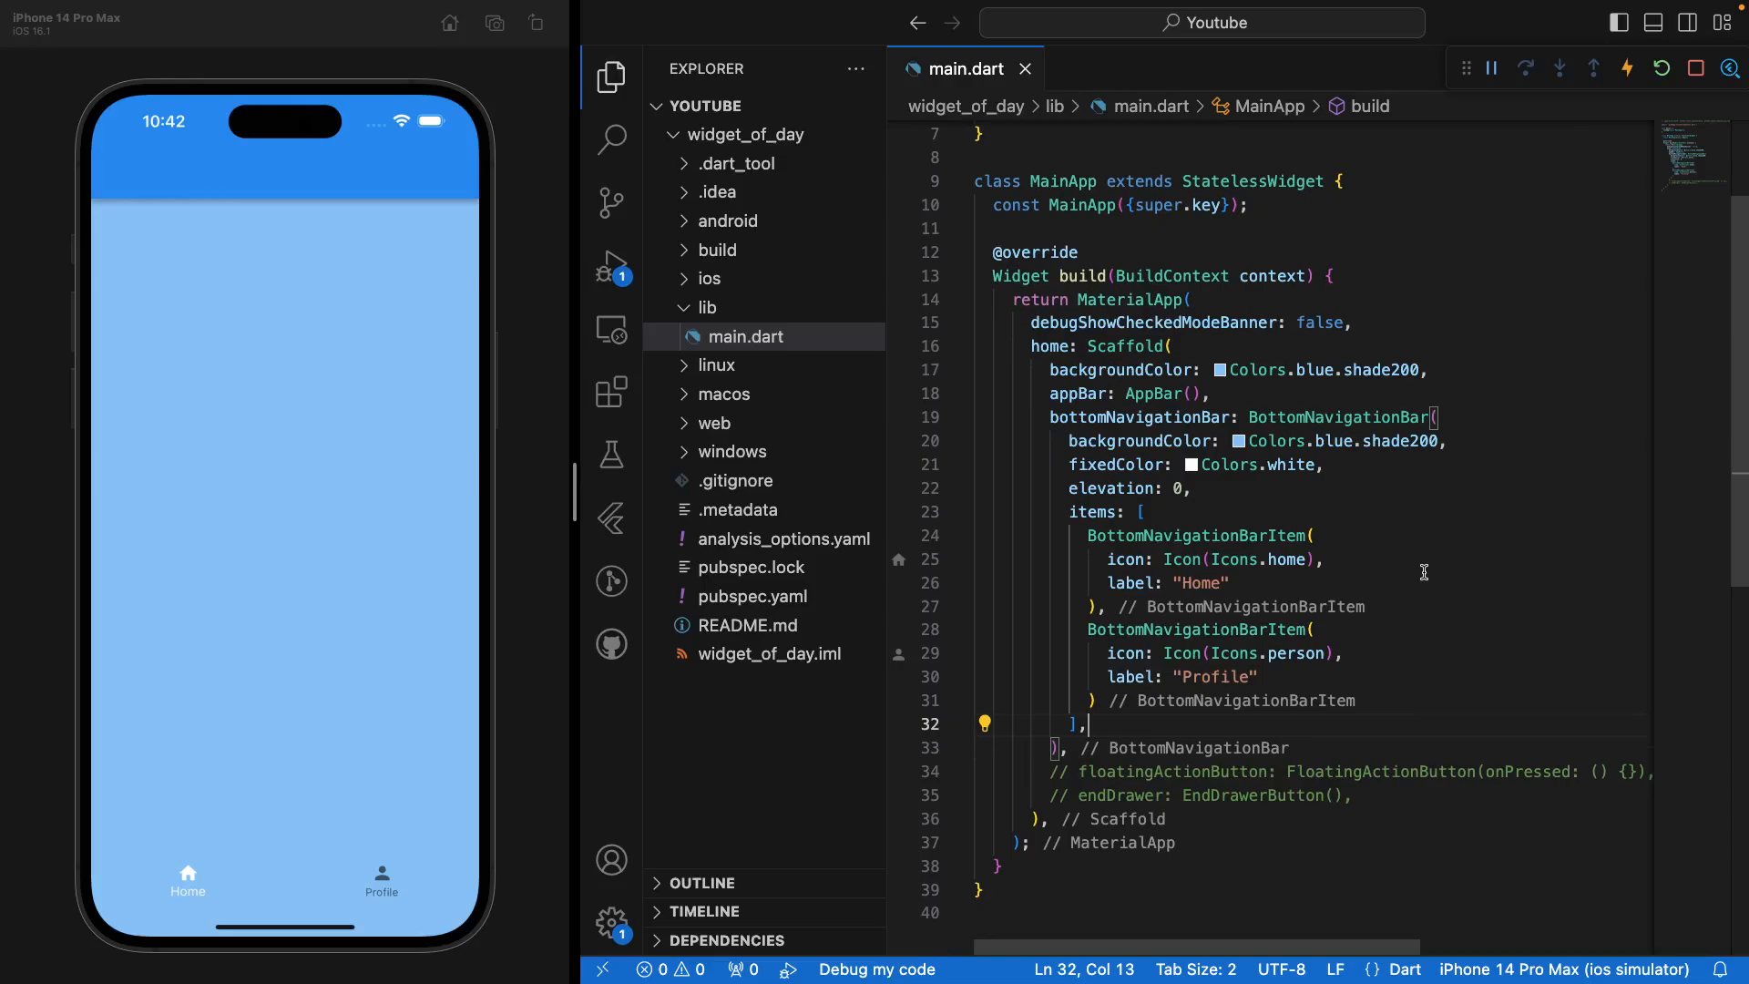
mouse_move(1414, 578)
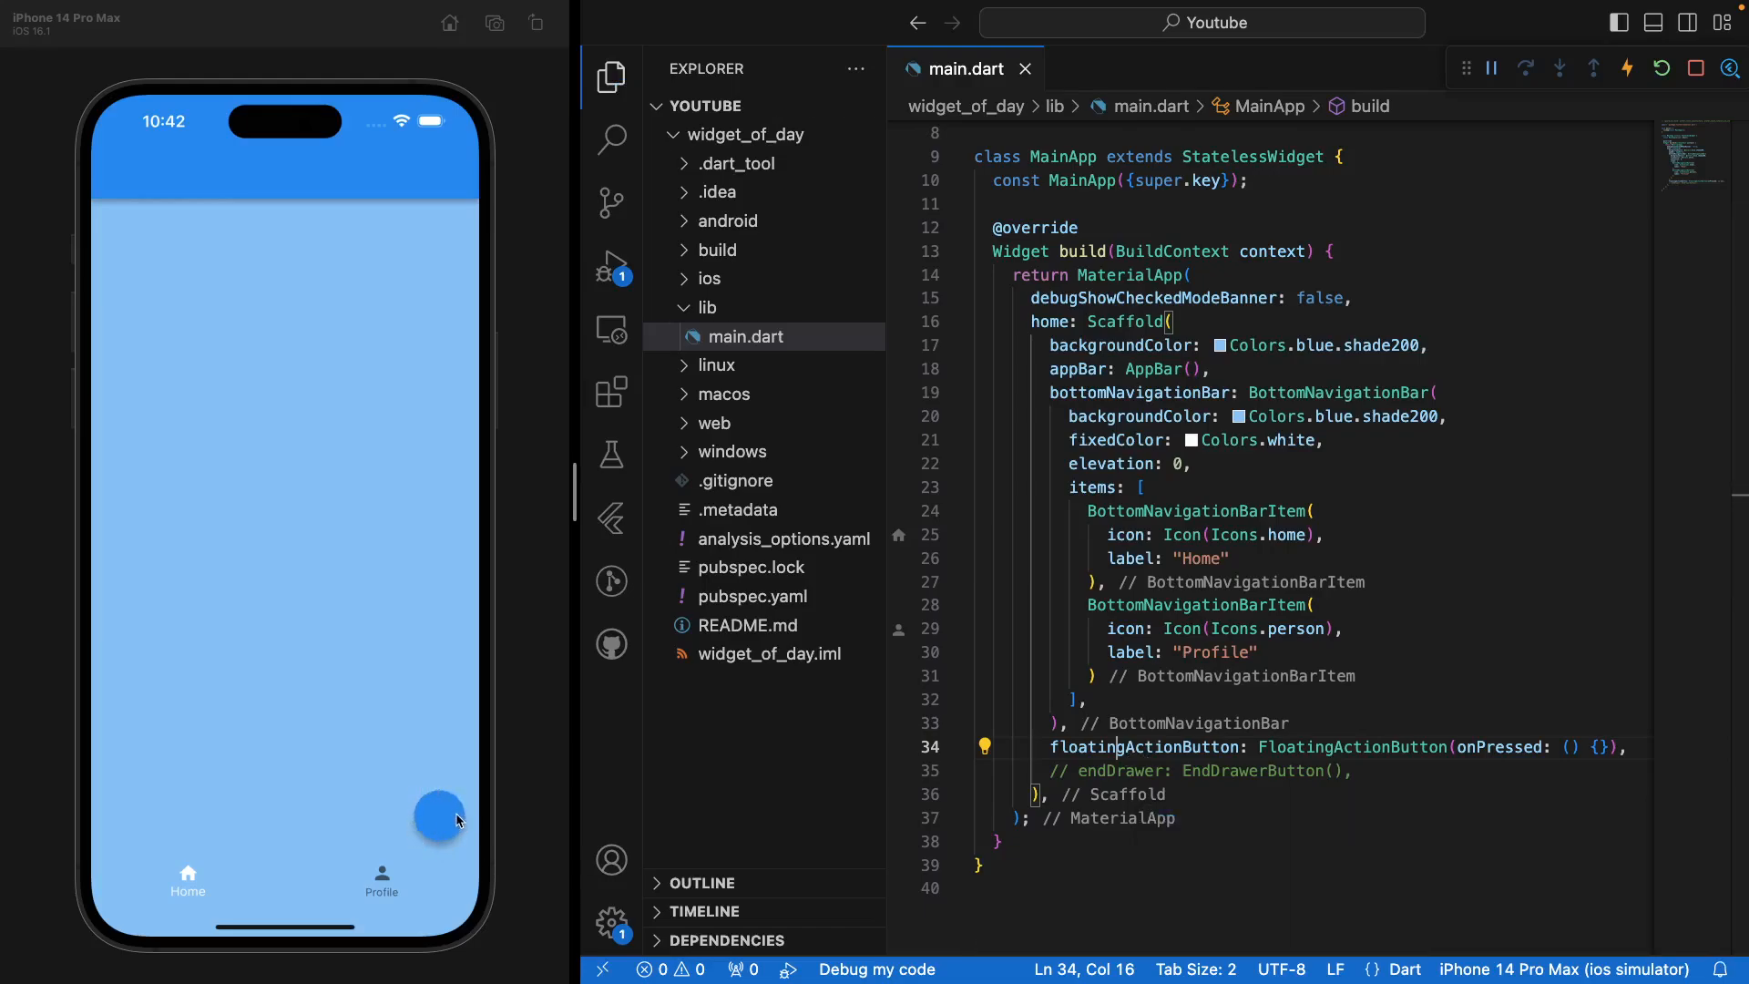
mouse_move(481, 798)
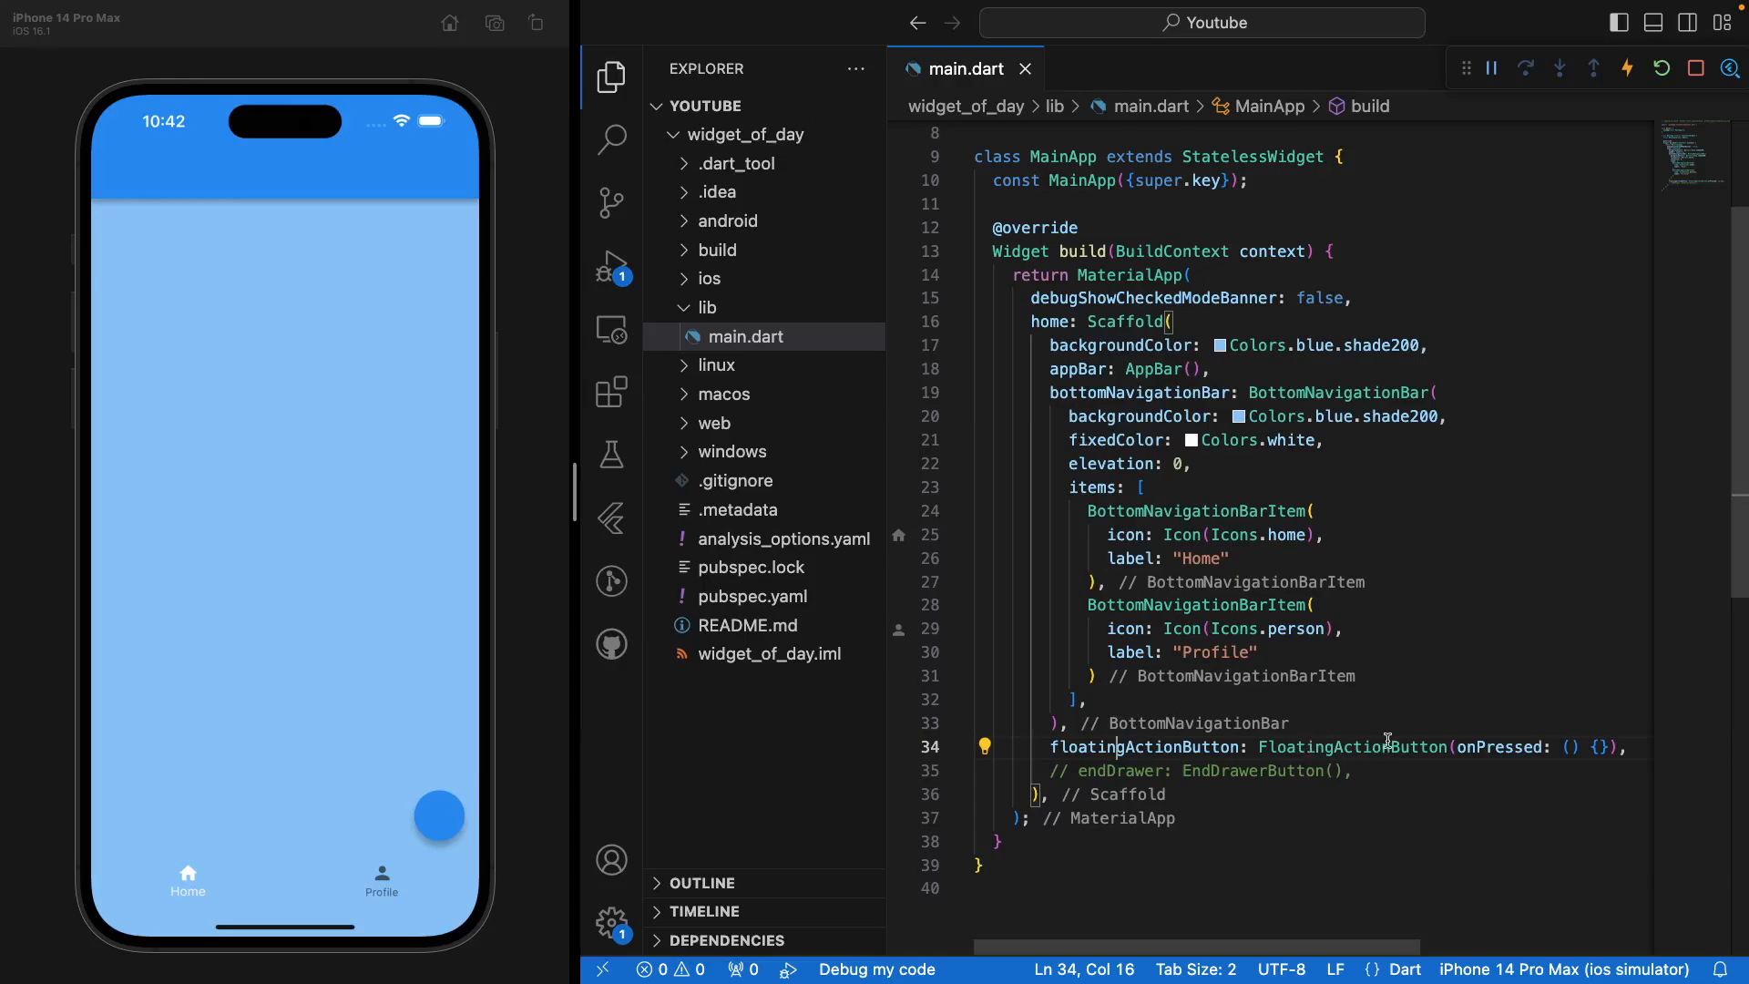
mouse_move(1379, 781)
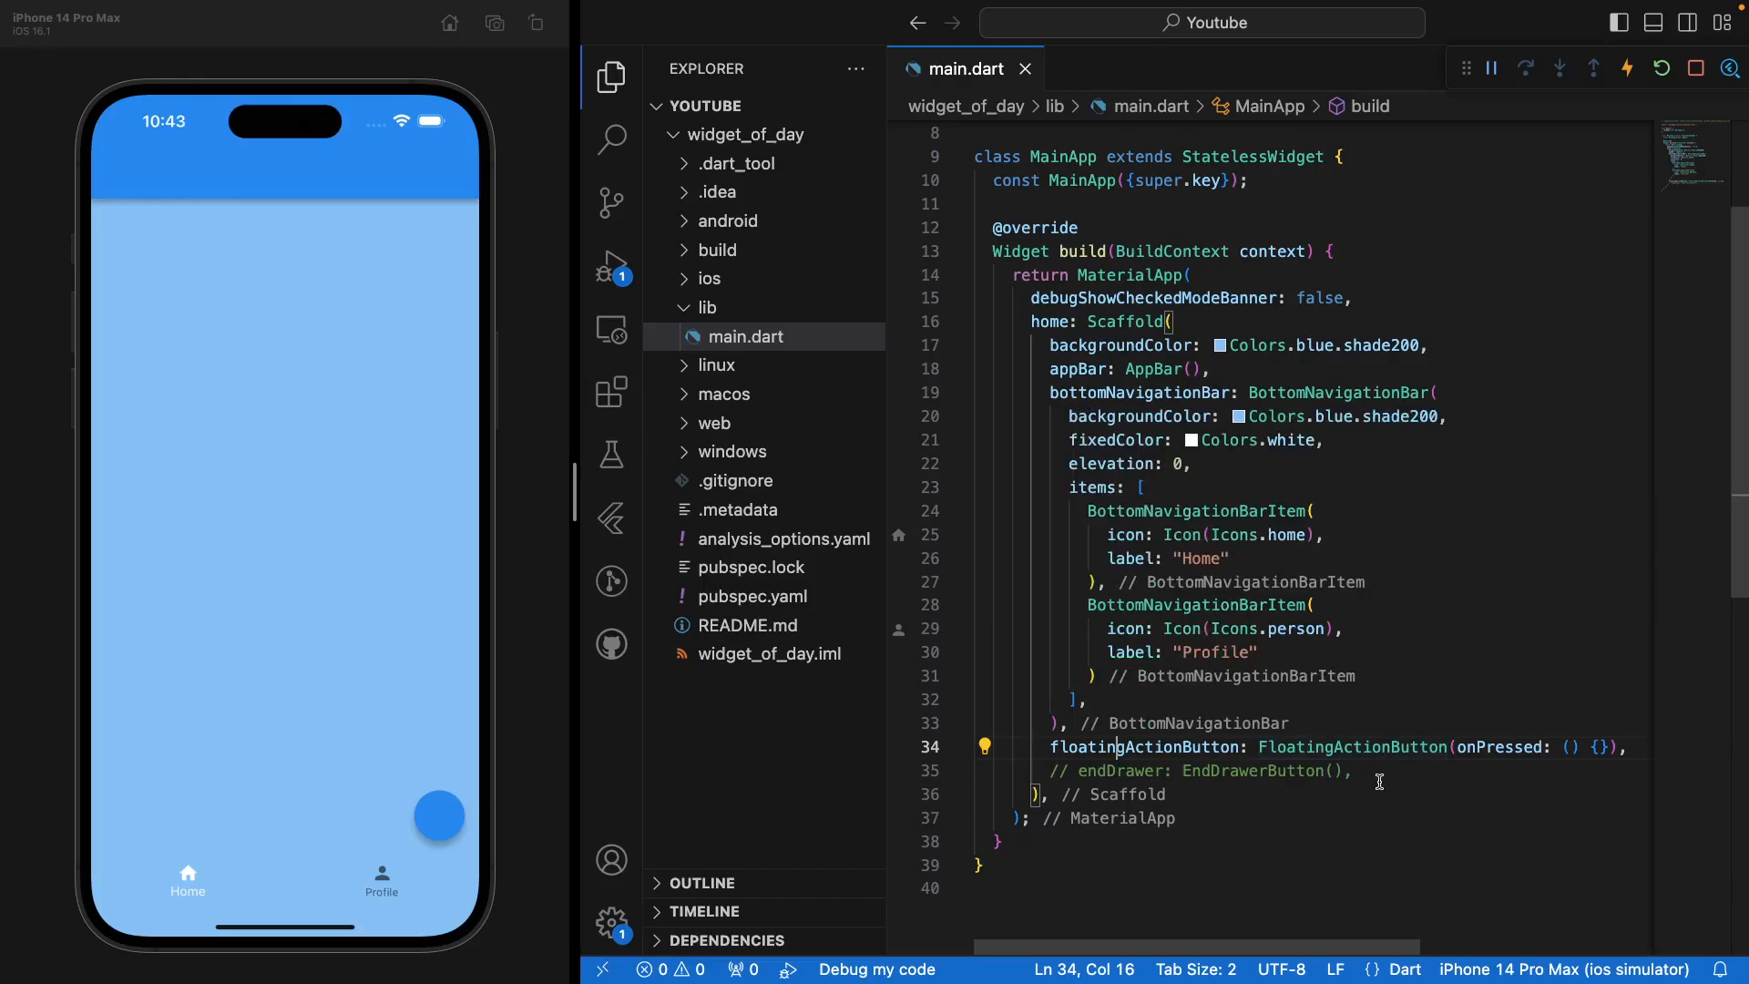
- Uncomment endDrawer and add a drawer: EndDrawerButton() line so both menu icons appear
click(1314, 770)
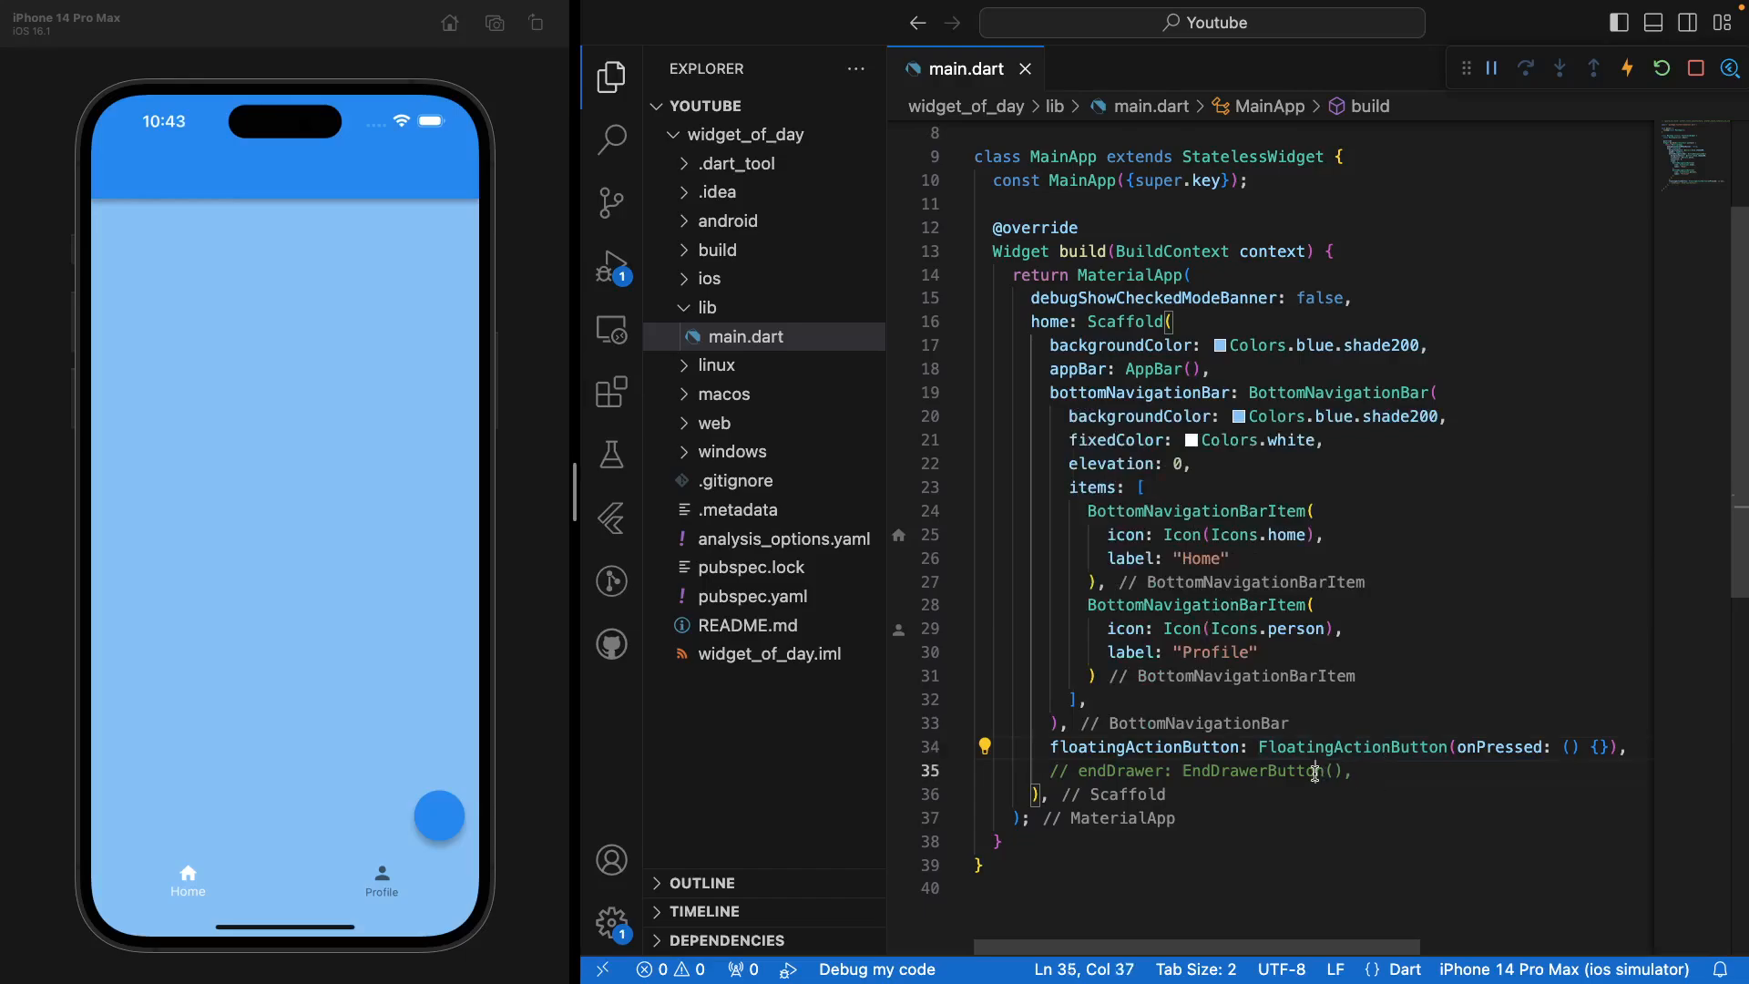
click(1226, 771)
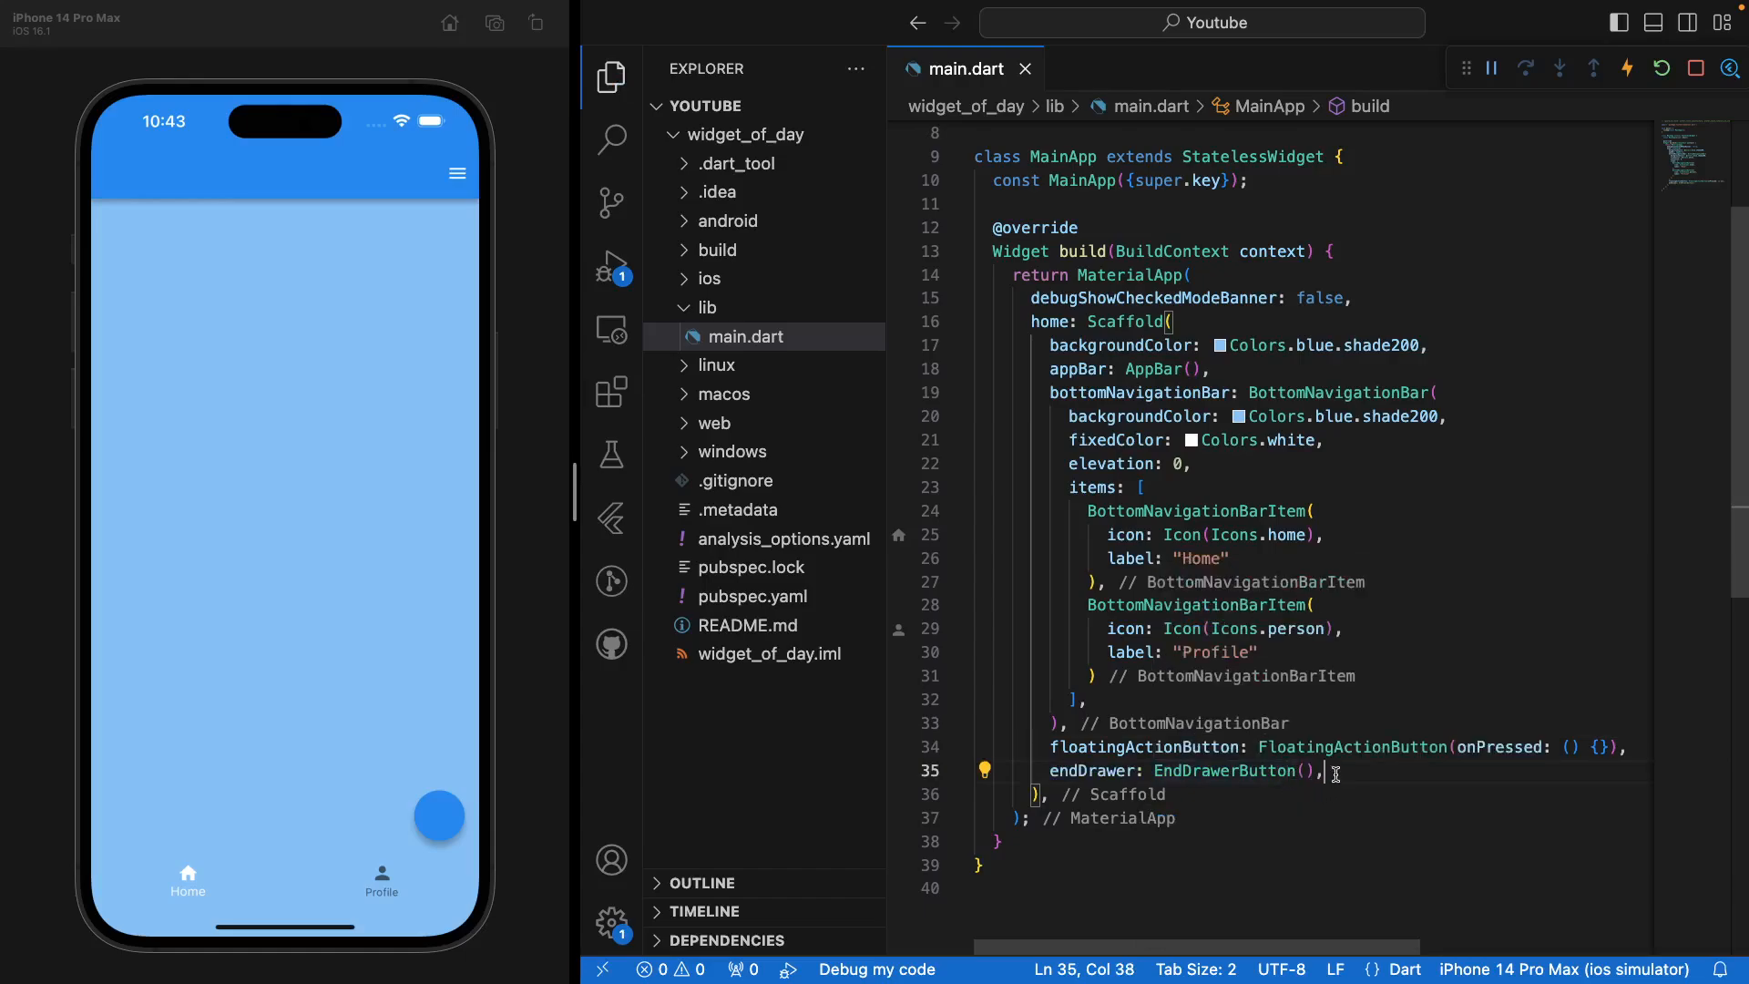
text(drawer: EndDrawerButton(),)
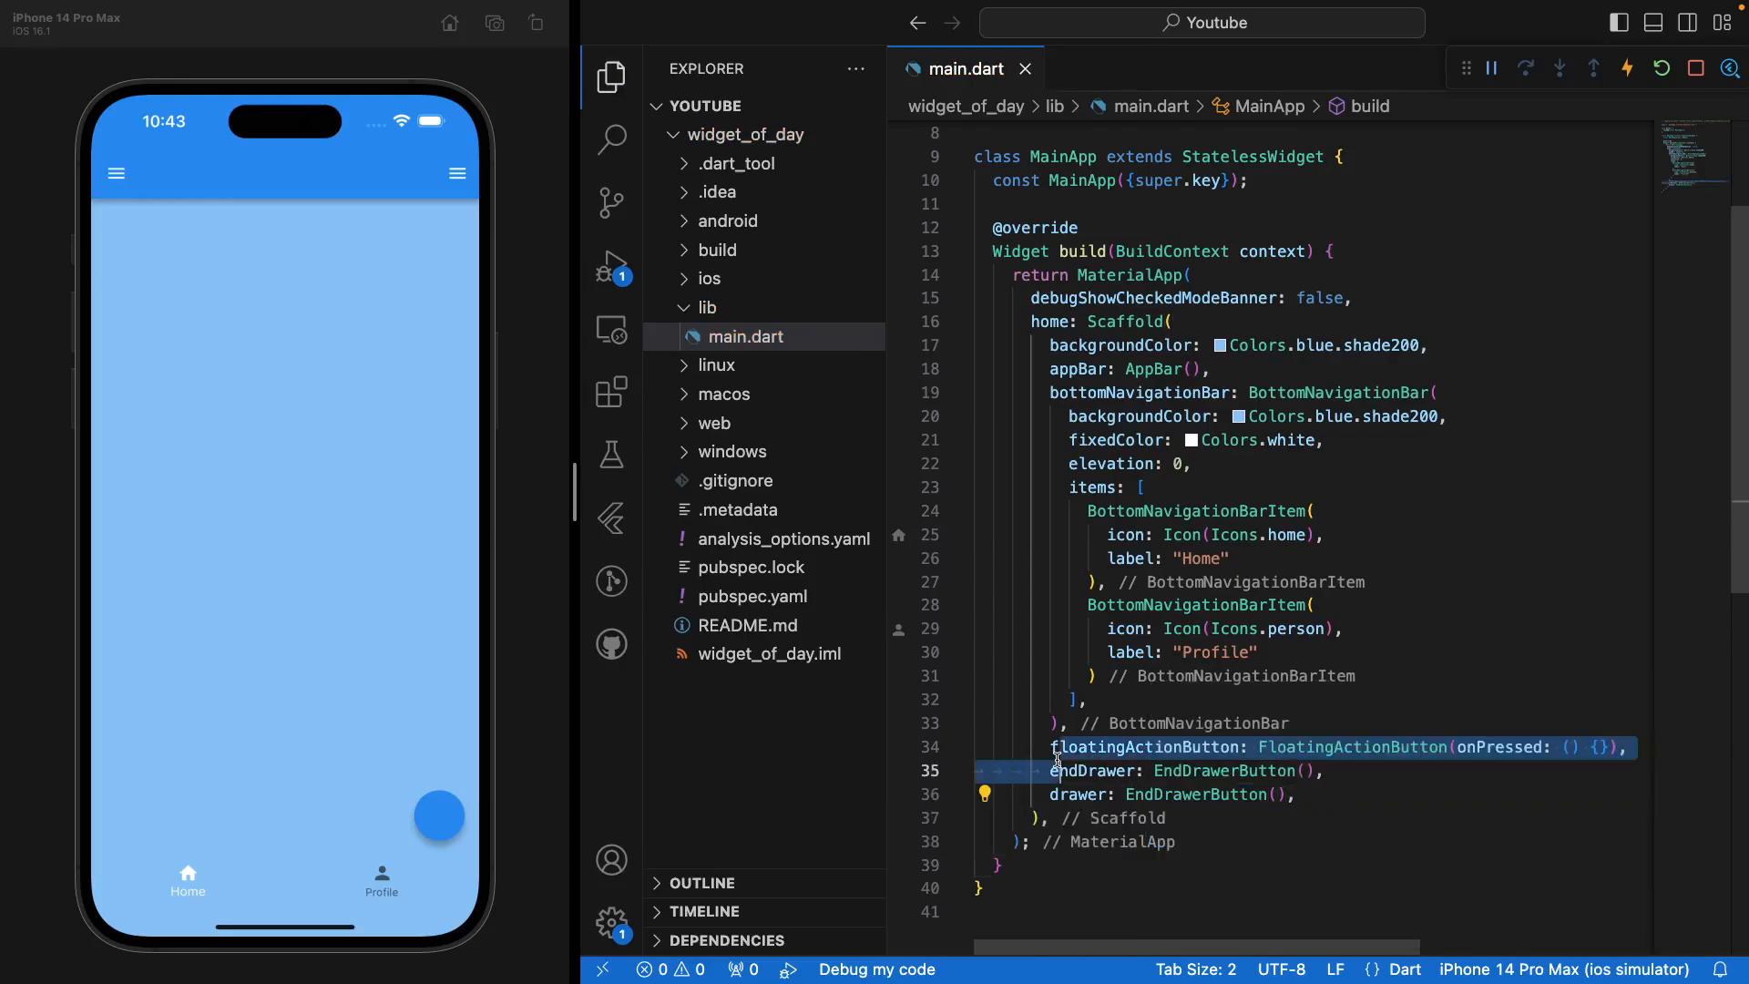
click(1088, 794)
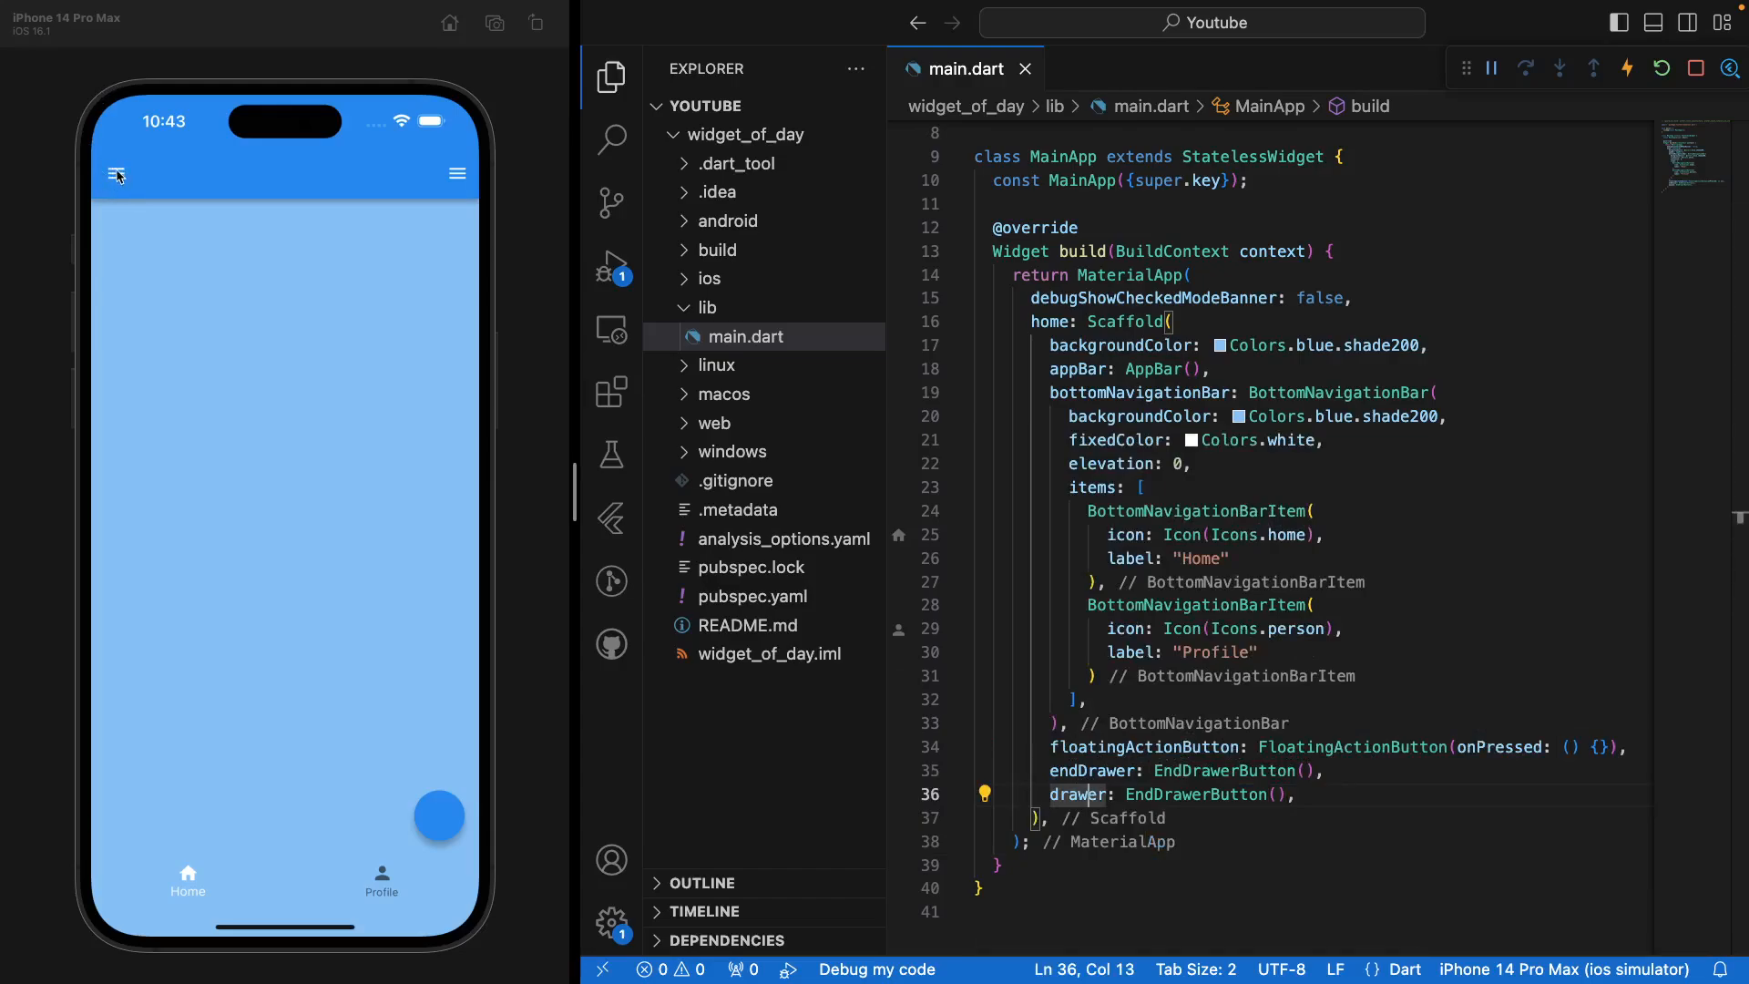
mouse_move(450, 178)
text(body: ,)
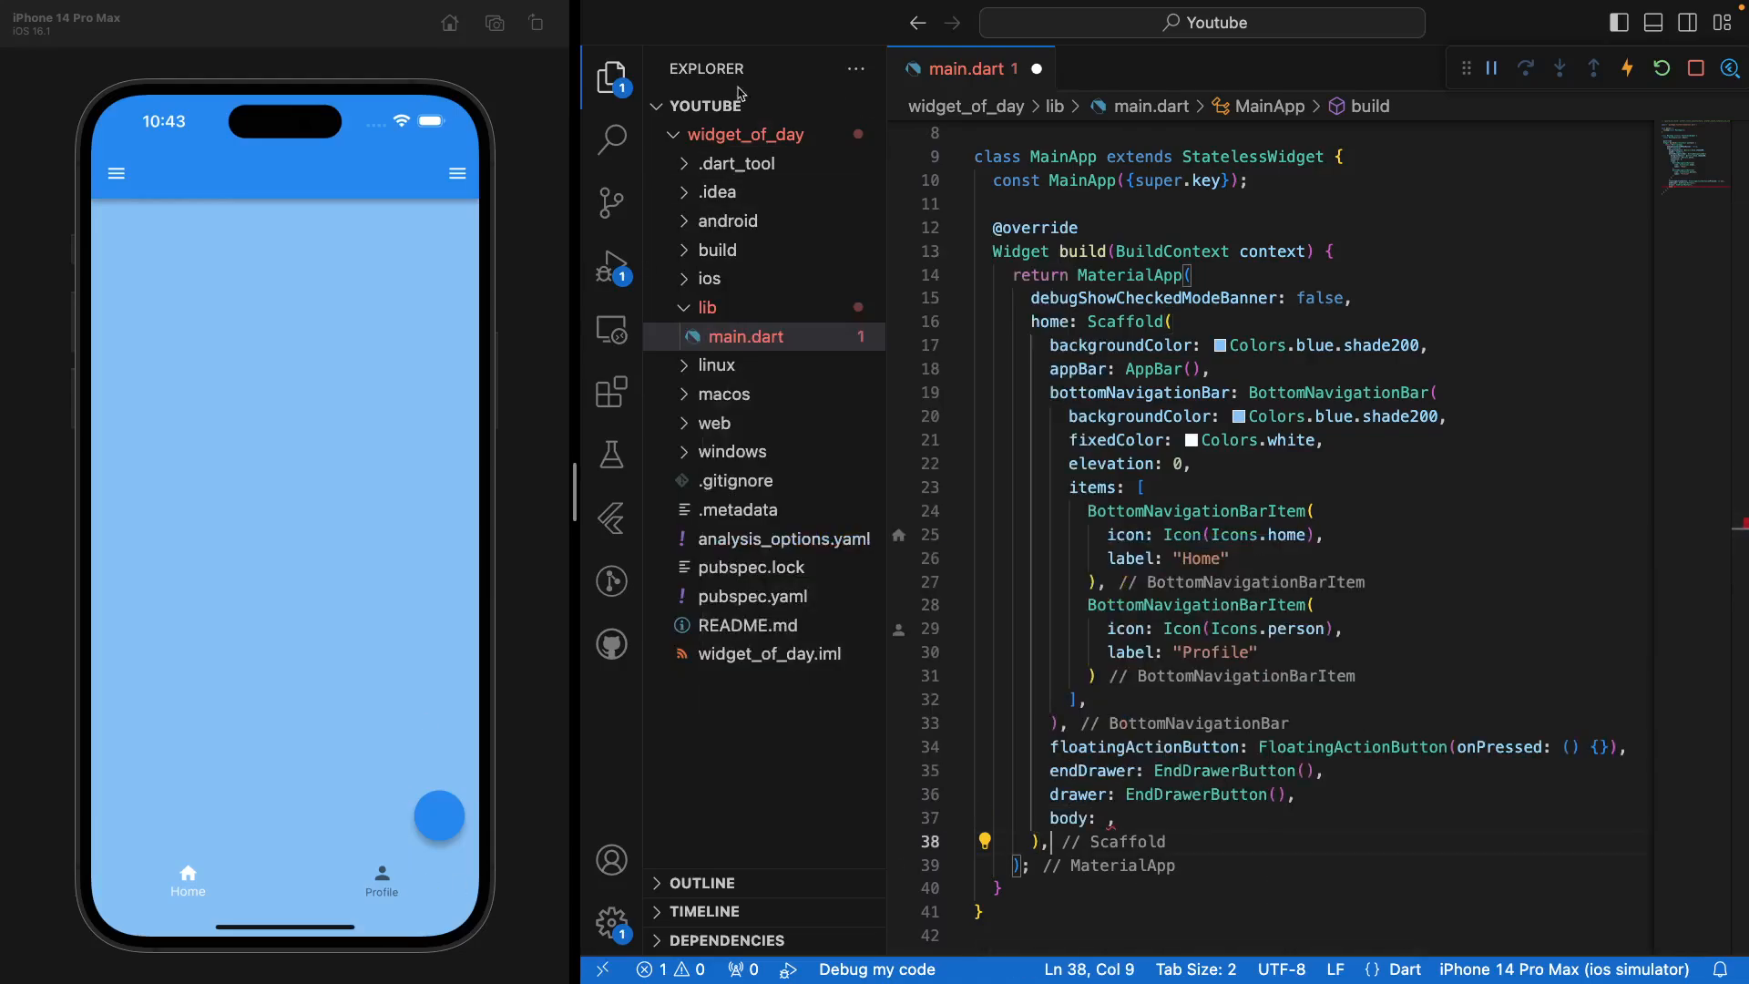
- Comment out the bottom bar's backgroundColor so the bar turns white with blue selected items
click(1110, 415)
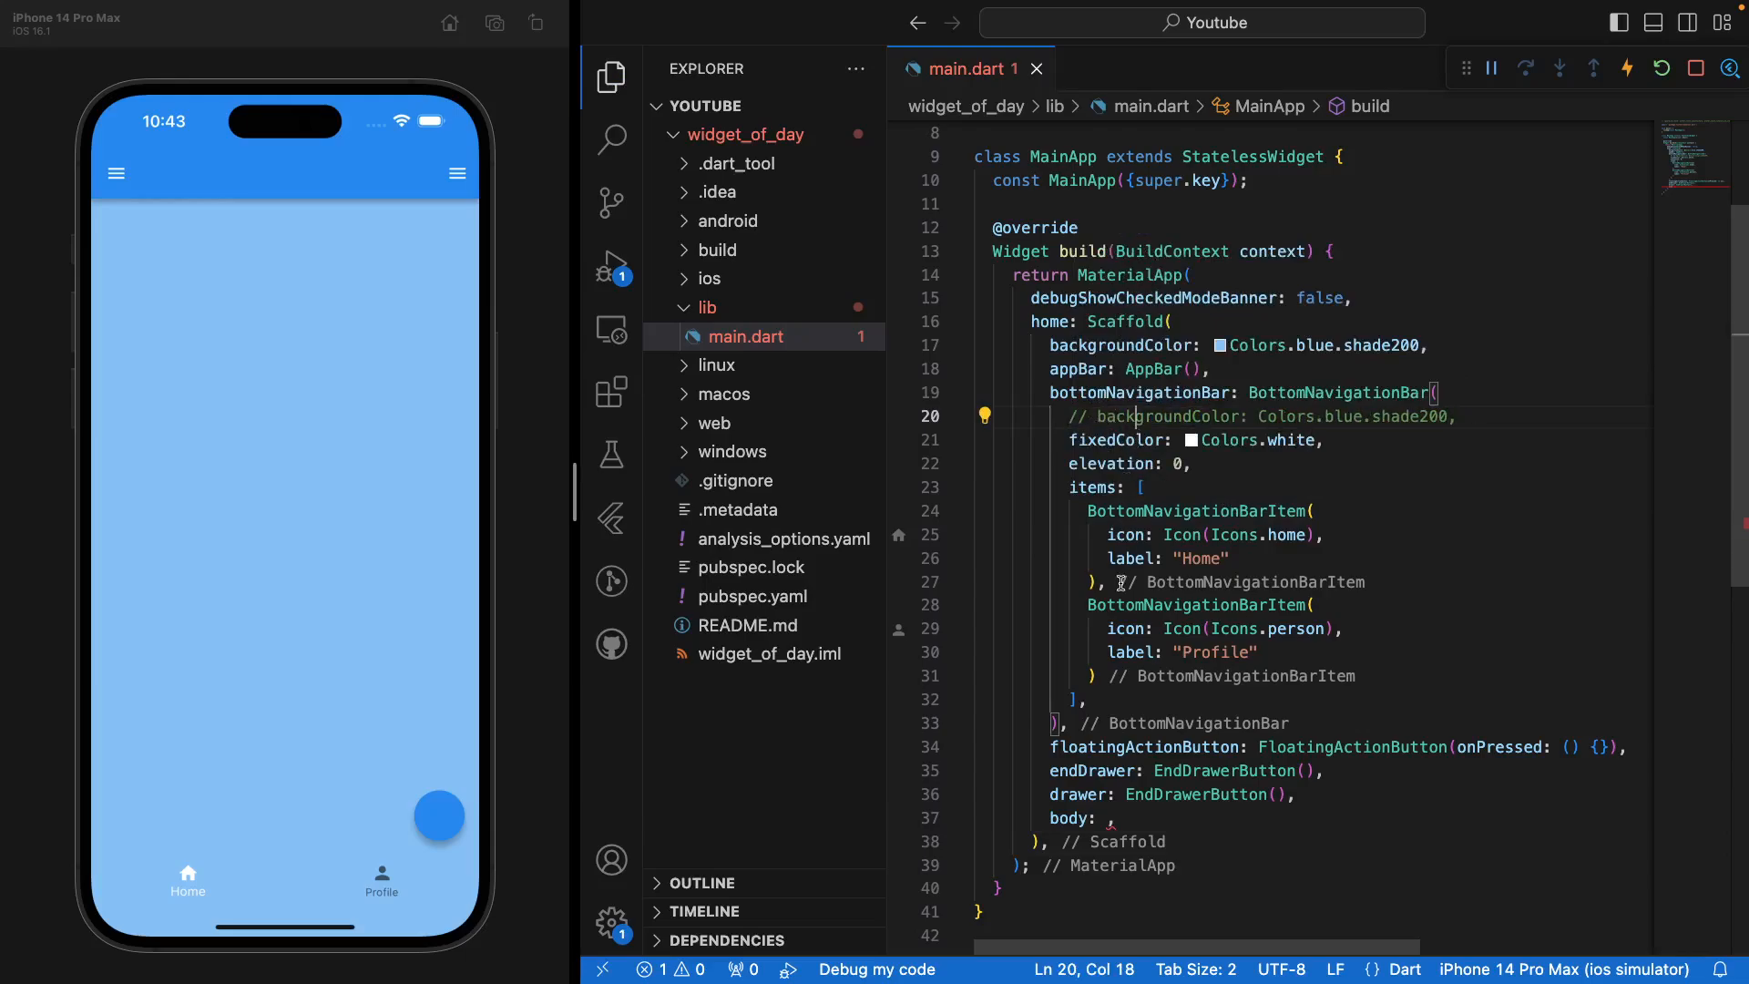
key(ctrl+s)
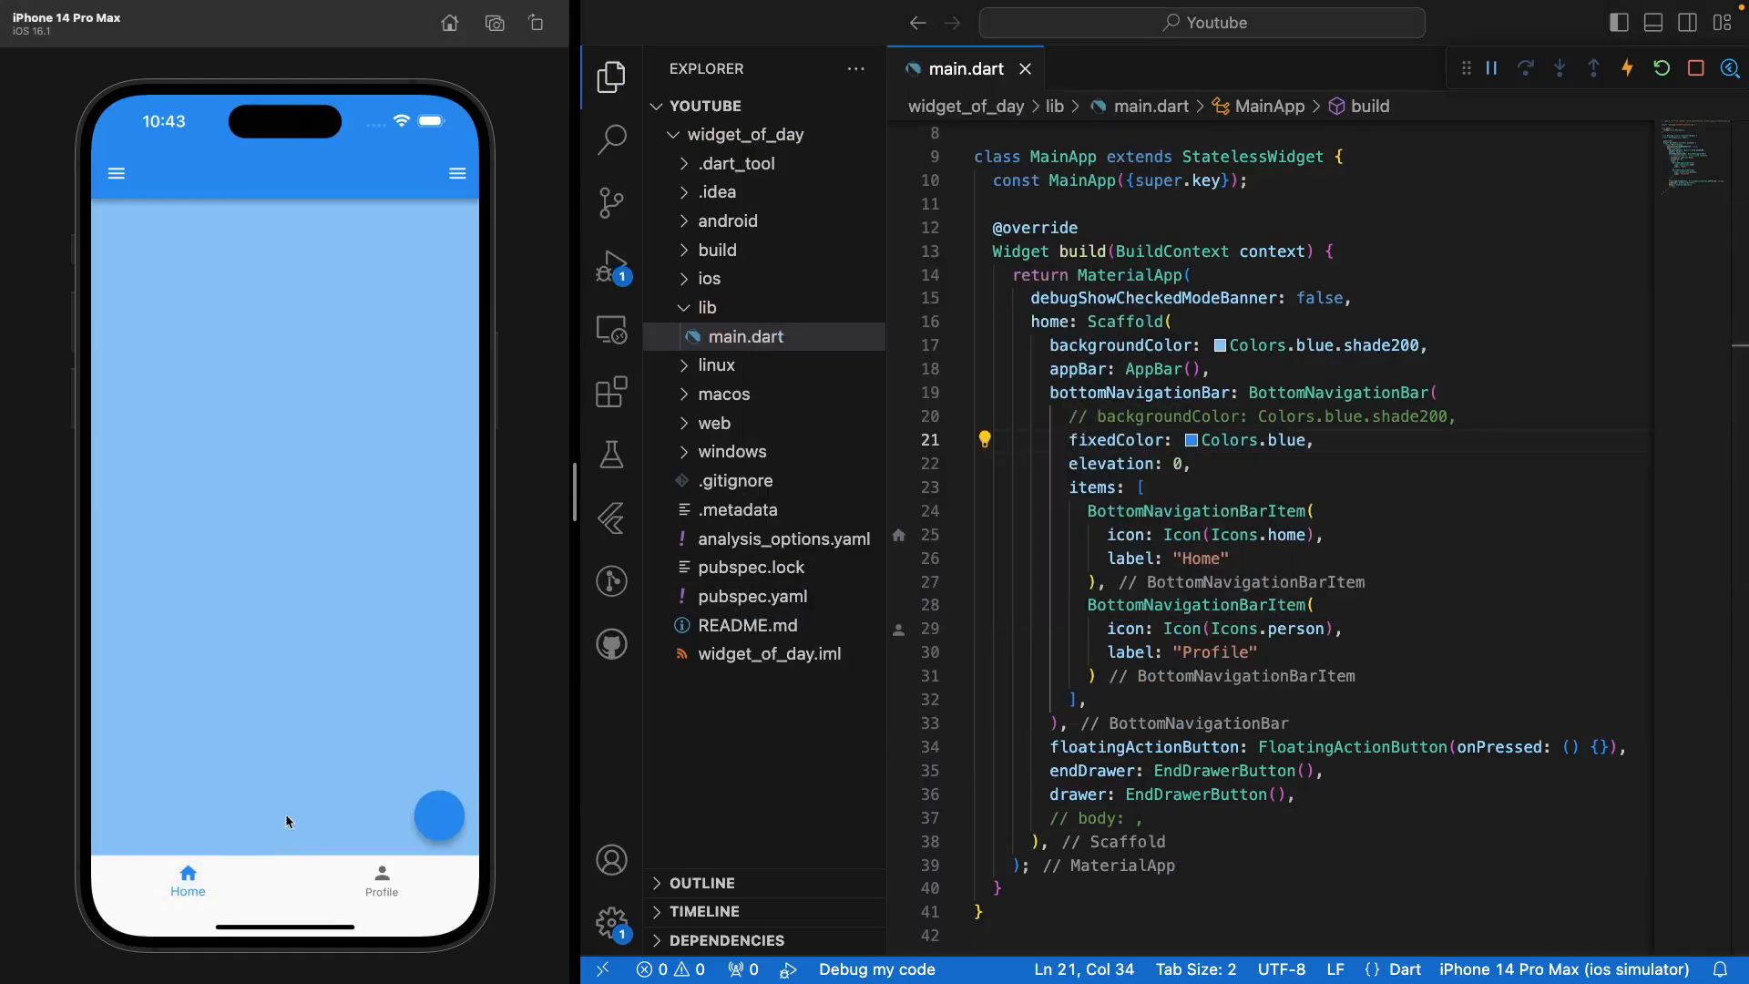
mouse_move(299, 605)
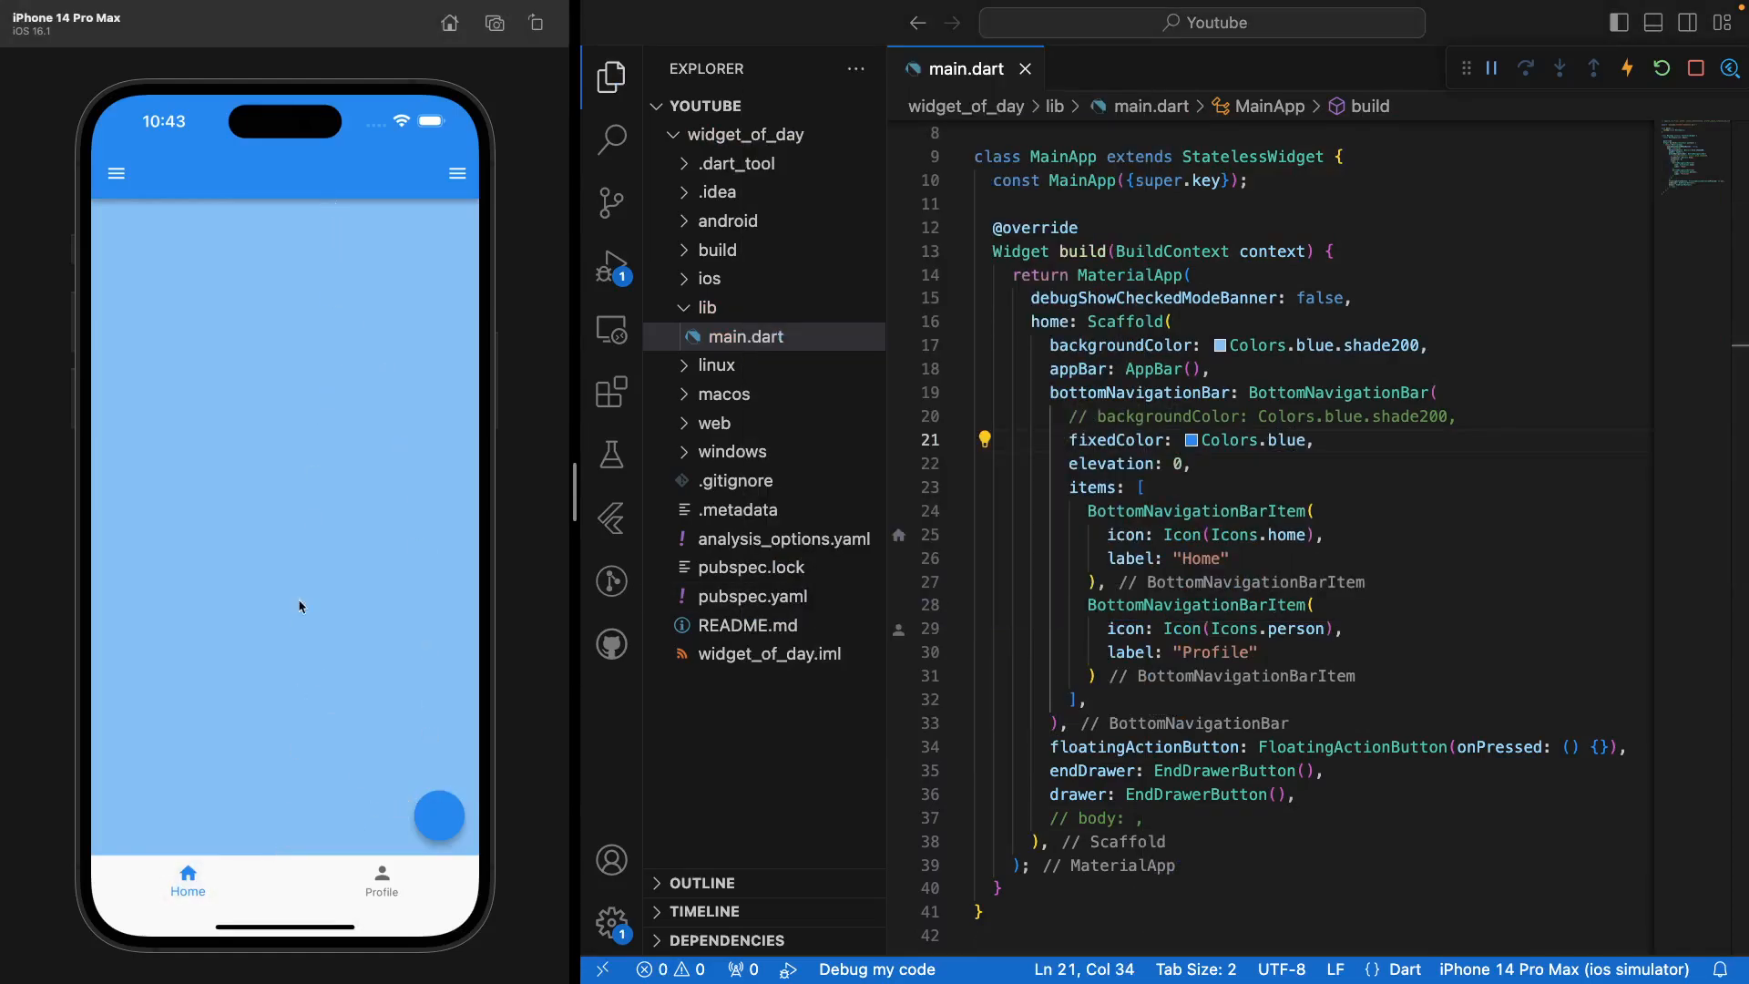
mouse_move(1104, 825)
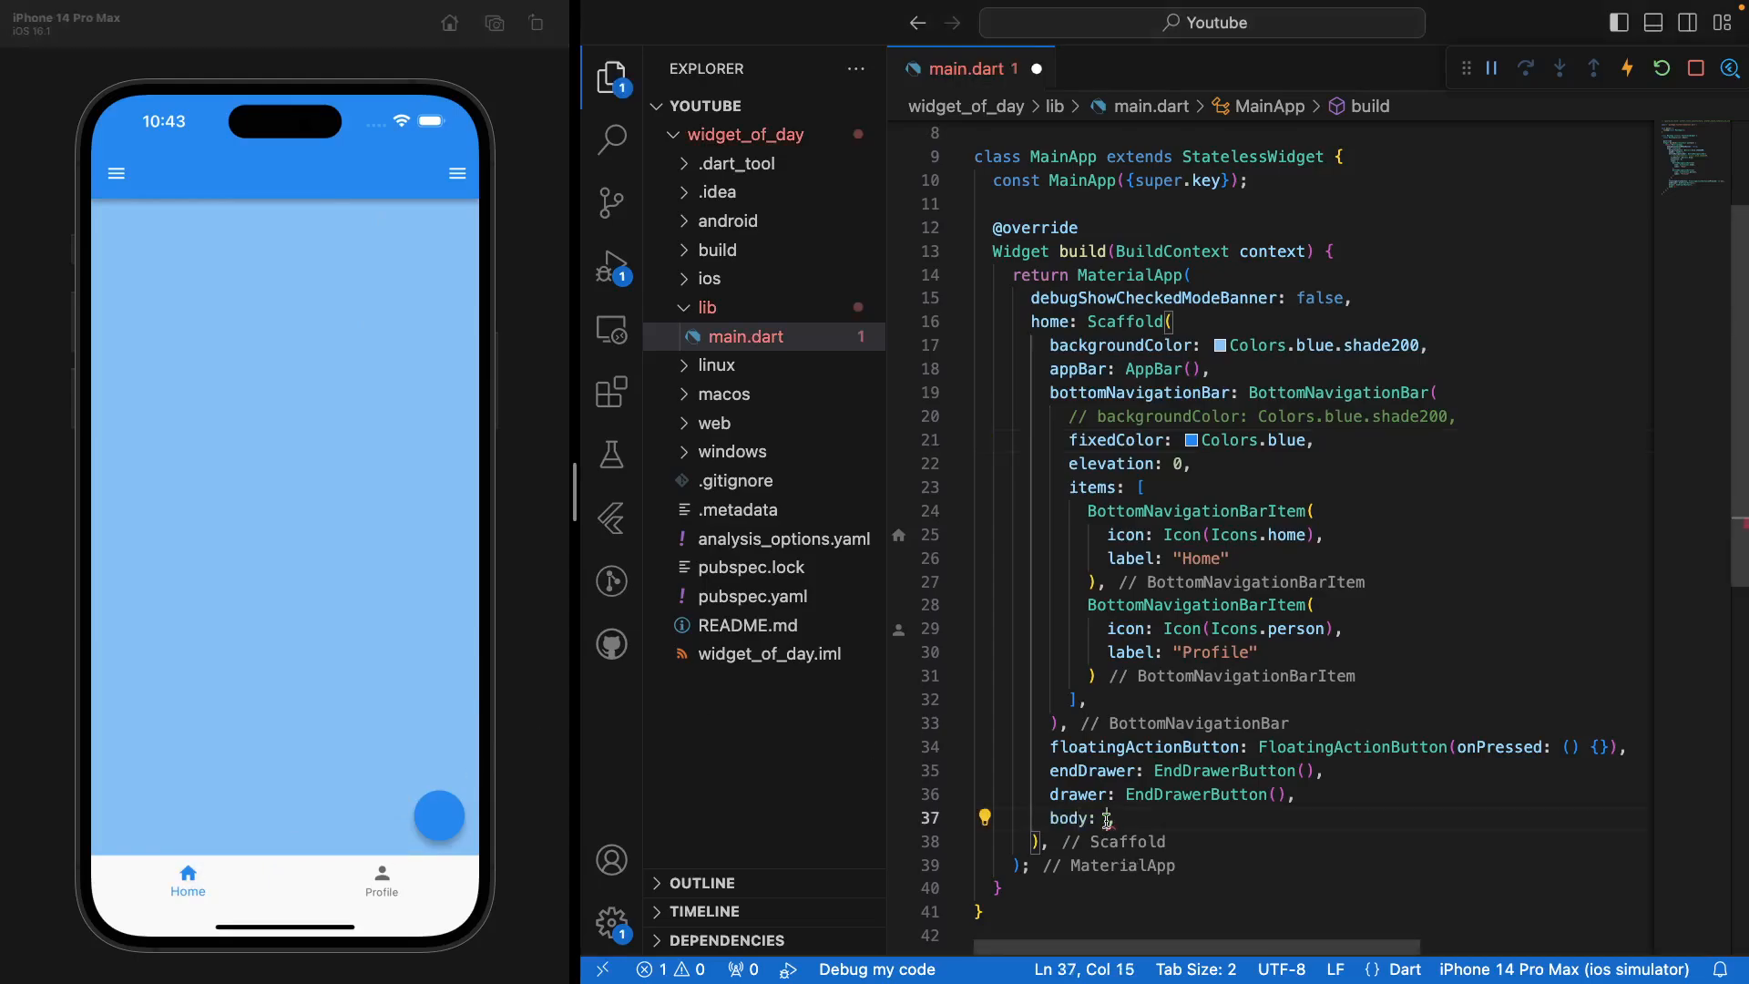
- Set body to an empty Container() with a blank line inside its parentheses
text(Container(),)
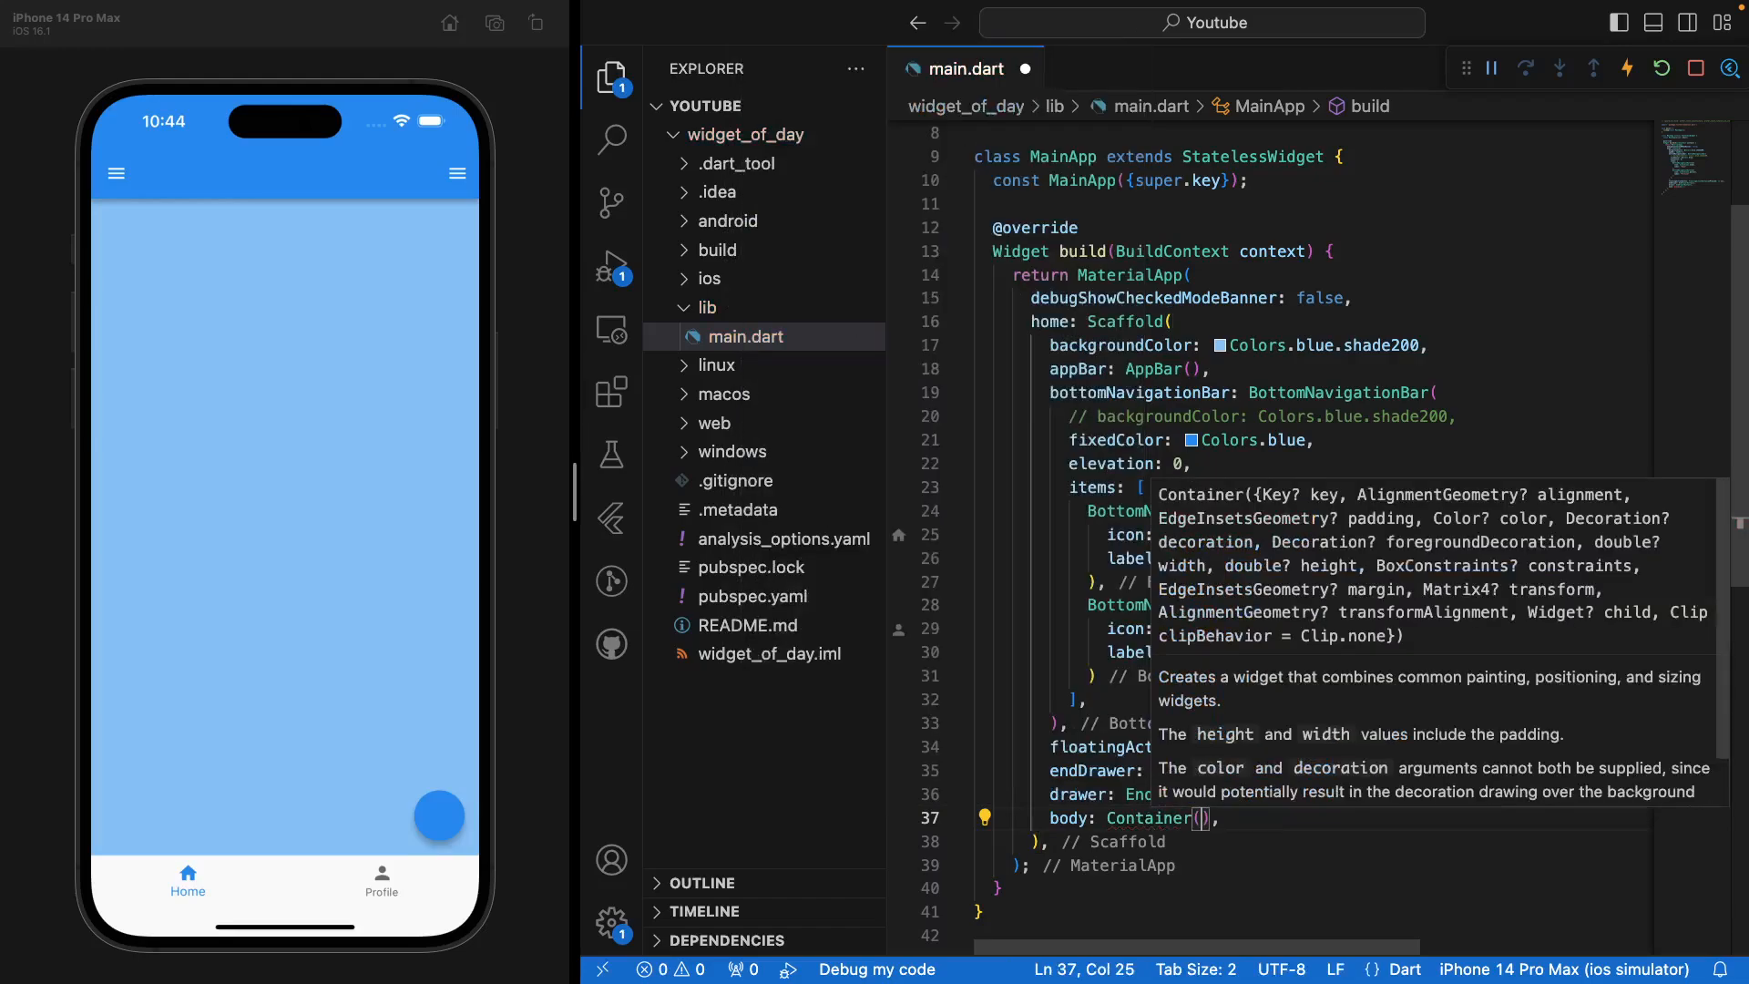
key(enter)
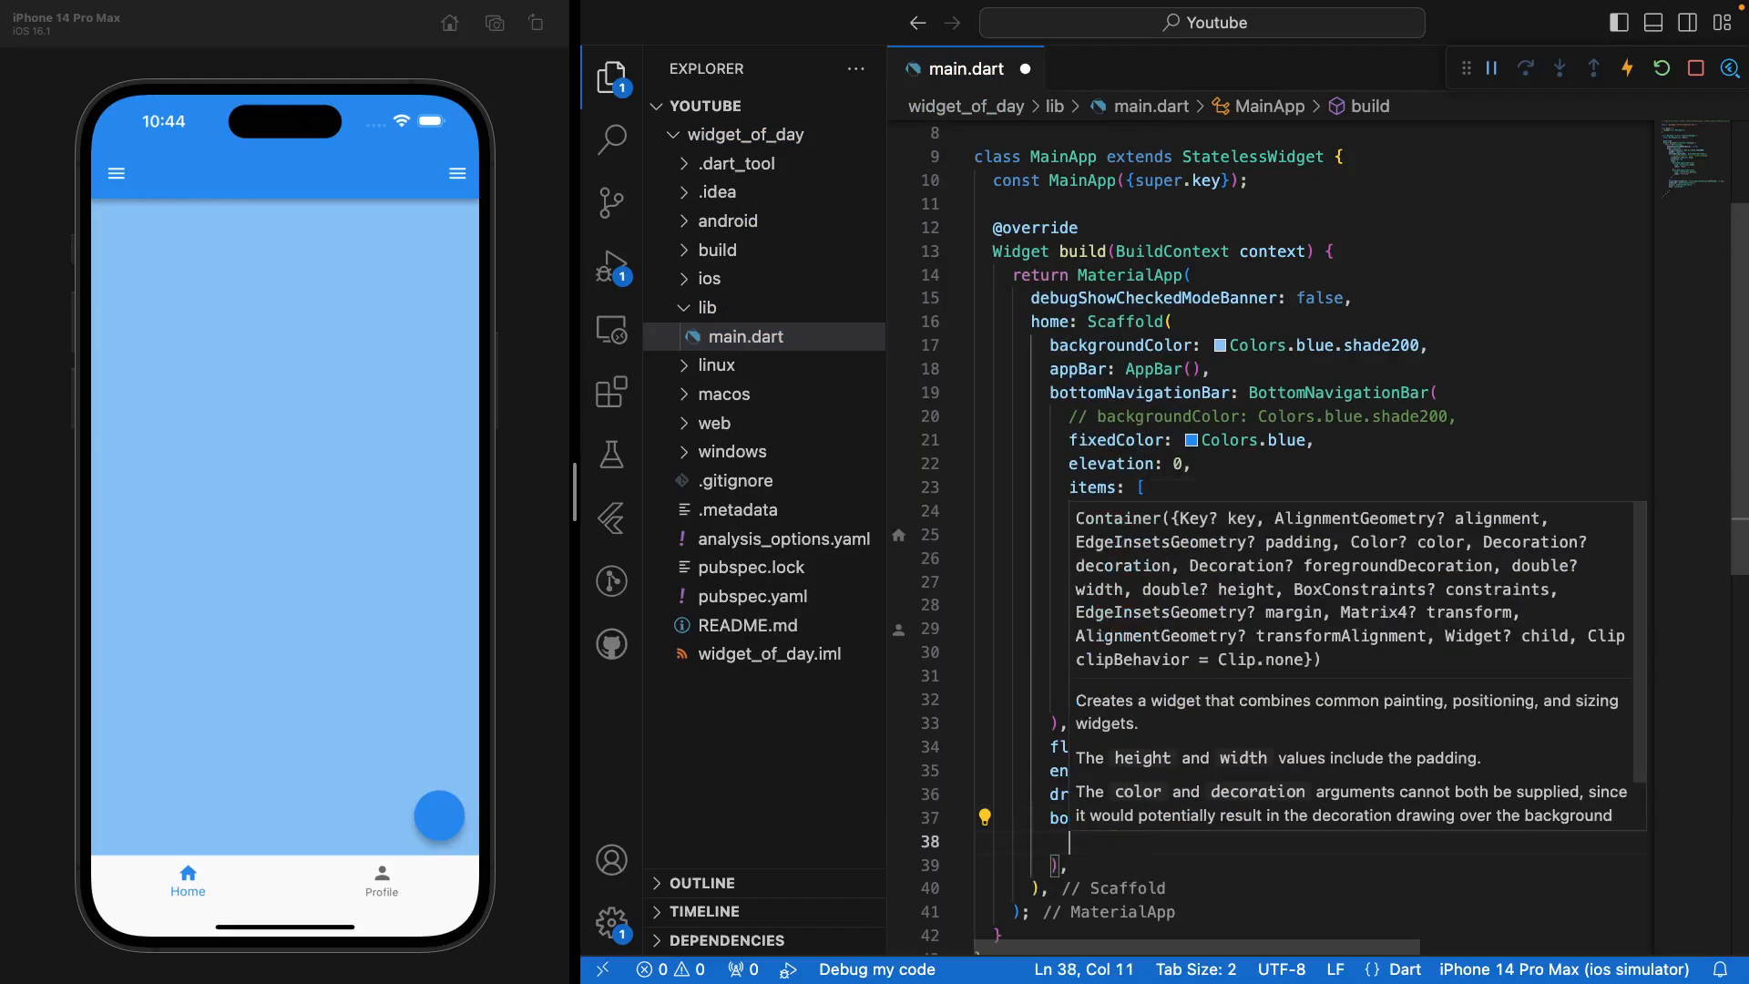
click(1135, 834)
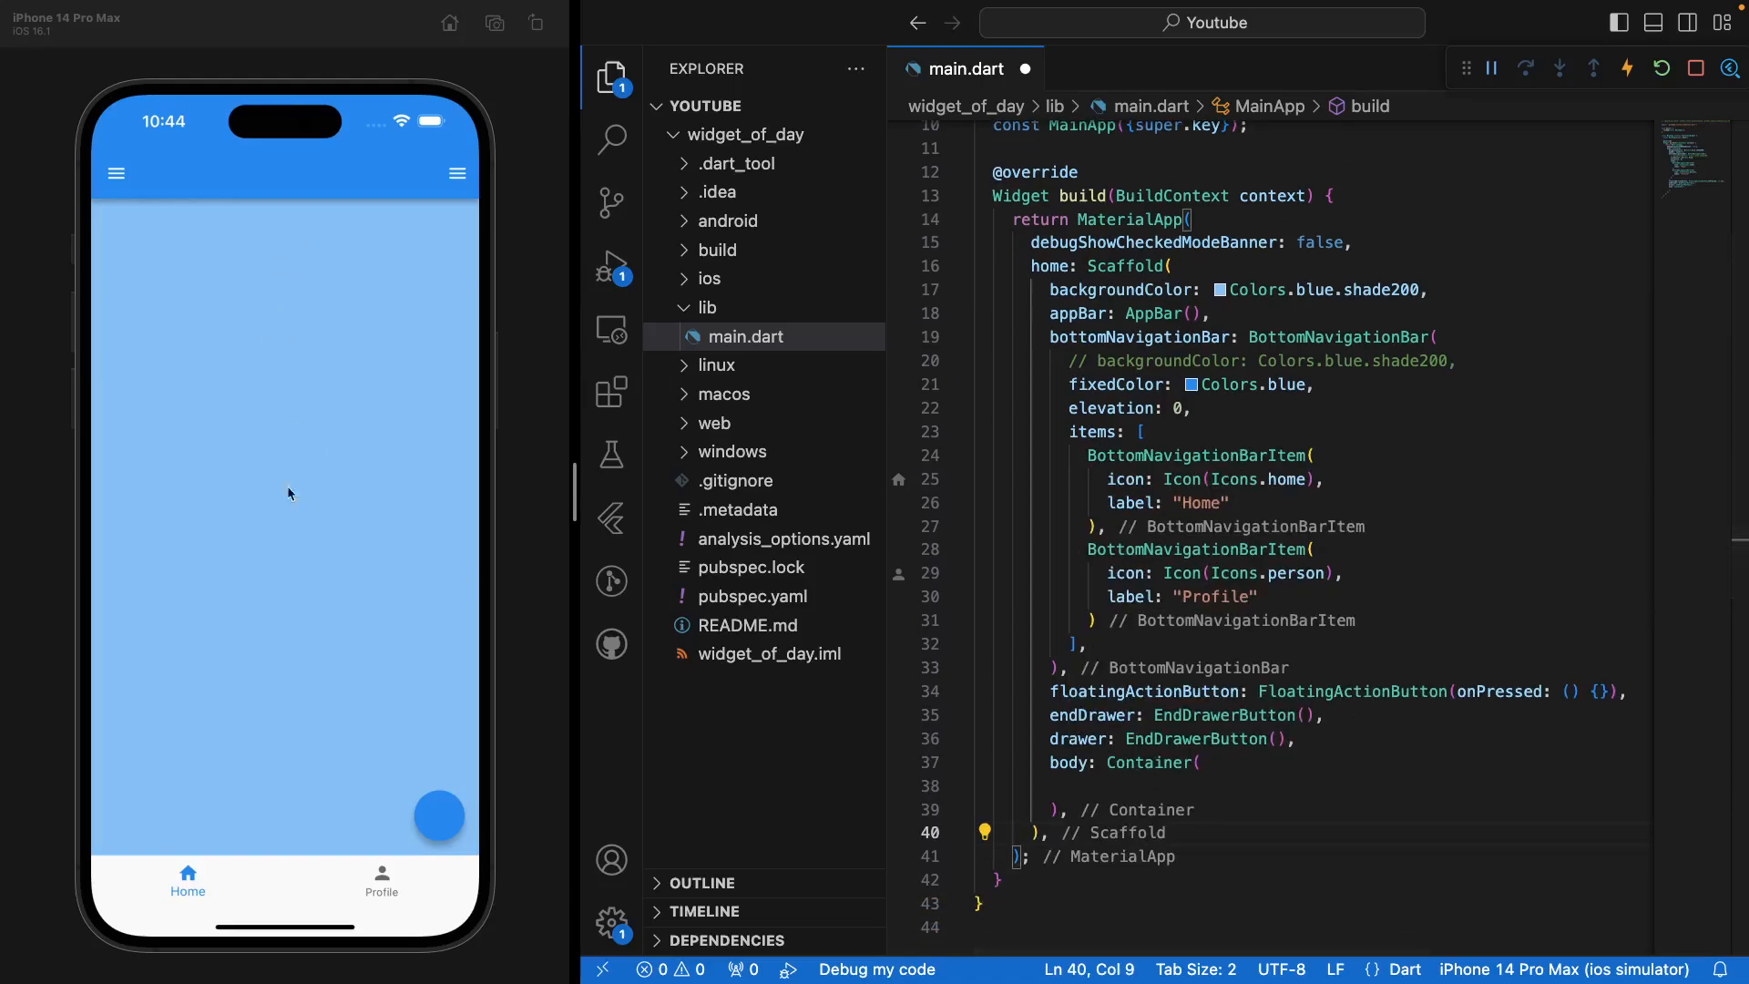
mouse_move(345, 594)
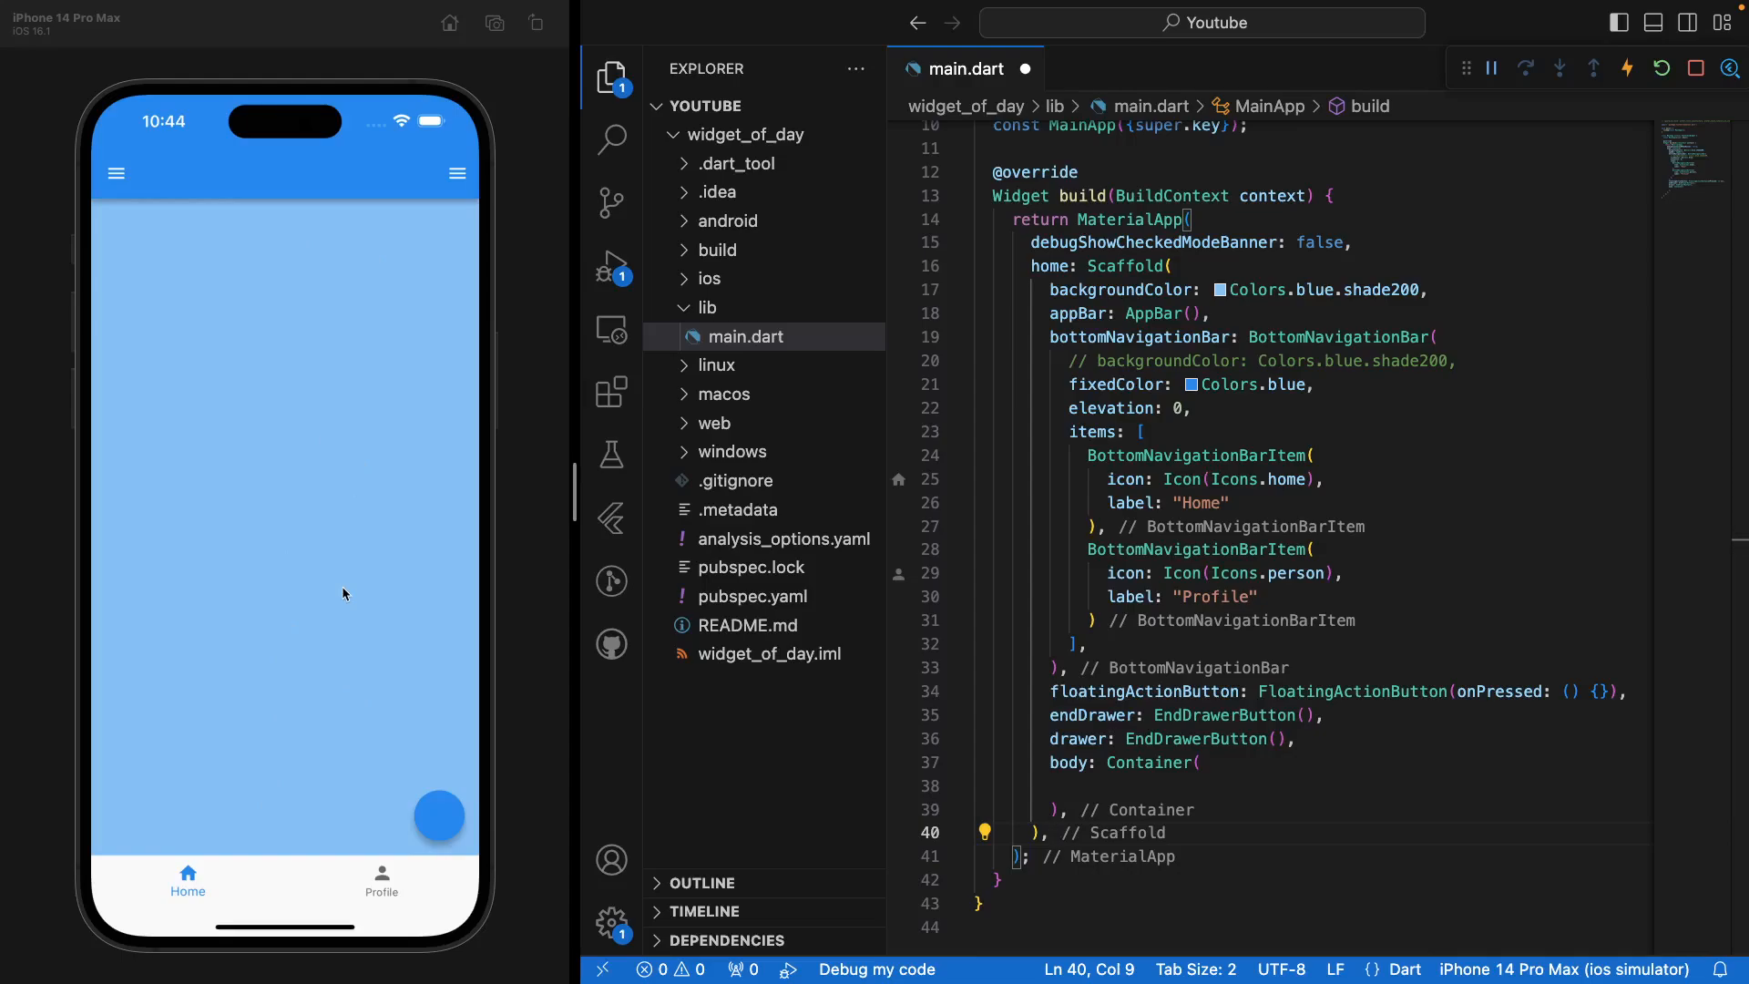
click(1186, 666)
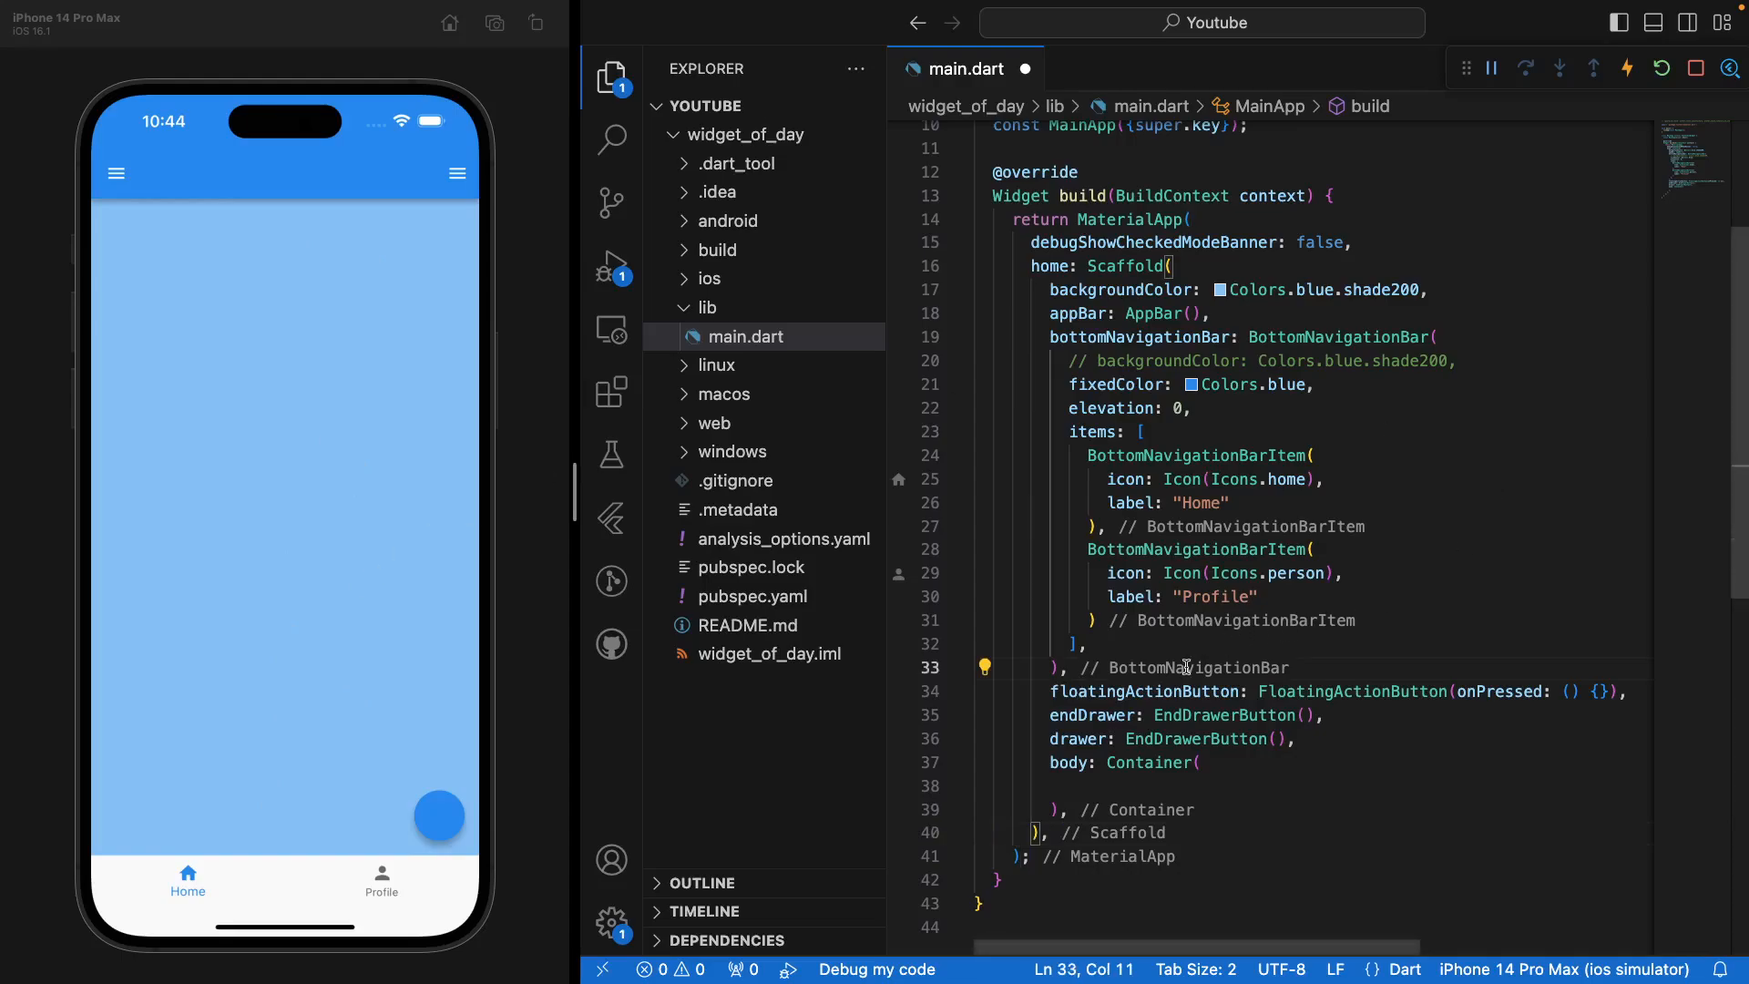
scroll(up, 3)
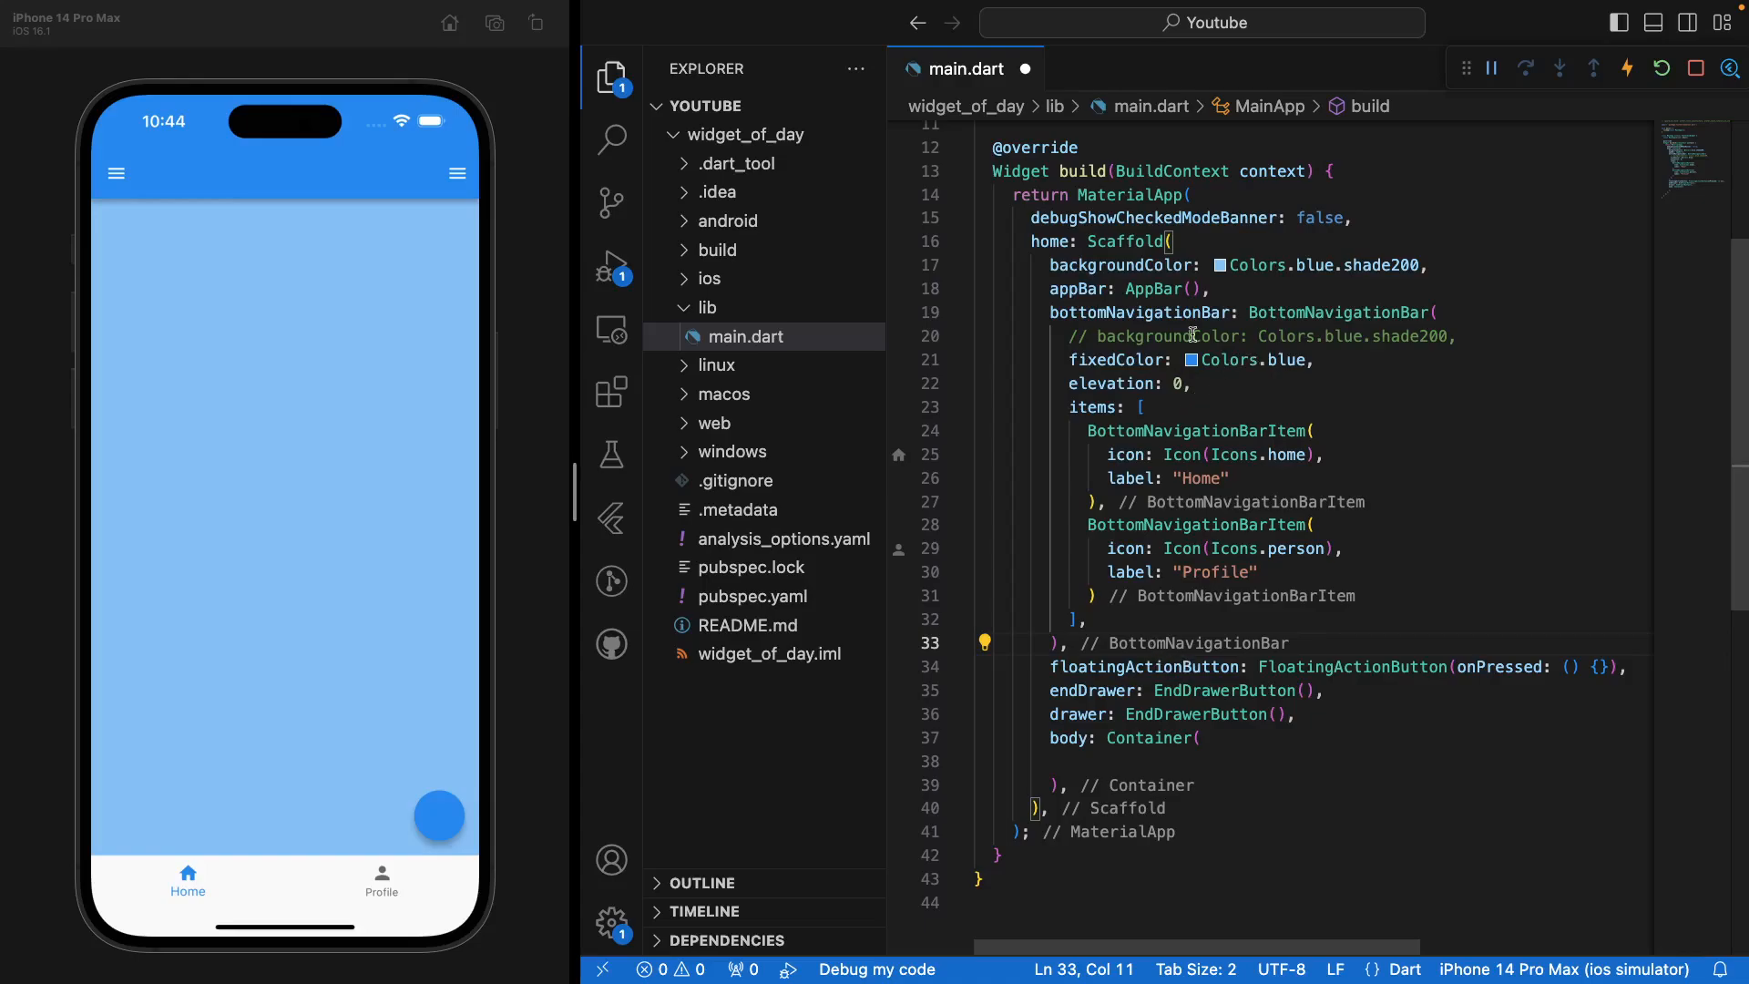
mouse_move(382, 707)
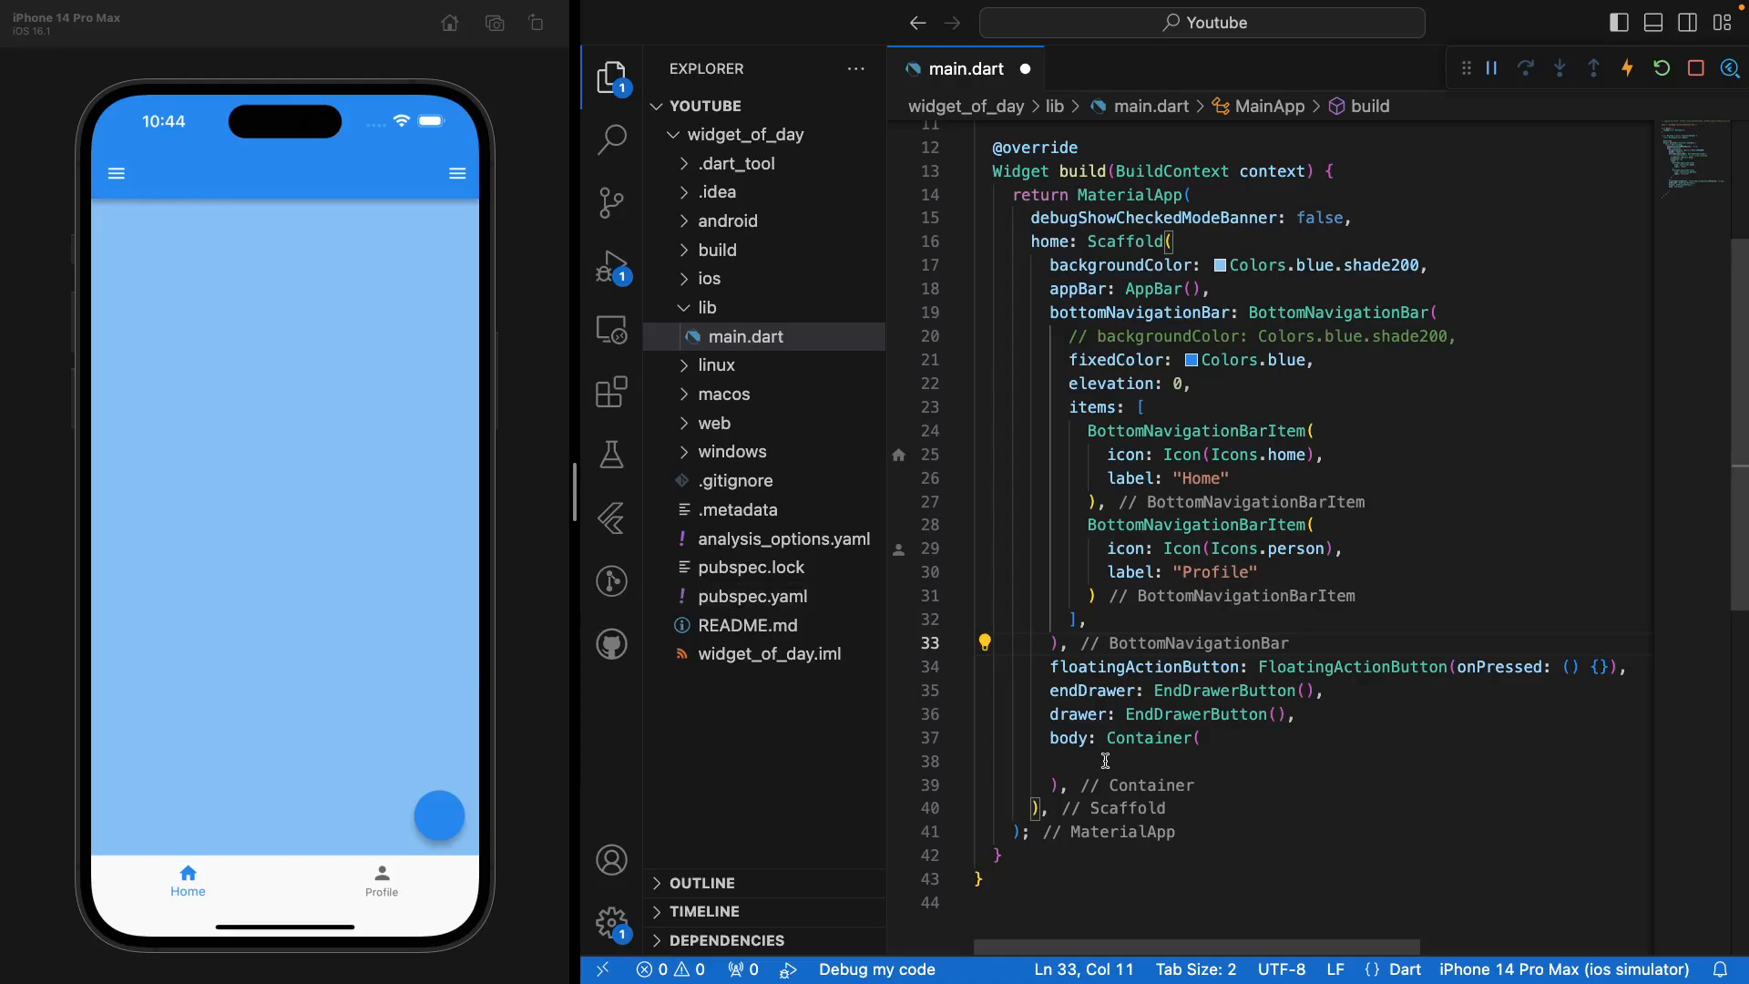
click(1104, 762)
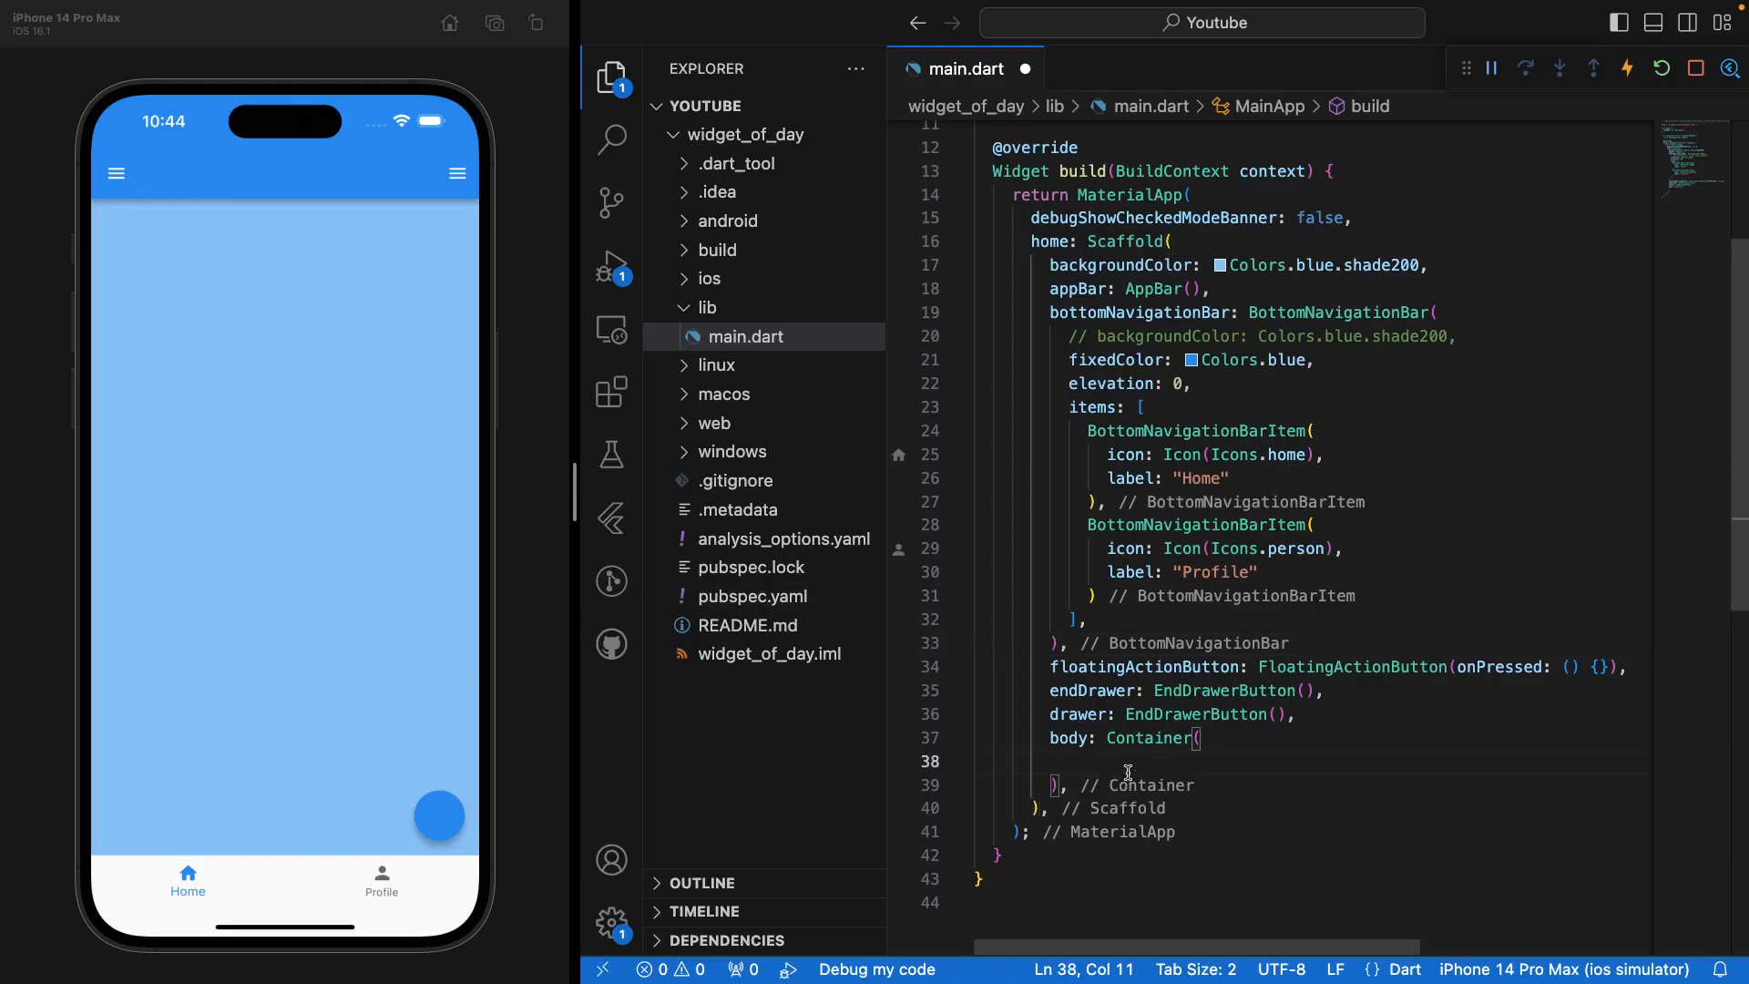